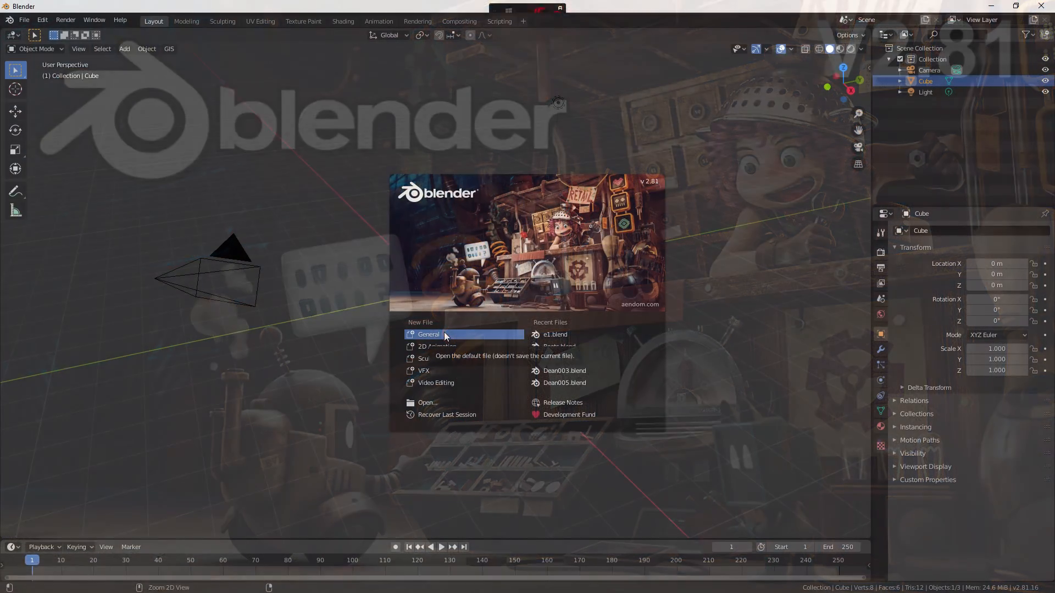
Step: Start a General scene and delete the default cube
click(428, 334)
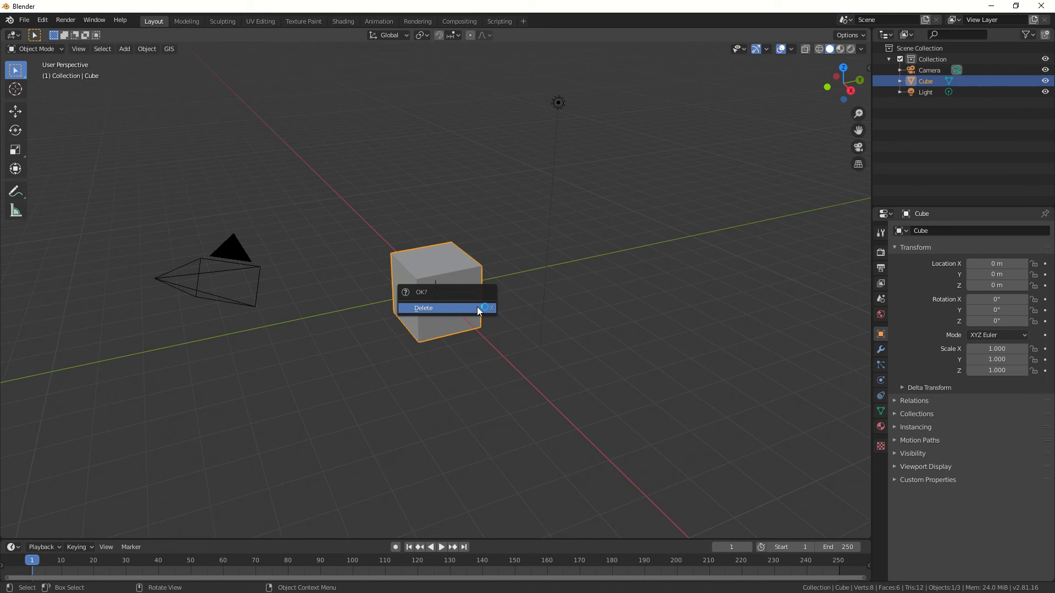
click(422, 308)
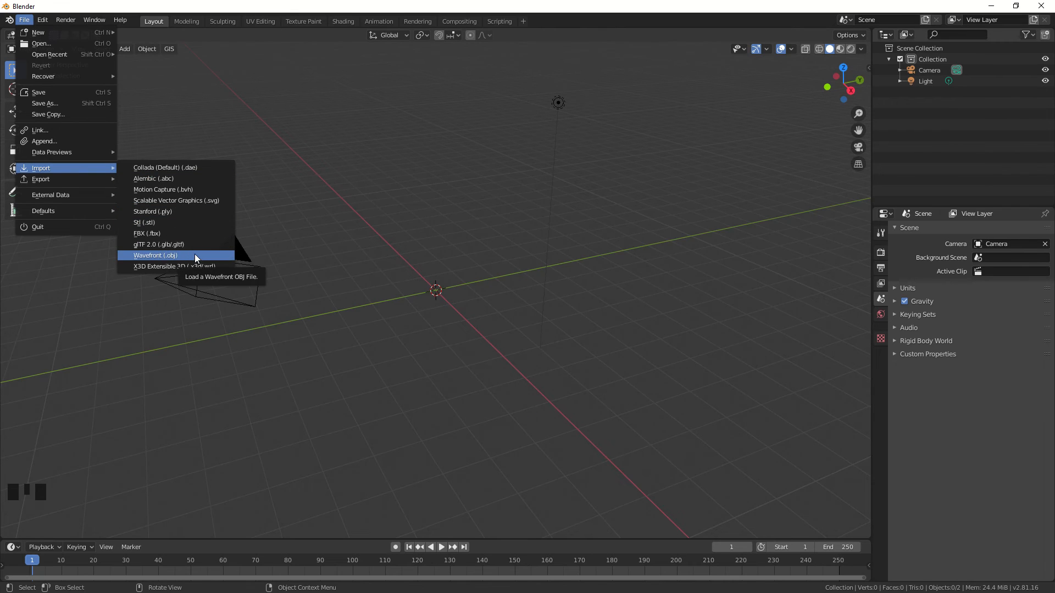
Step: Import the model_s1.obj scan as a Wavefront OBJ
click(155, 255)
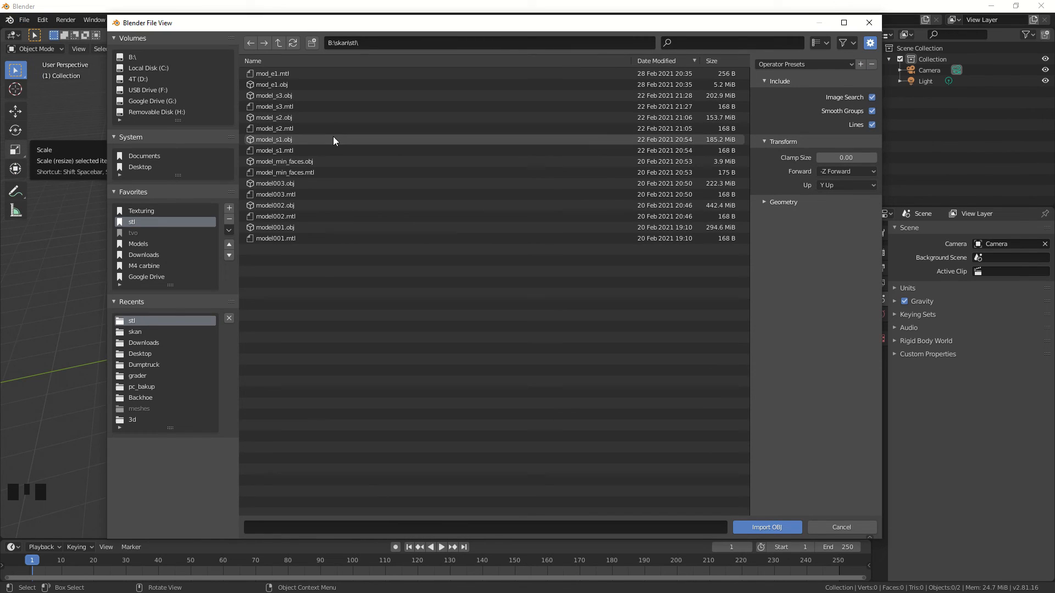
mouse_move(318, 141)
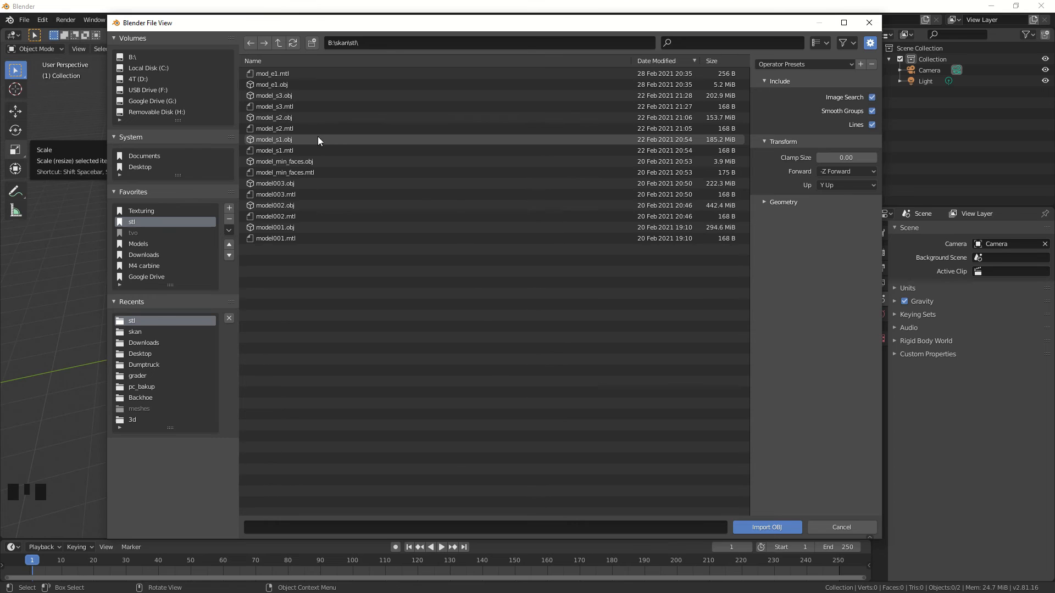
click(766, 527)
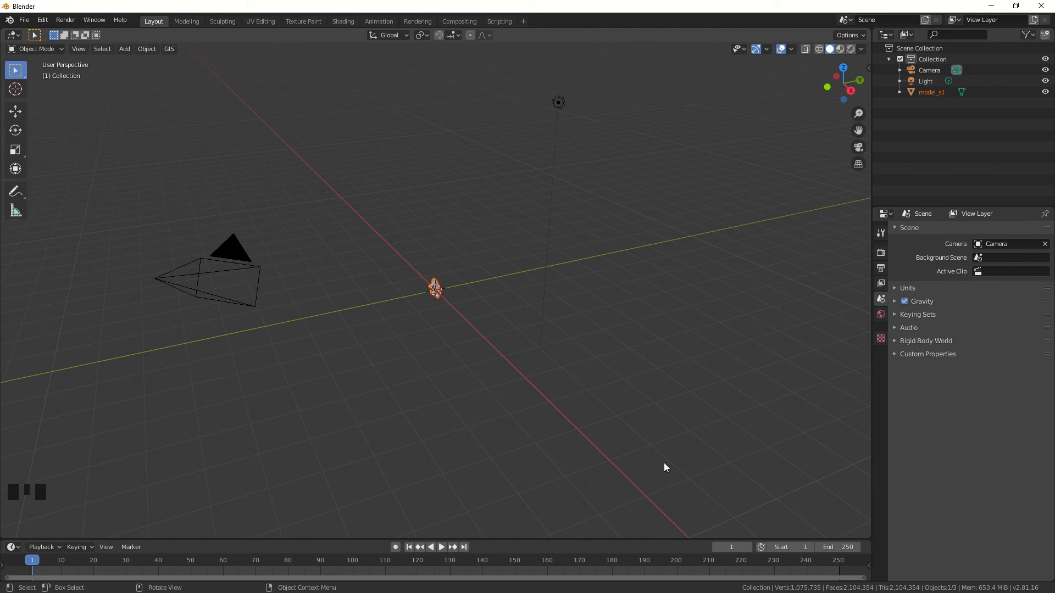
mouse_move(444, 314)
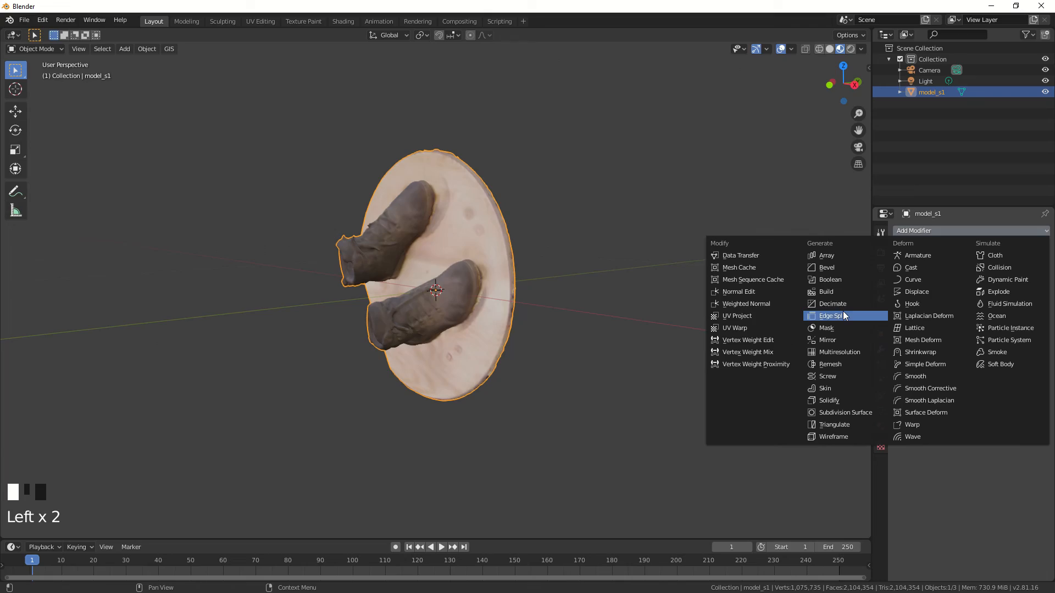
mouse_move(833, 303)
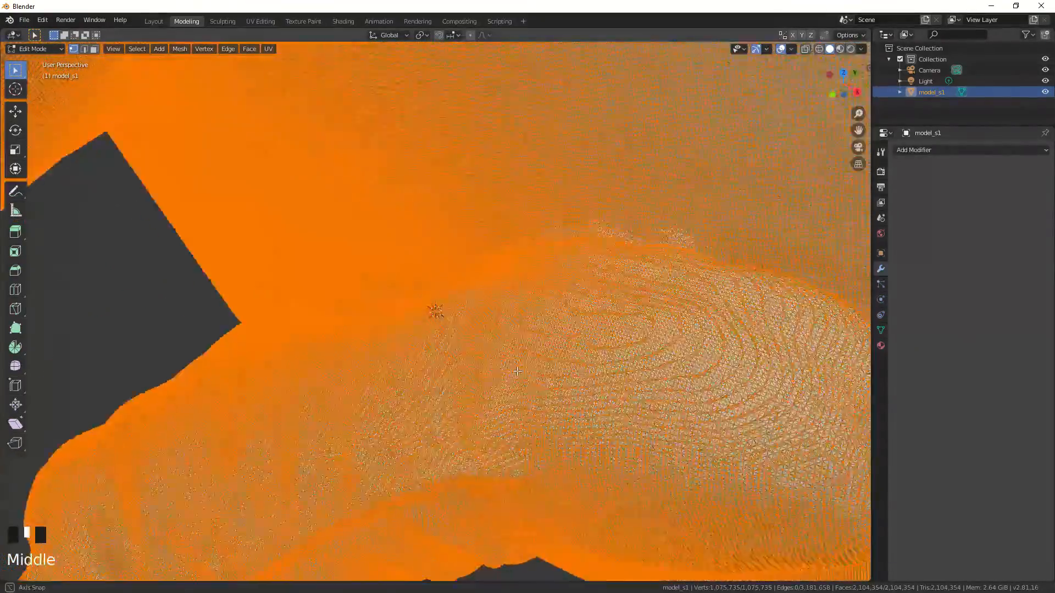
Step: Add and apply a Decimate modifier, cutting model_s1 to roughly 442,000 faces
scroll(down, 3)
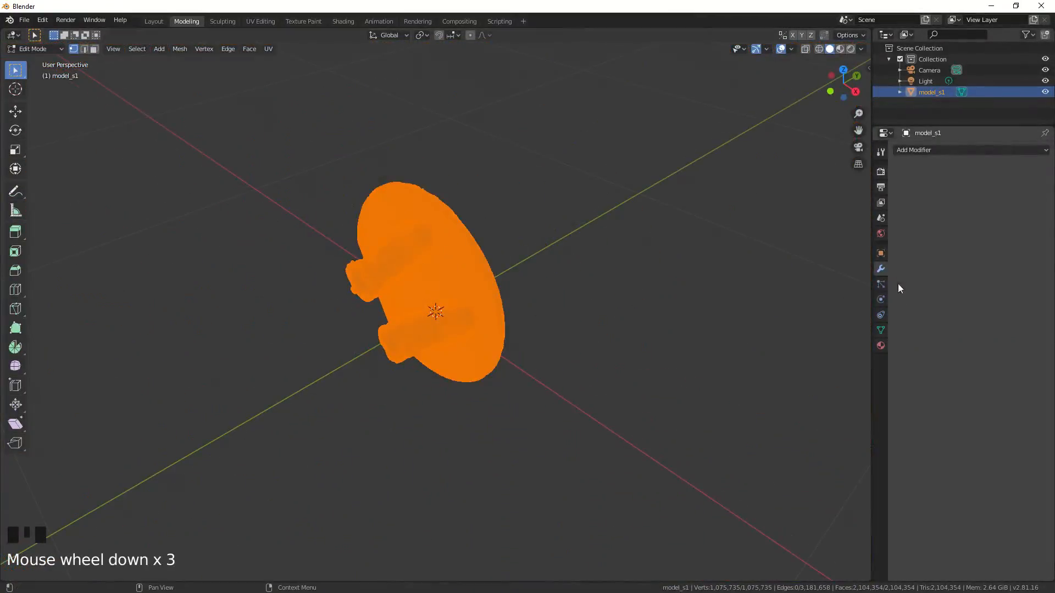
click(914, 150)
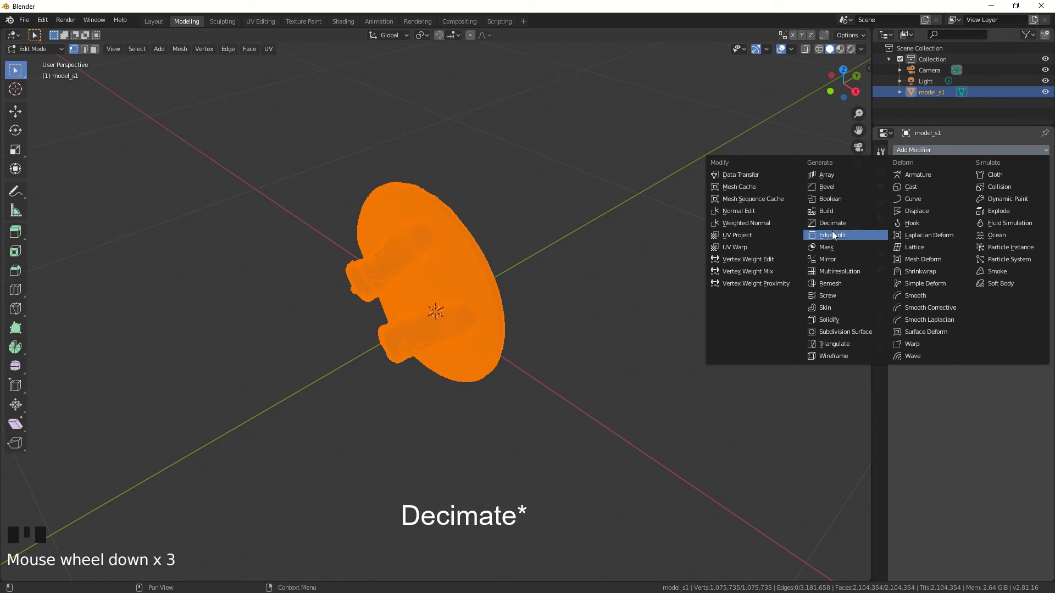
click(836, 222)
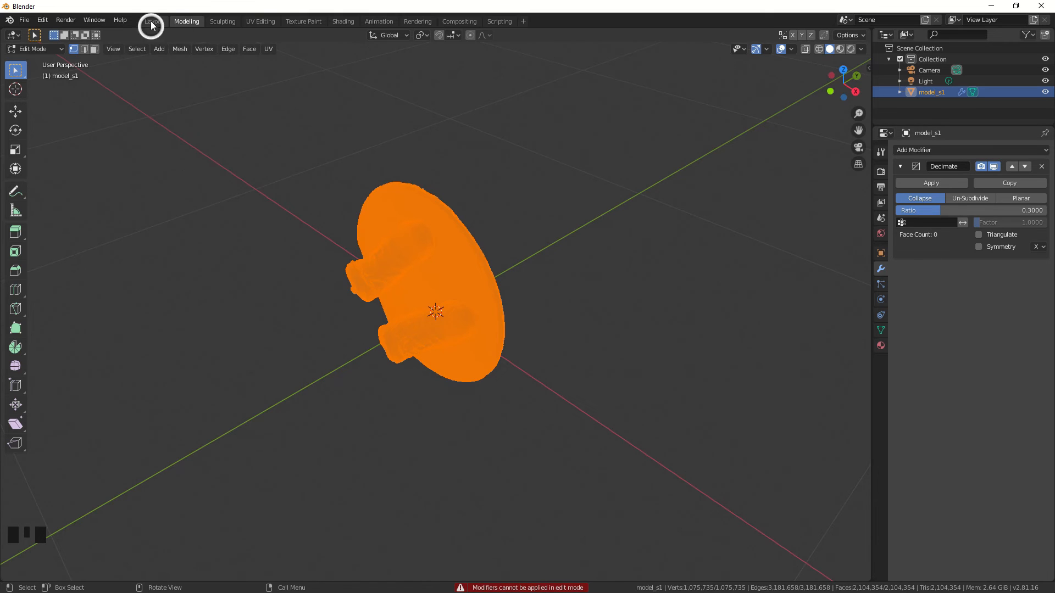
click(153, 21)
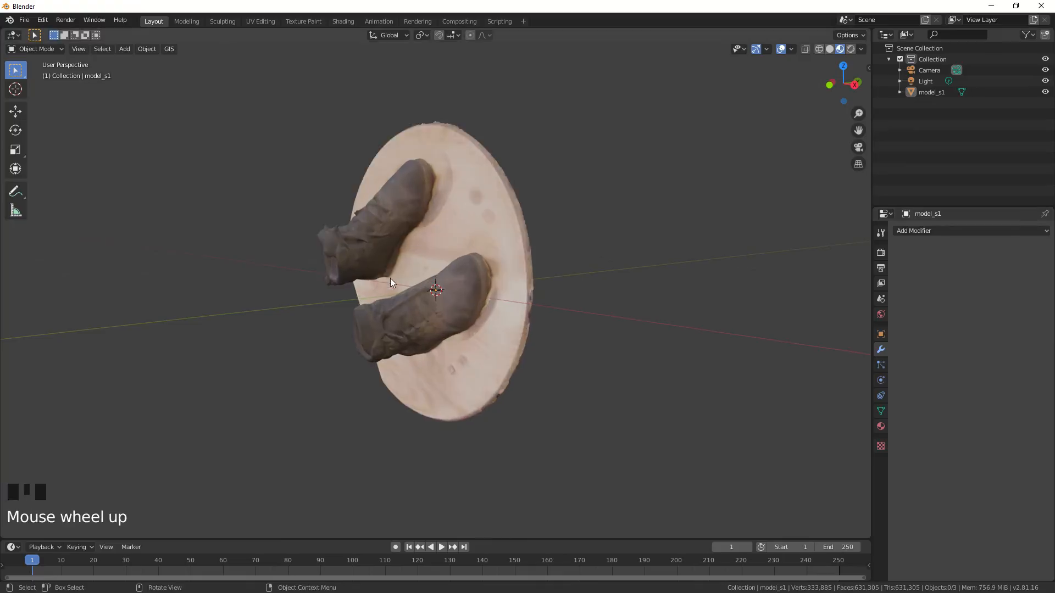
click(187, 21)
text(.8)
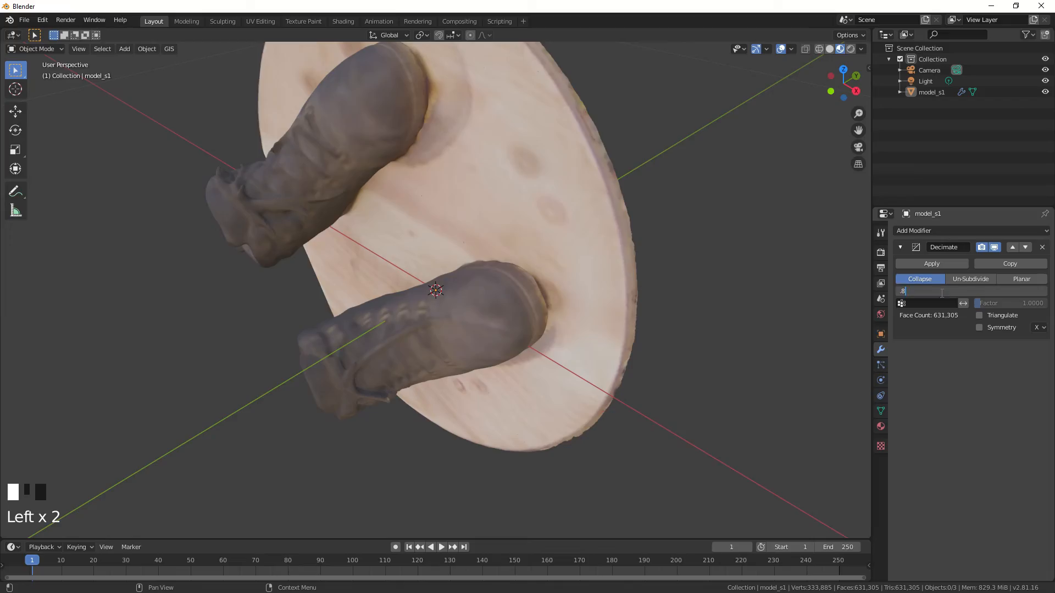
click(930, 263)
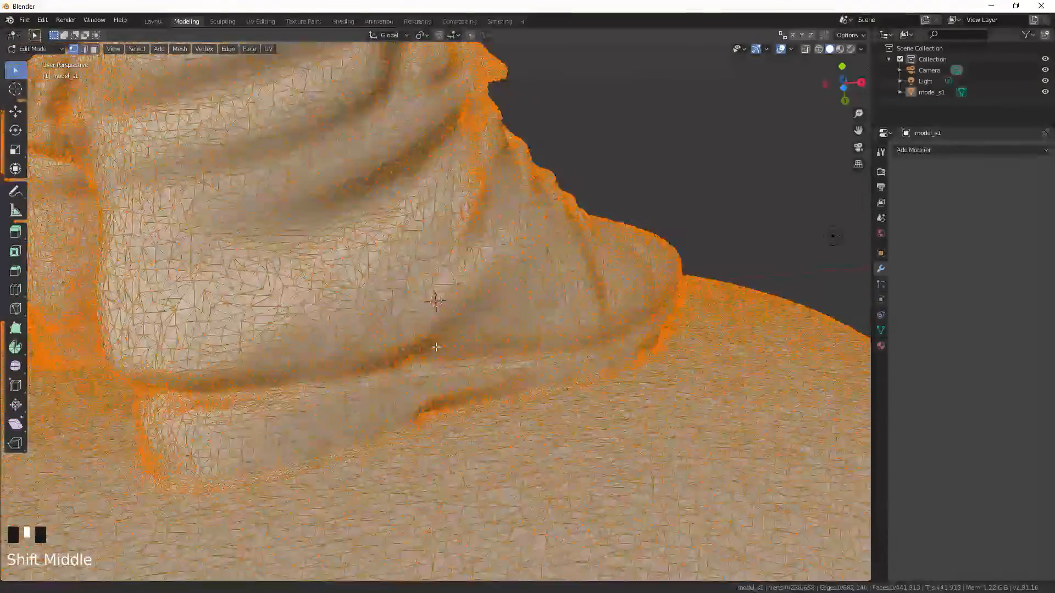
click(24, 20)
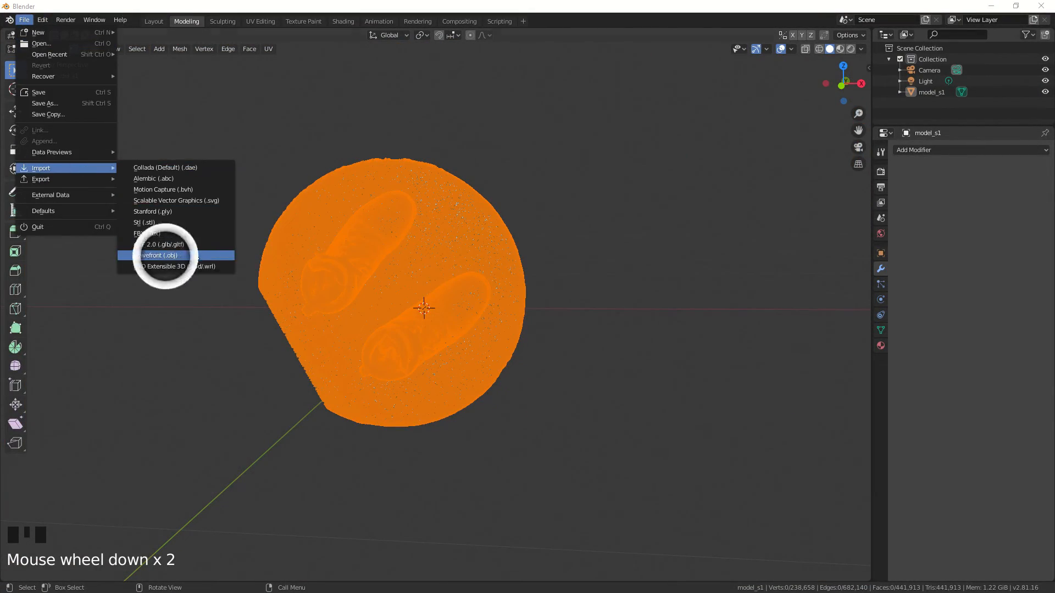
Step: Import model003.obj, the standing child scan, as a Wavefront OBJ
click(159, 255)
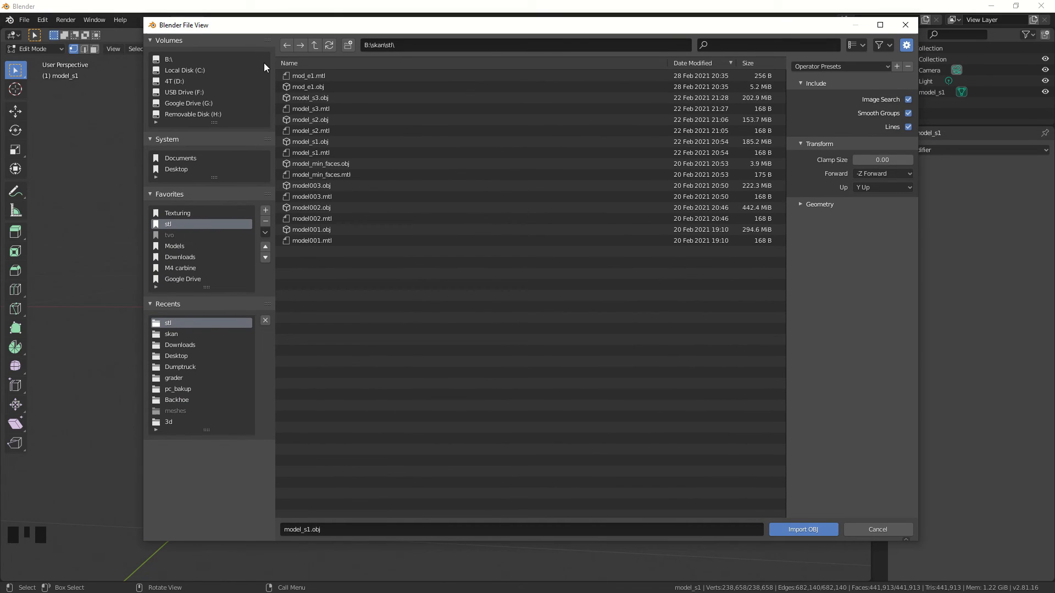
click(311, 185)
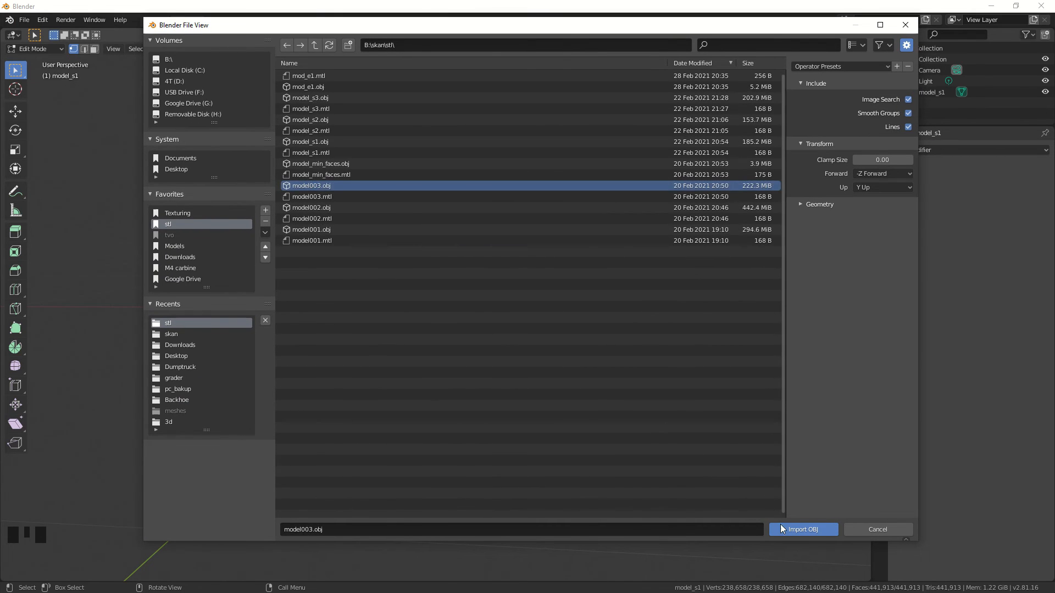
click(801, 530)
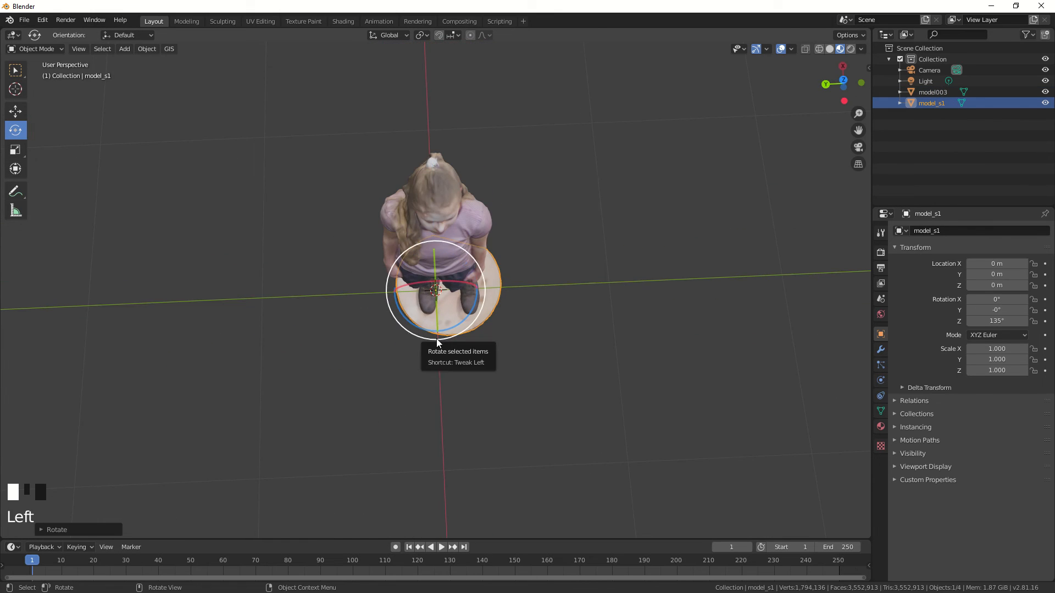
Step: Rotate model_s1 to line up with model003's boots and check the base underside
scroll(down, 3)
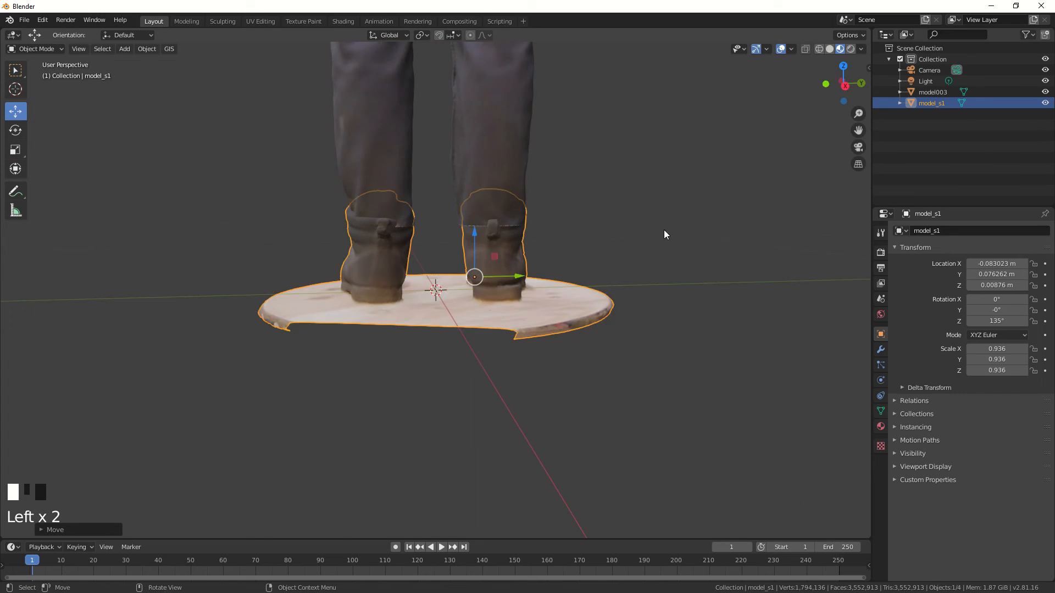
click(16, 130)
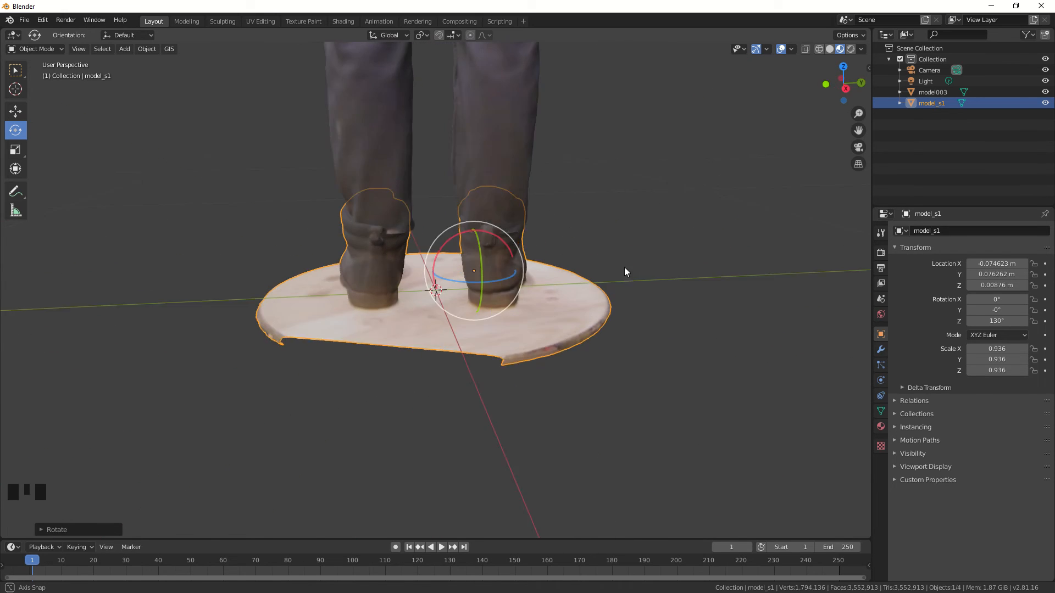
drag(626, 272, 436, 195)
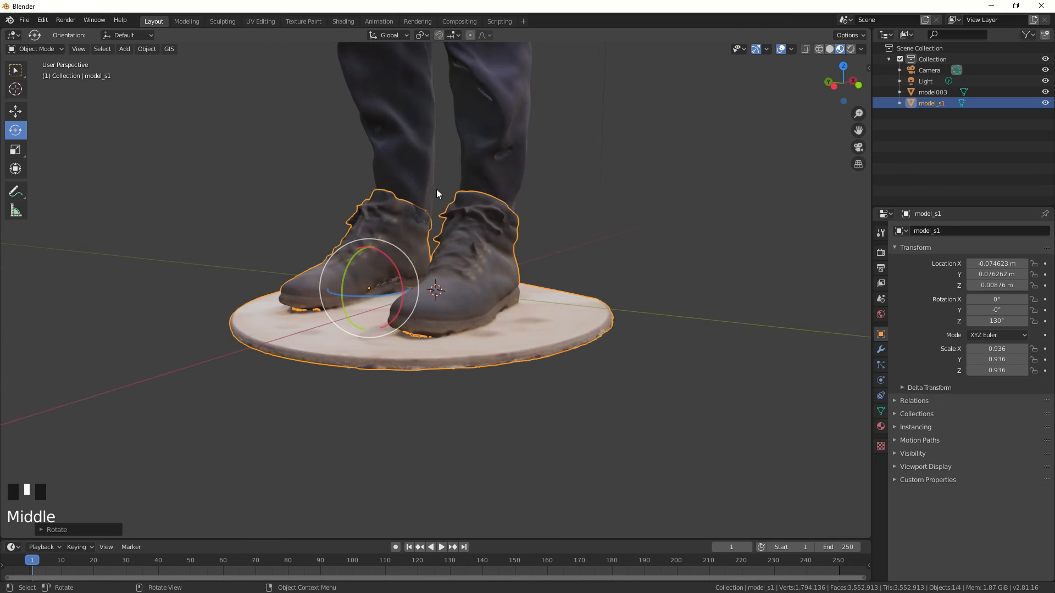
drag(438, 195, 447, 302)
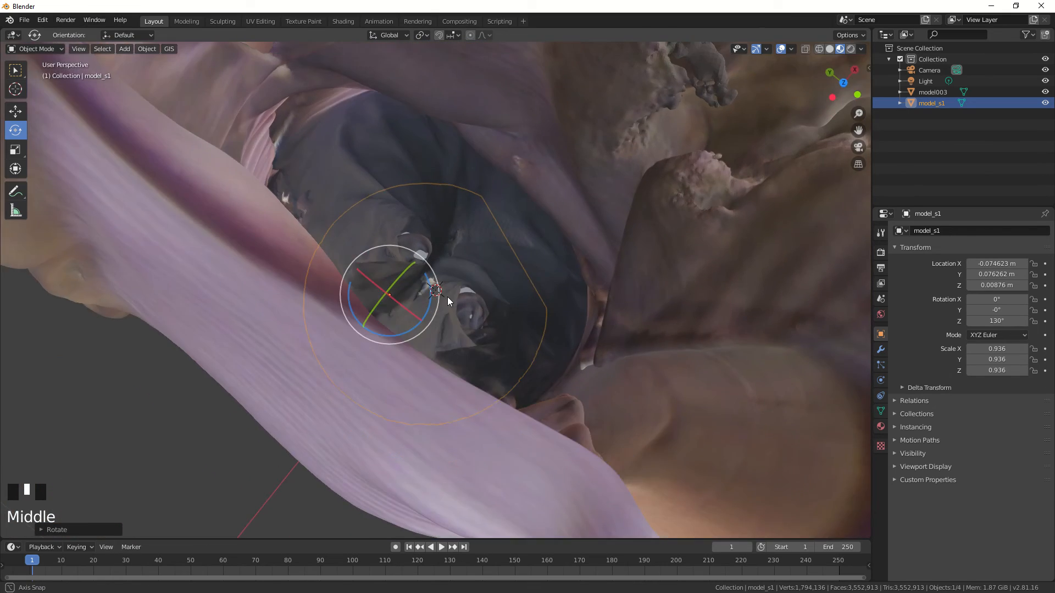
drag(447, 302, 528, 332)
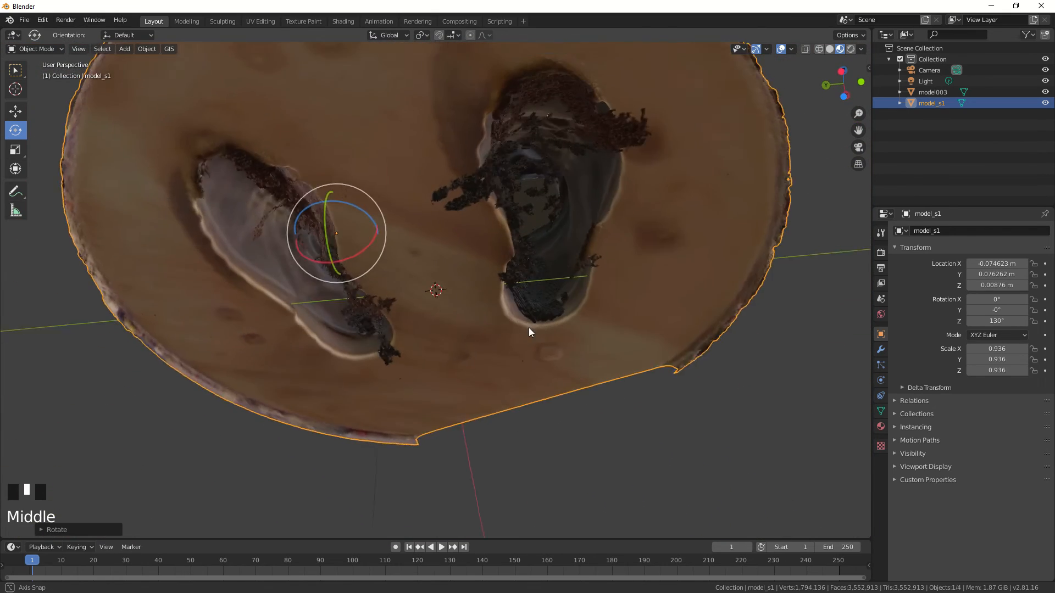
drag(531, 333, 545, 315)
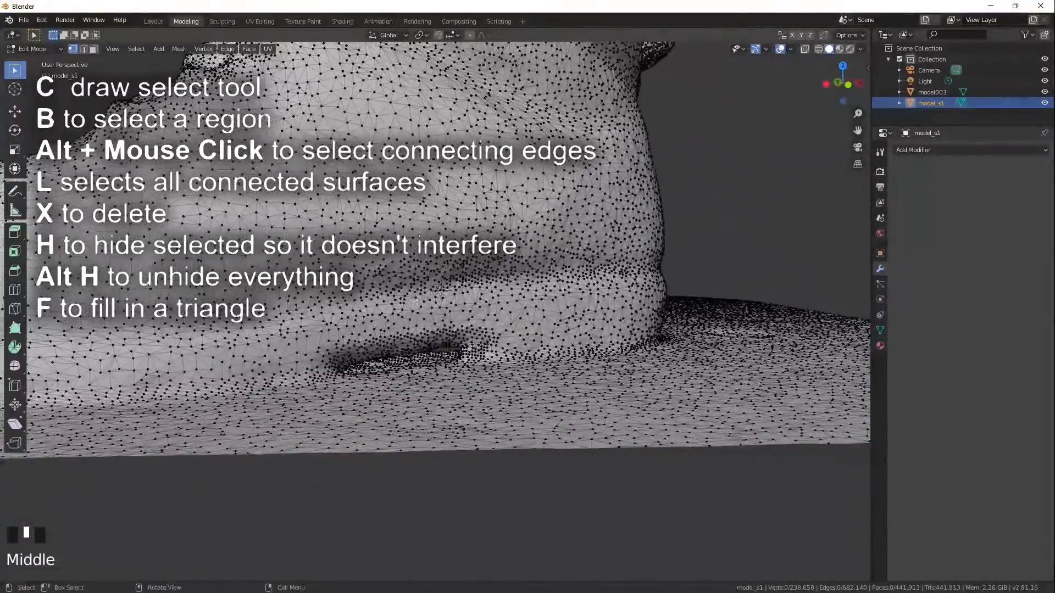
Step: Pan the X-ray edit-mode view along model_s1's base to the boot area
drag(417, 302, 414, 363)
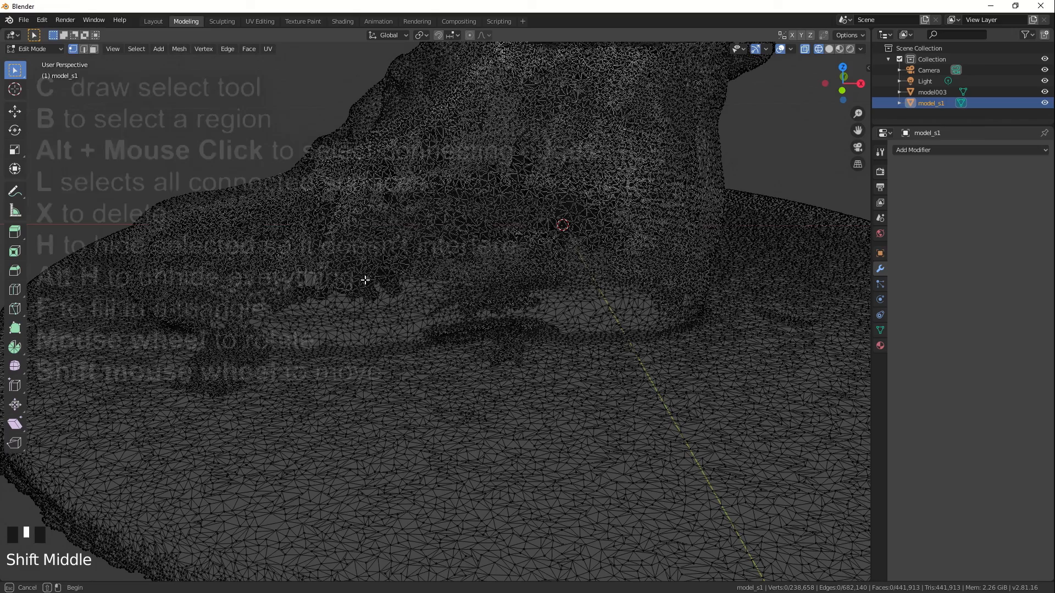
Step: Box-select the base patch in front of the boot, invert, and hide the rest
drag(367, 282, 605, 404)
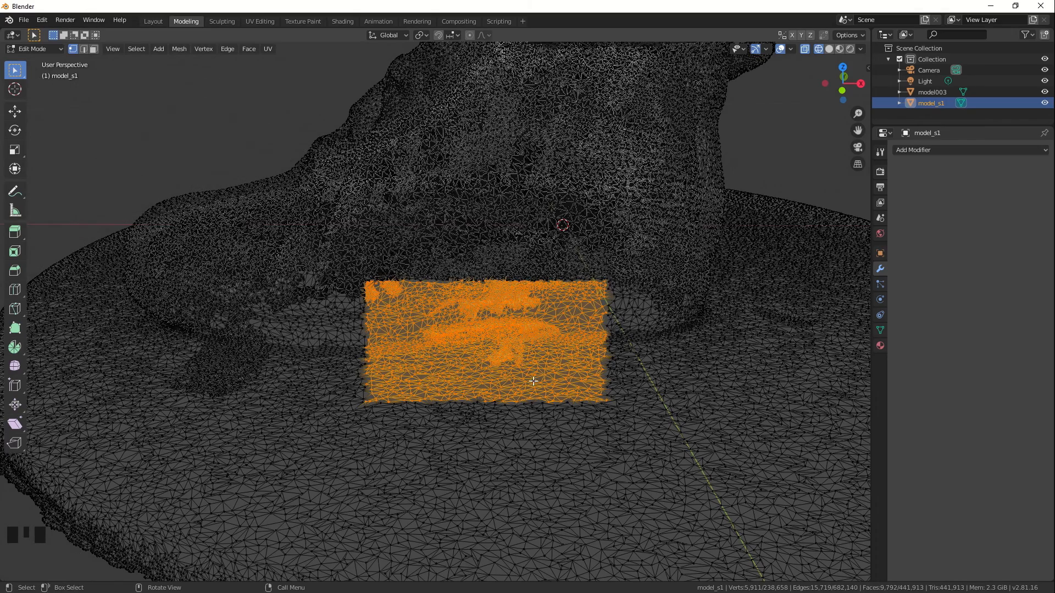
click(136, 49)
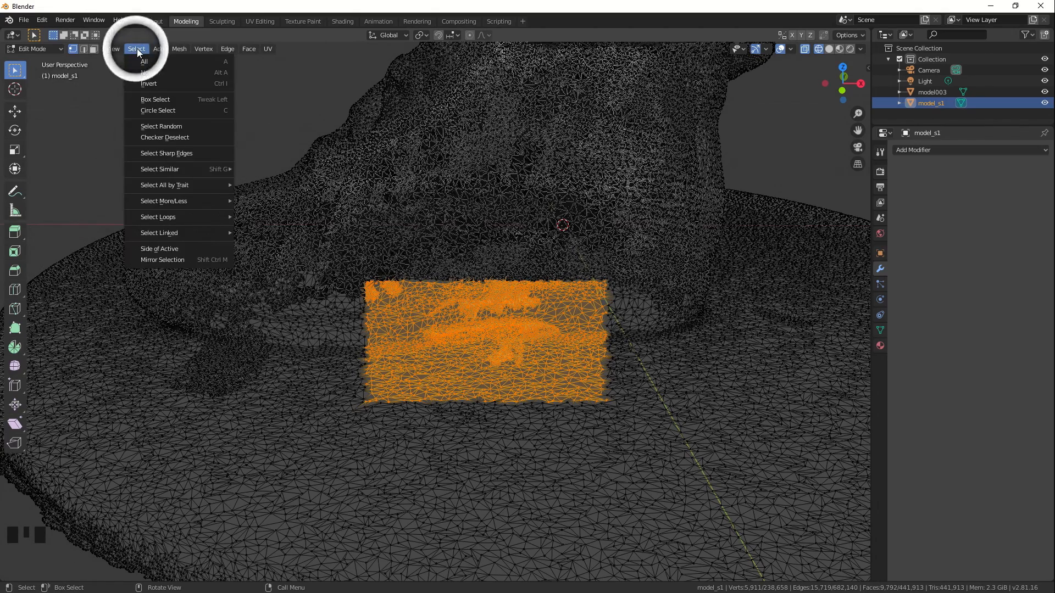
click(149, 84)
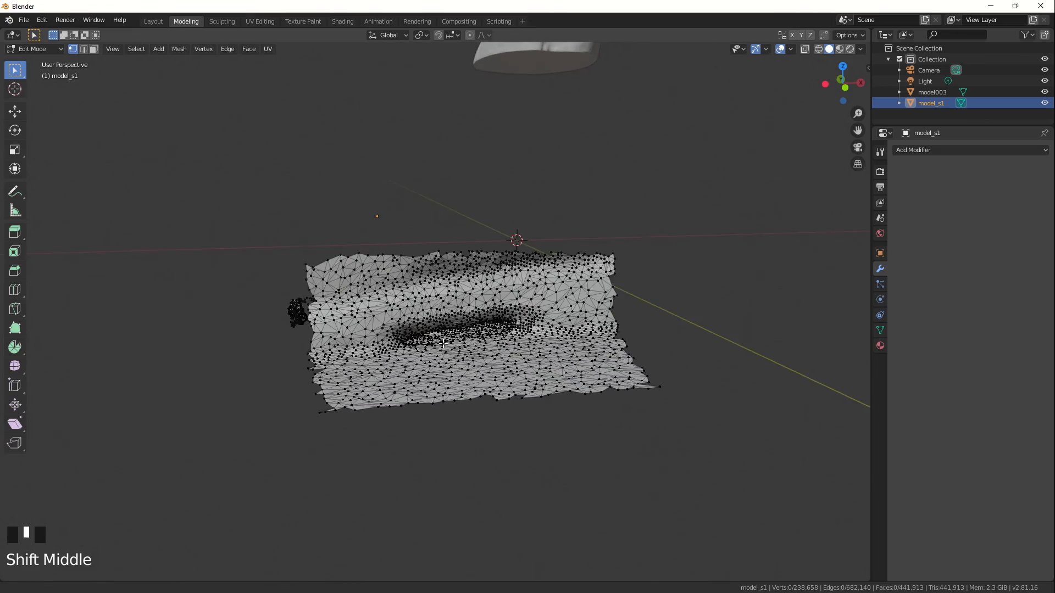
scroll(up, 3)
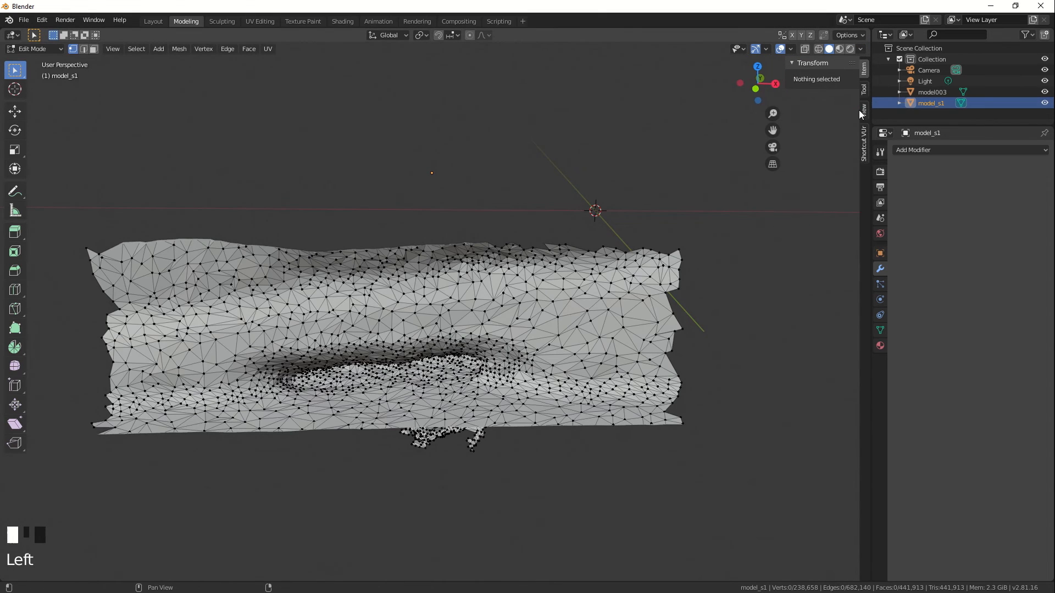
click(863, 110)
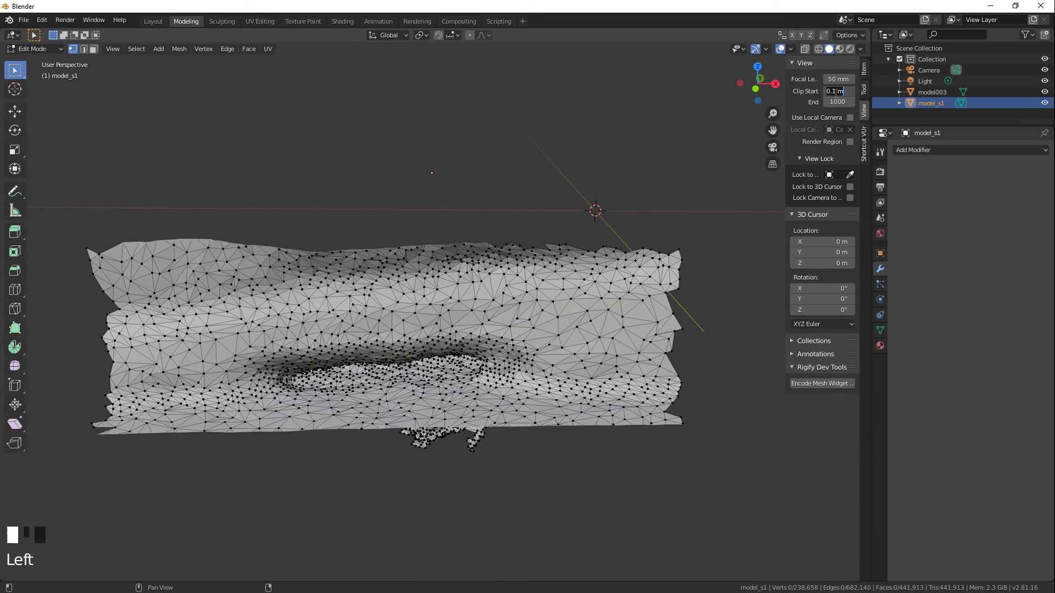
click(837, 90)
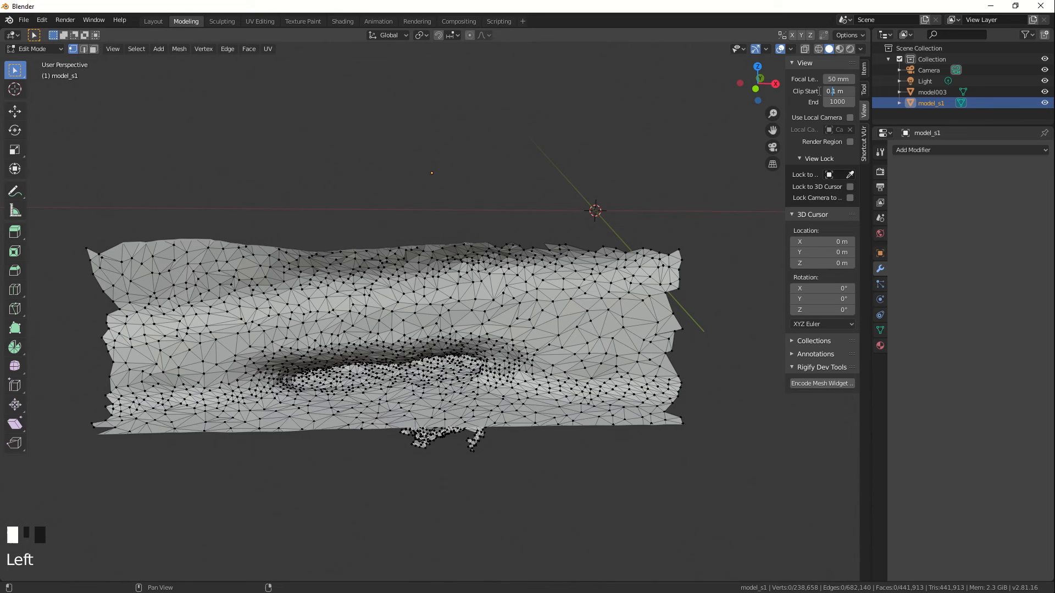
text(.0001)
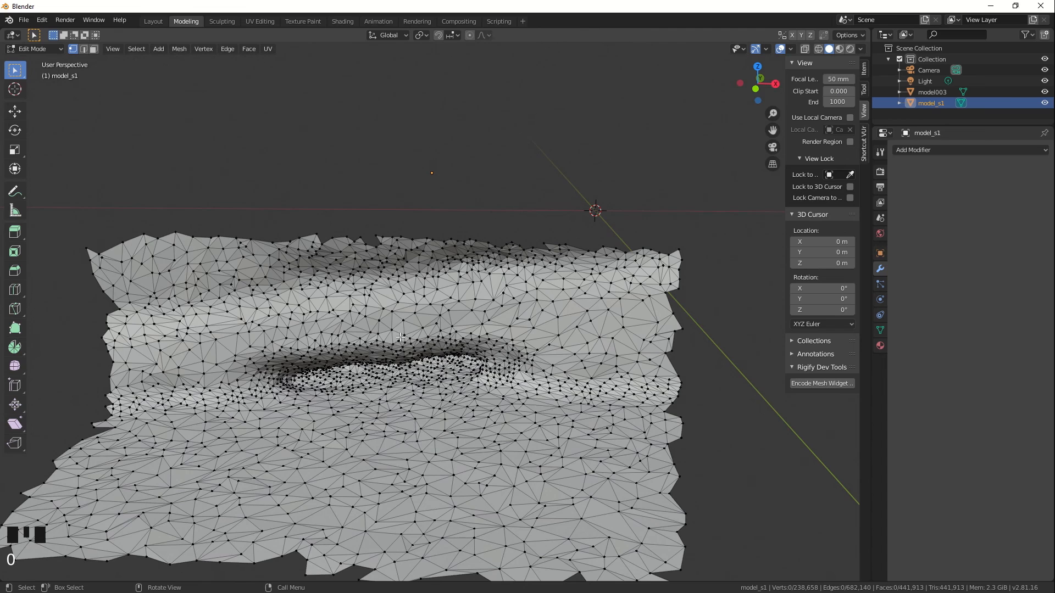
scroll(up, 3)
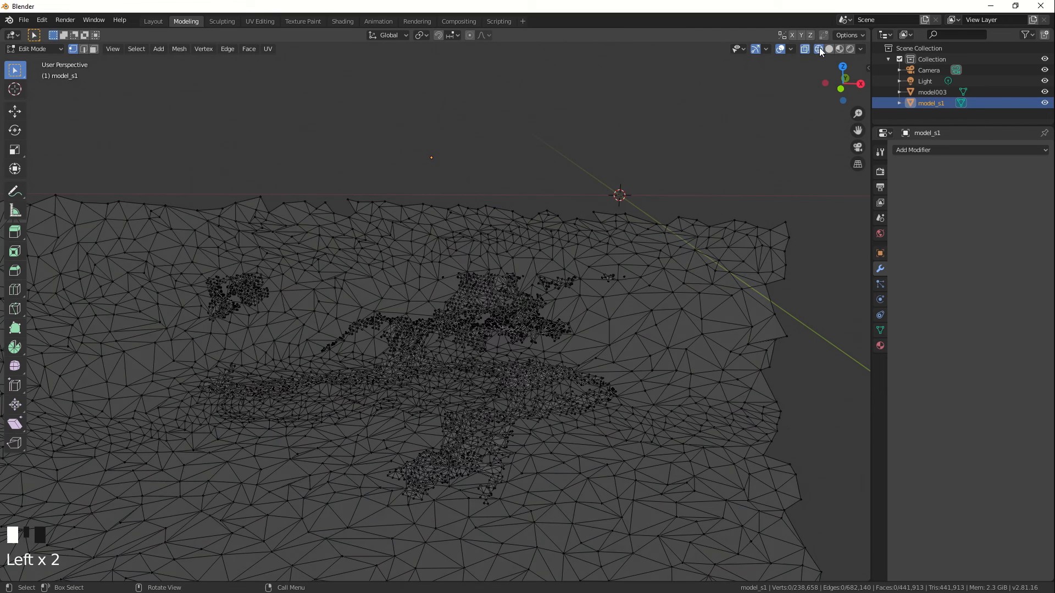
Step: Select the dense boot-sole strip of vertices in the patch and delete them
scroll(down, 3)
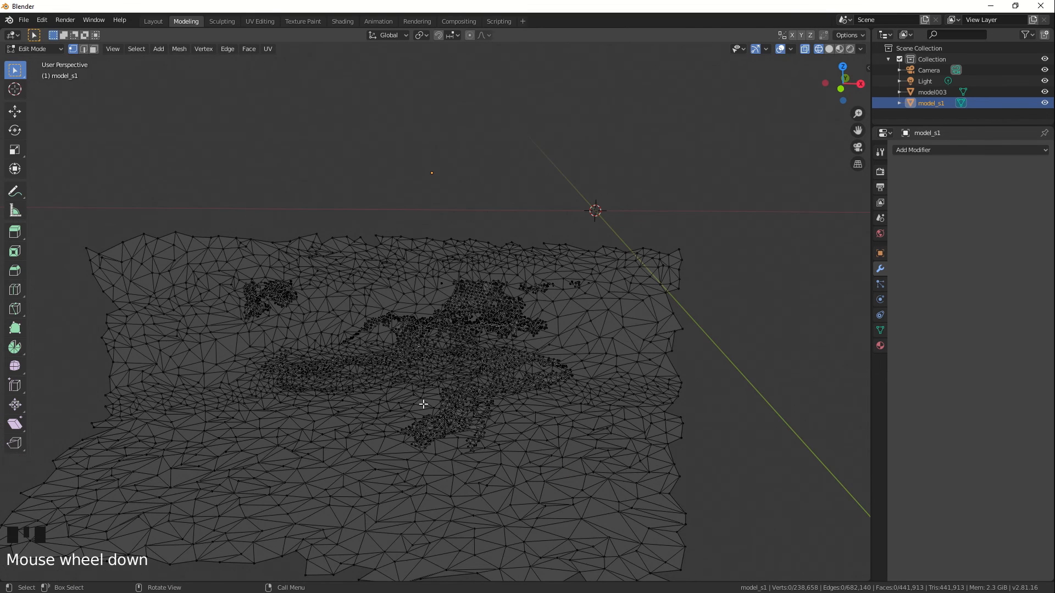
mouse_move(349, 377)
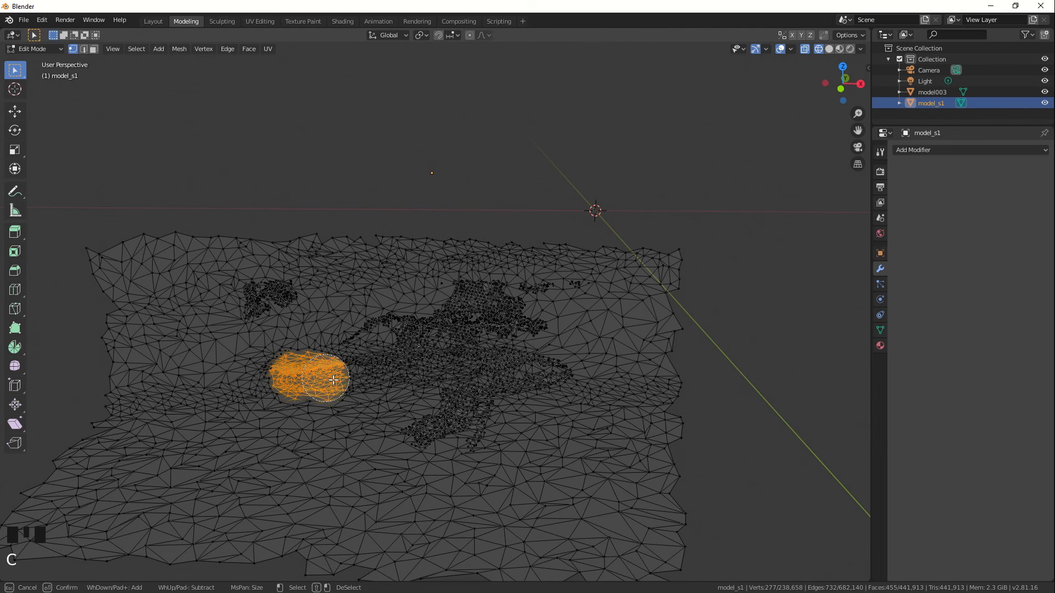
drag(333, 380, 550, 369)
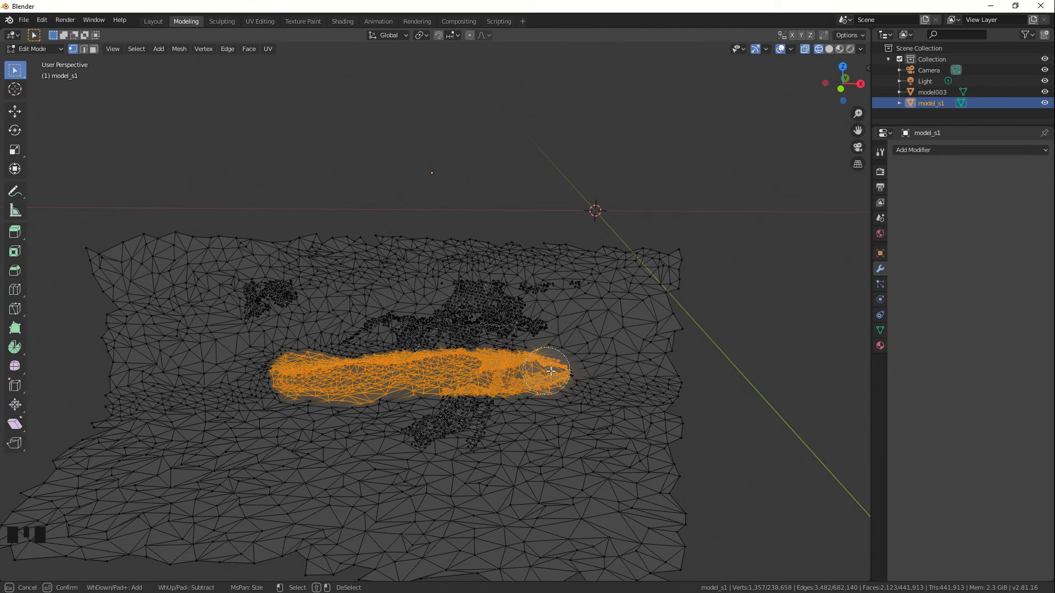
mouse_move(729, 380)
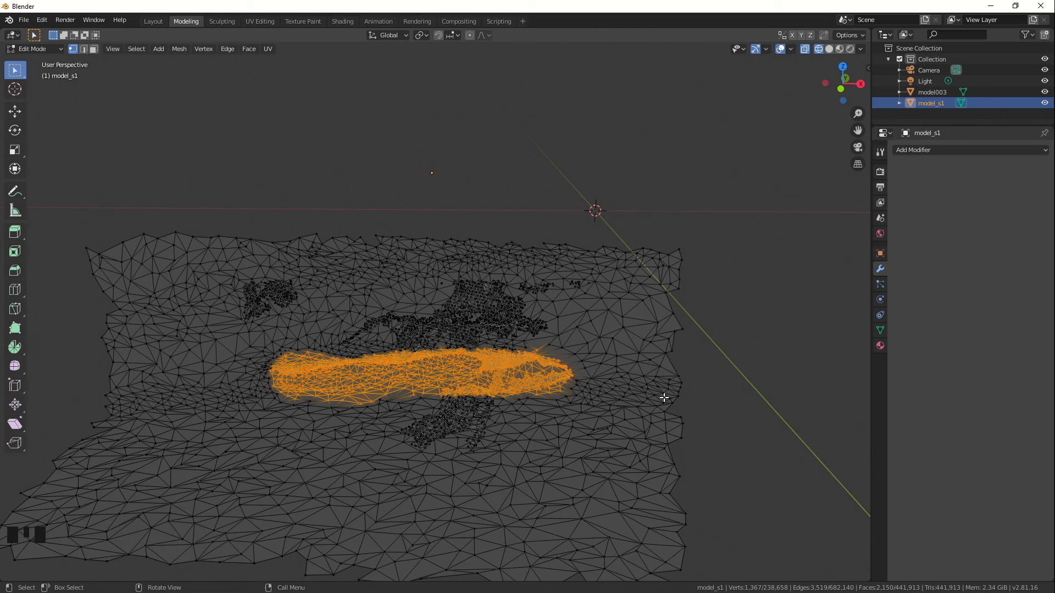
key(x)
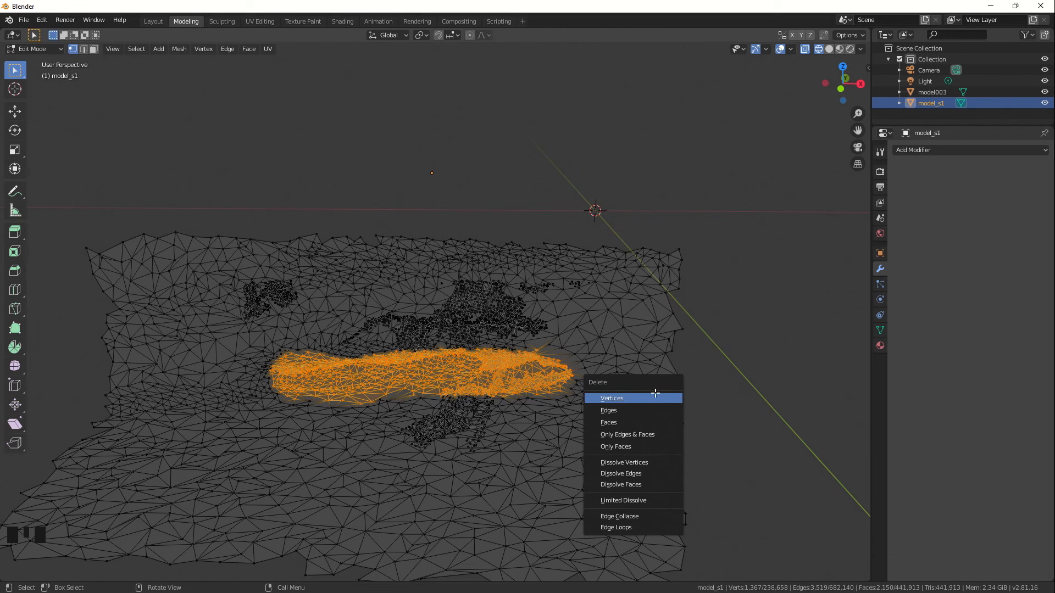
click(611, 397)
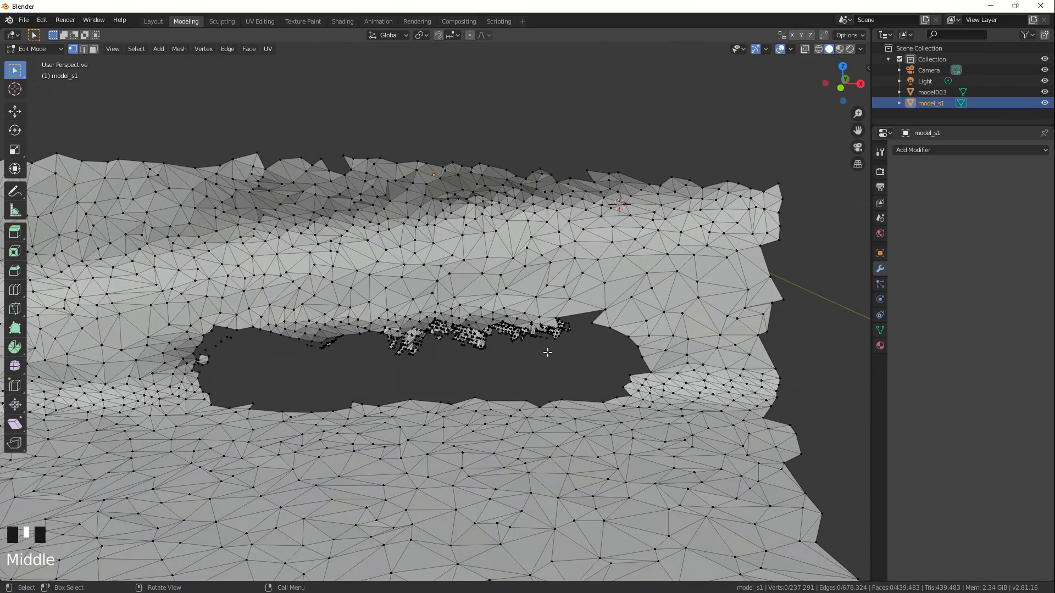
mouse_move(518, 384)
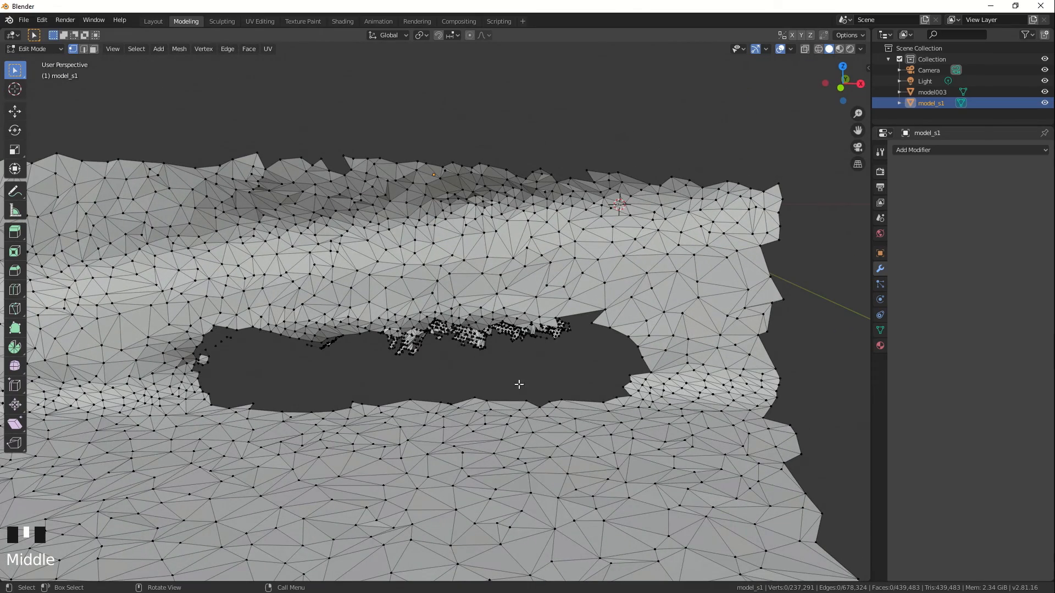
Step: Inspect the new hole and select rim vertices to test adding a face
drag(518, 384, 415, 309)
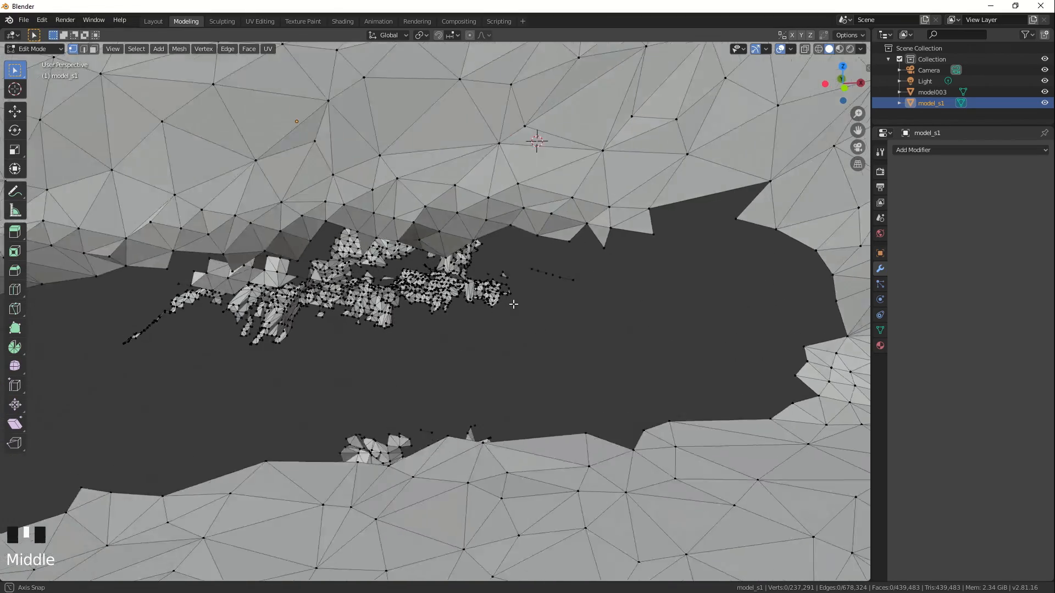
scroll(down, 3)
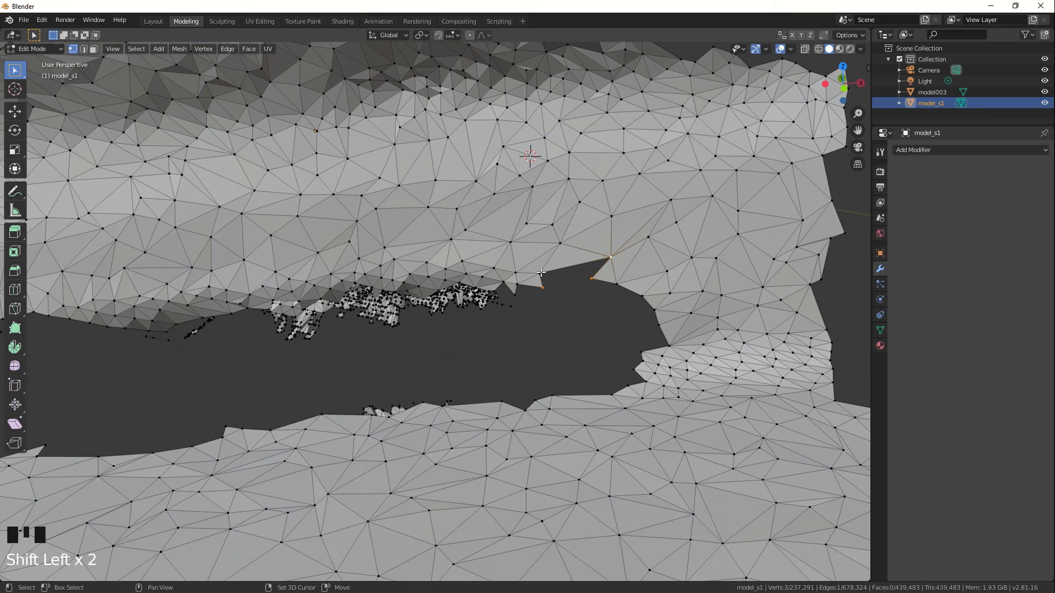
click(539, 276)
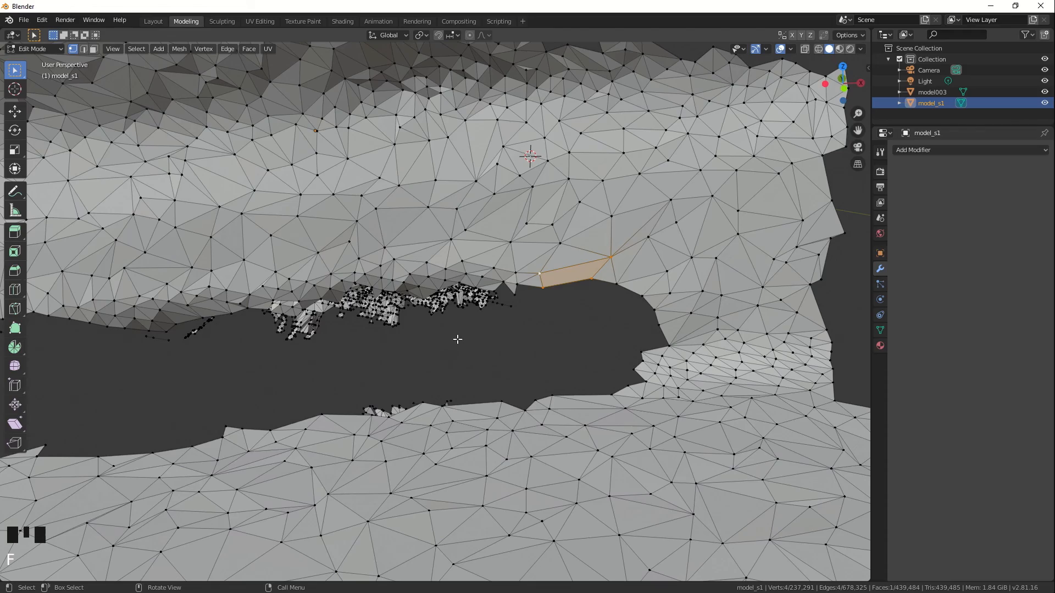
drag(458, 340, 509, 297)
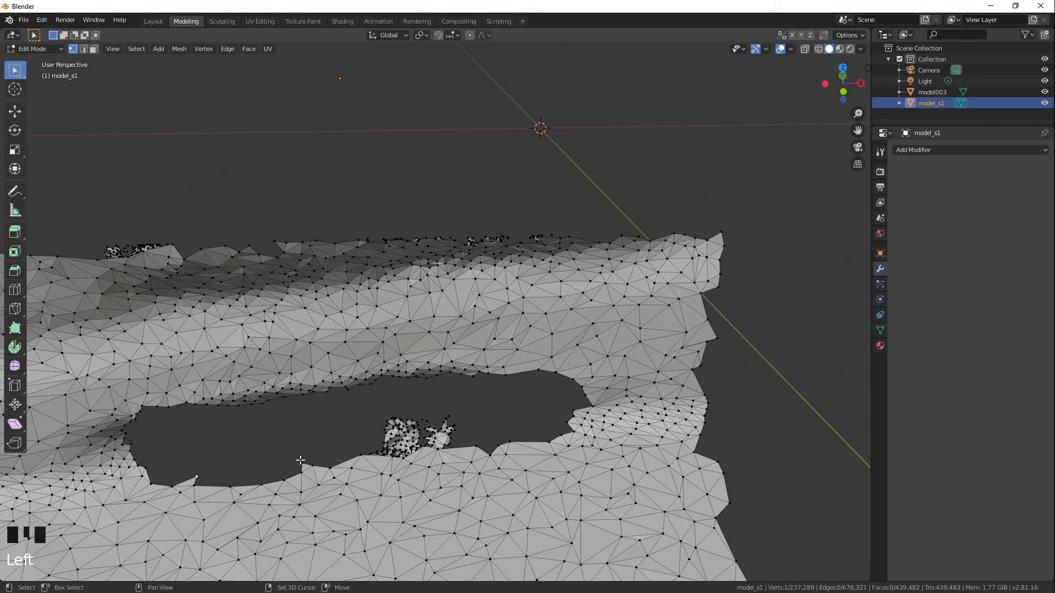
Step: Delete a stray vertex on the hole's lower rim and pick one on its left edge
click(195, 478)
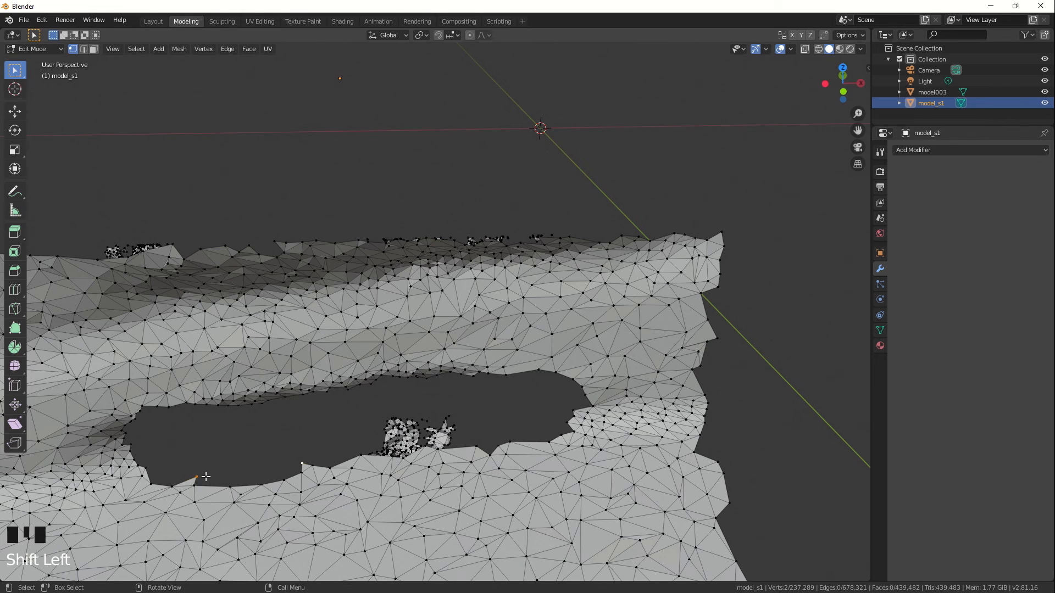
right_click(205, 476)
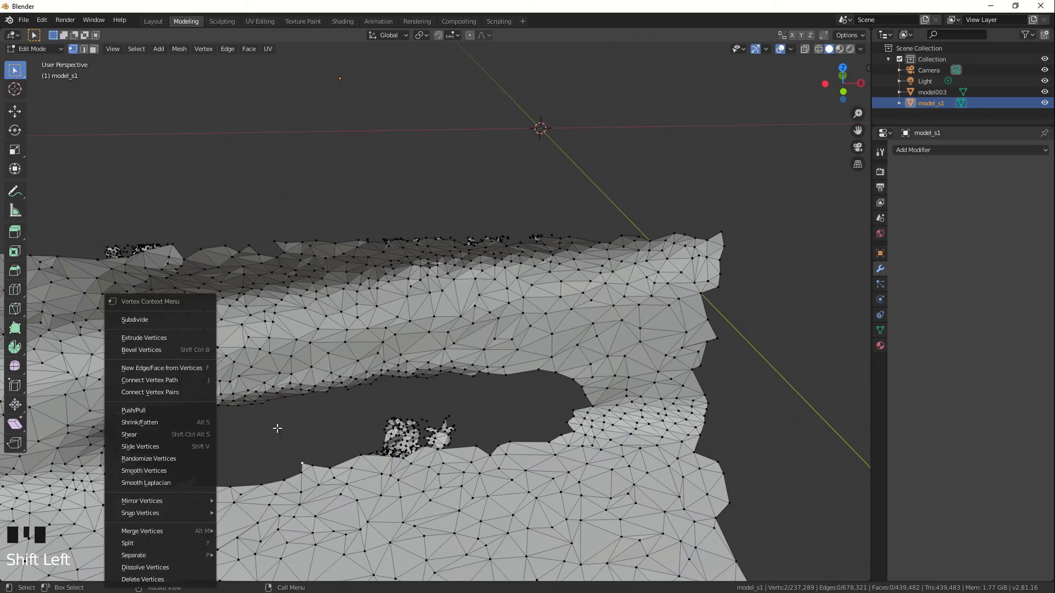
click(143, 579)
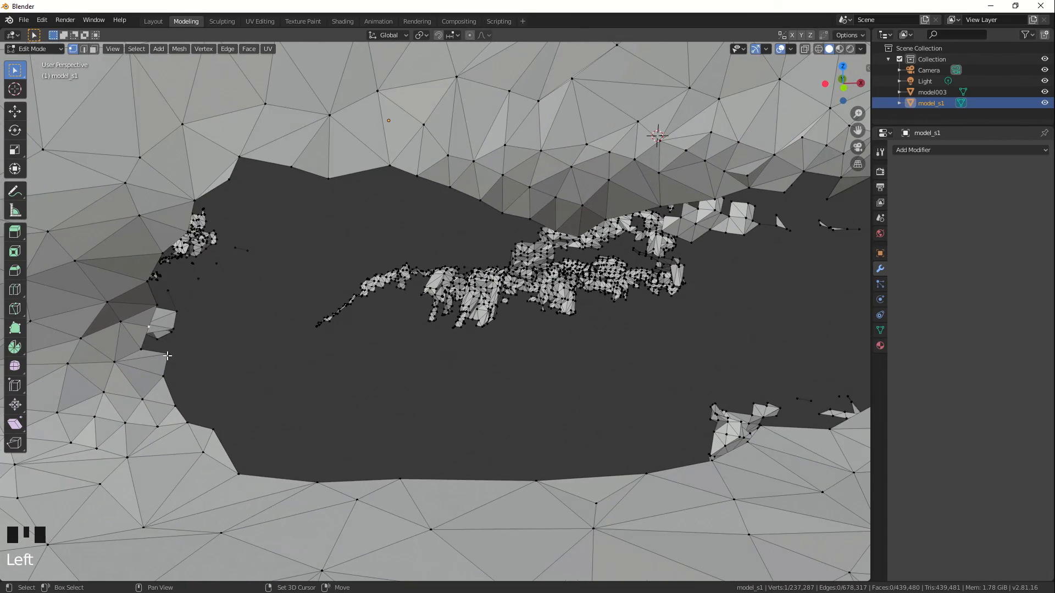
click(167, 355)
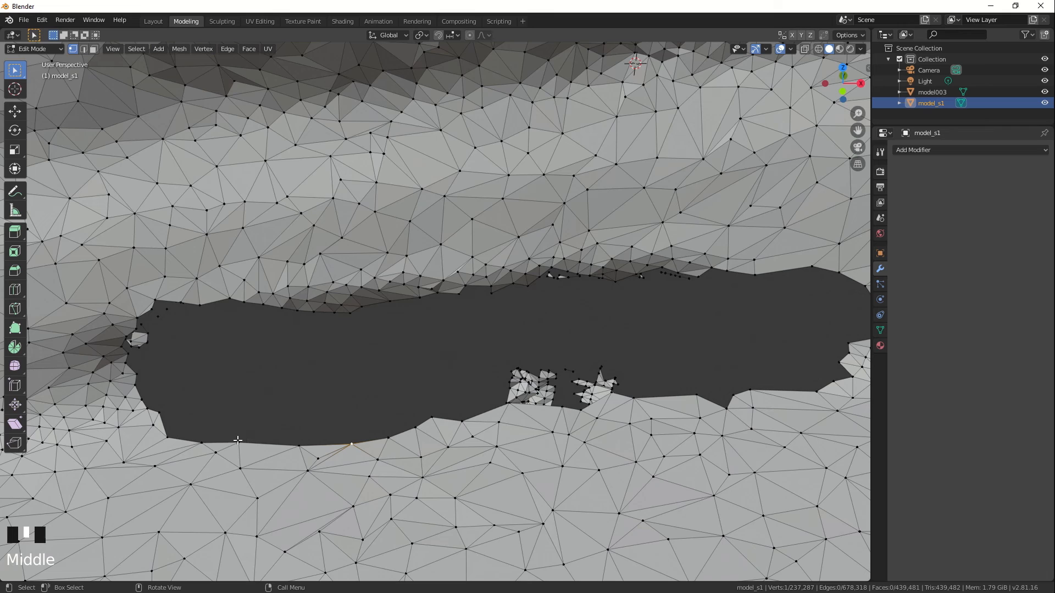
mouse_move(246, 448)
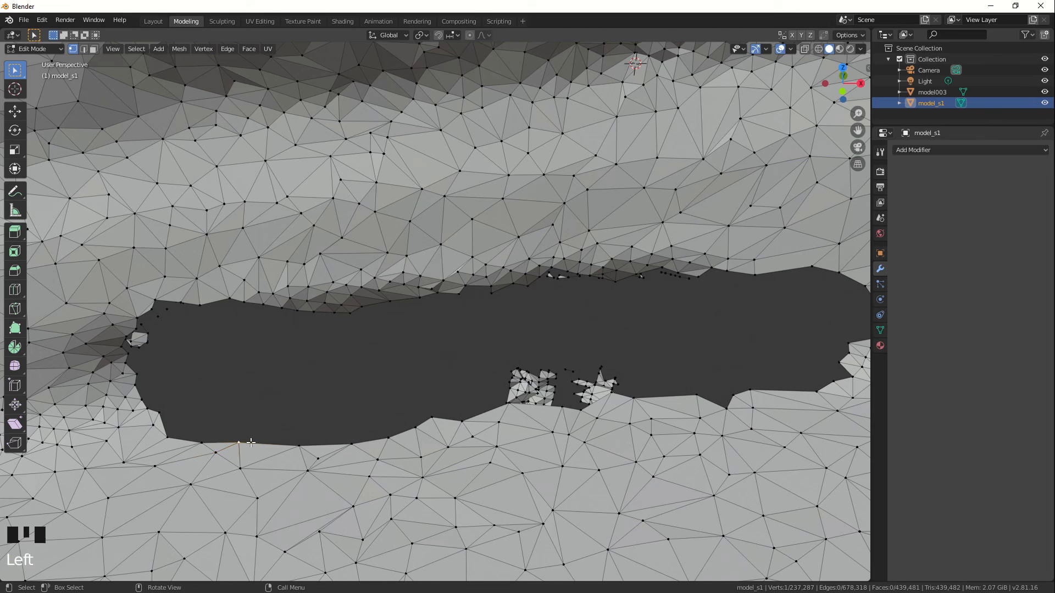
mouse_move(290, 438)
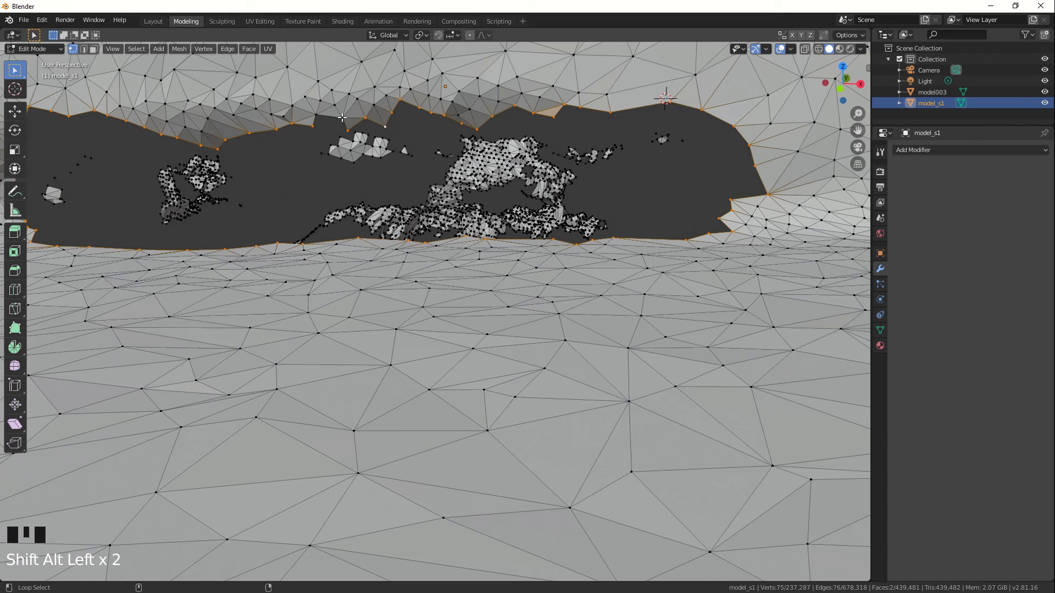
Step: Select the hole's full boundary loop and fill it with new faces
click(342, 119)
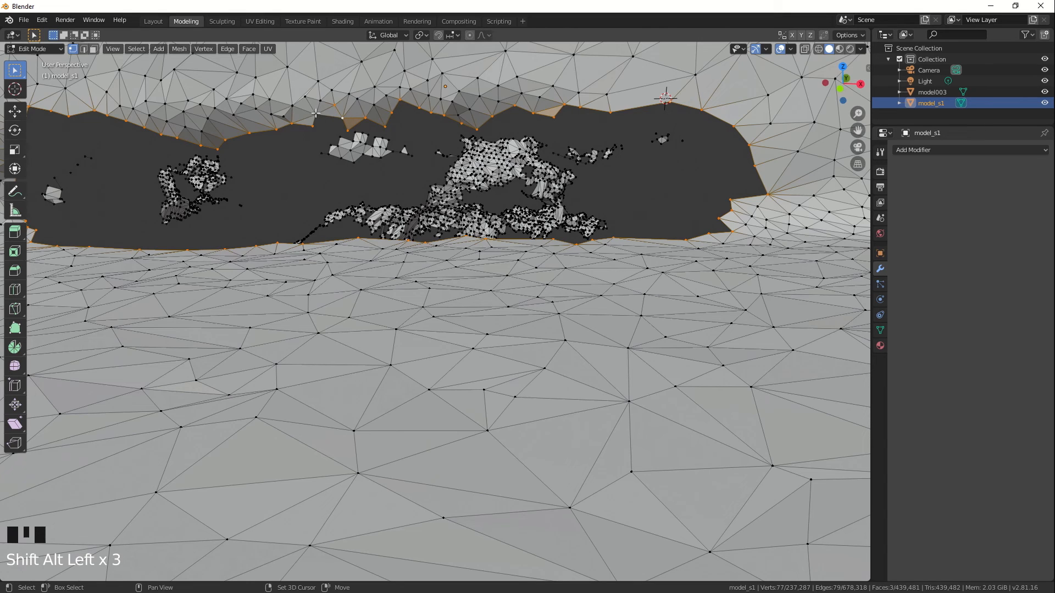
click(330, 106)
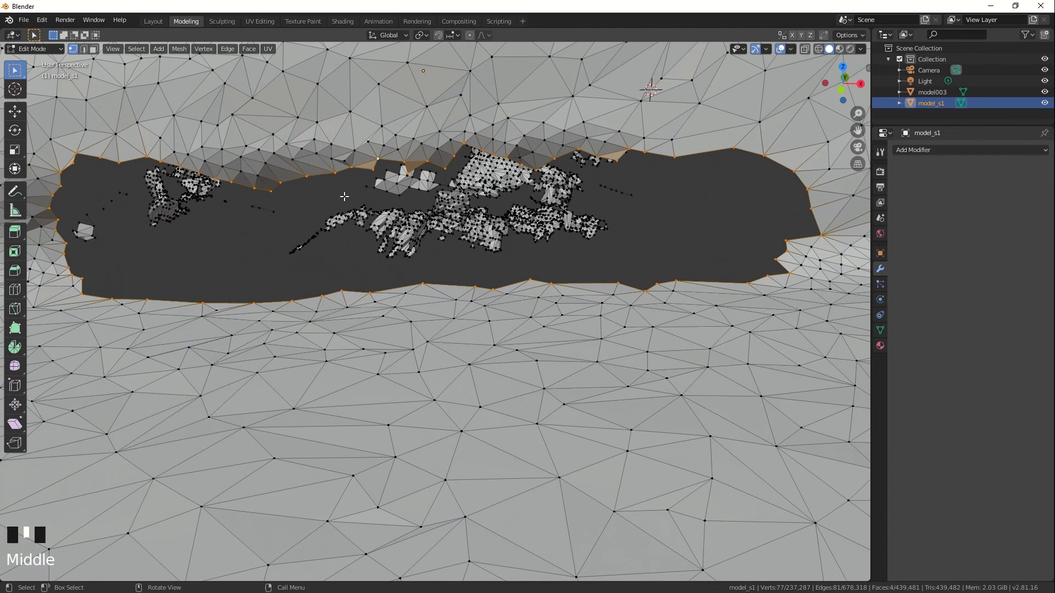
mouse_move(647, 148)
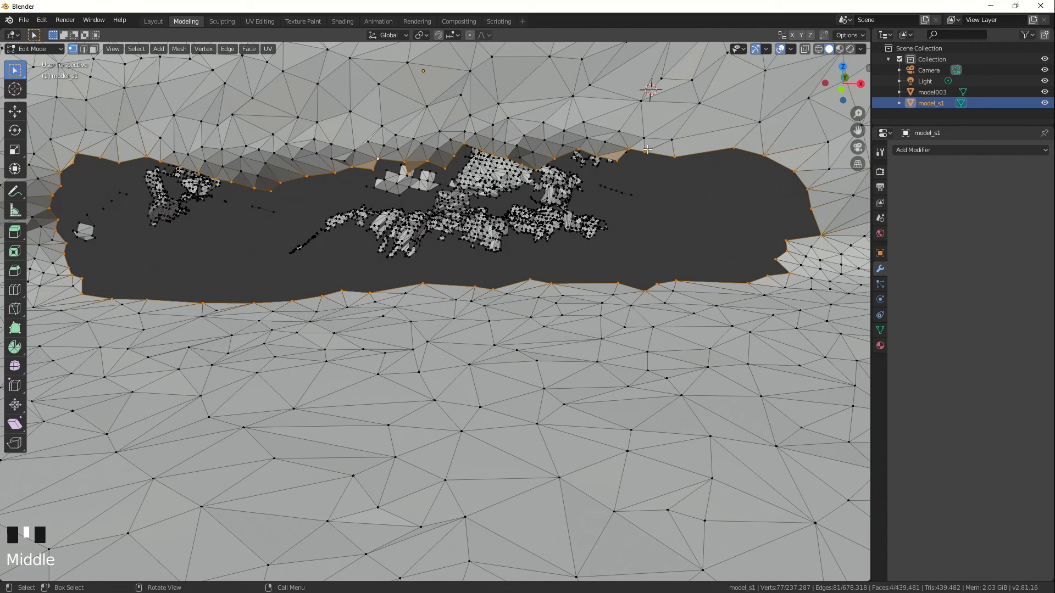
mouse_move(420, 182)
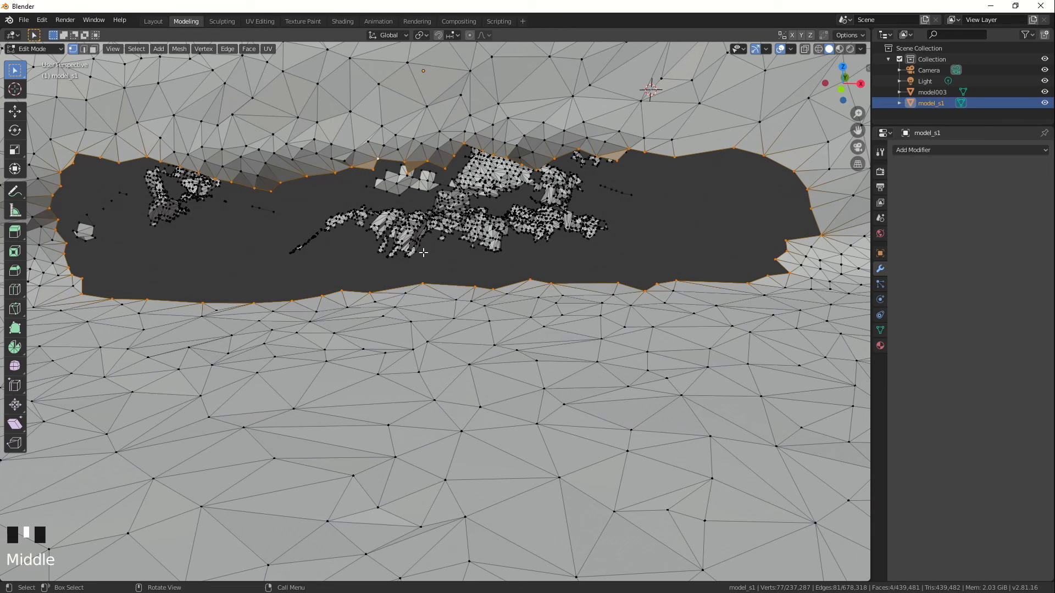
mouse_move(364, 212)
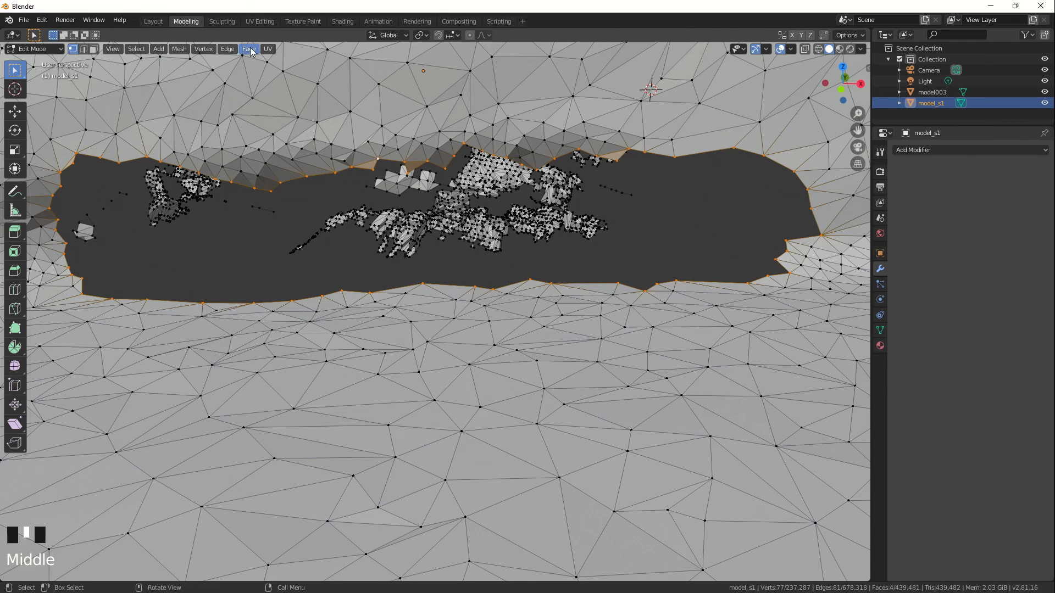
click(248, 49)
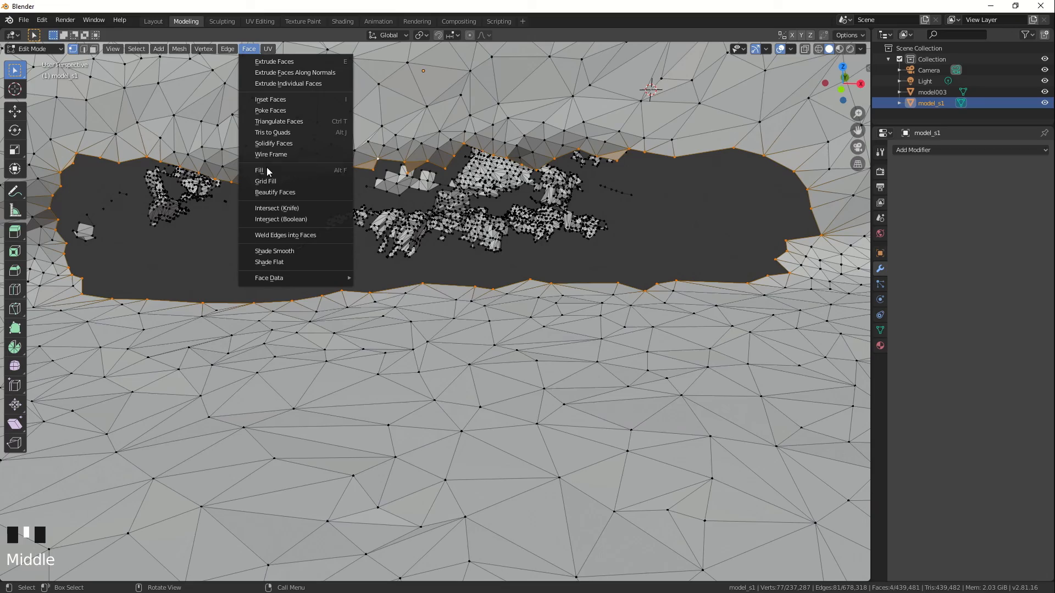
click(259, 170)
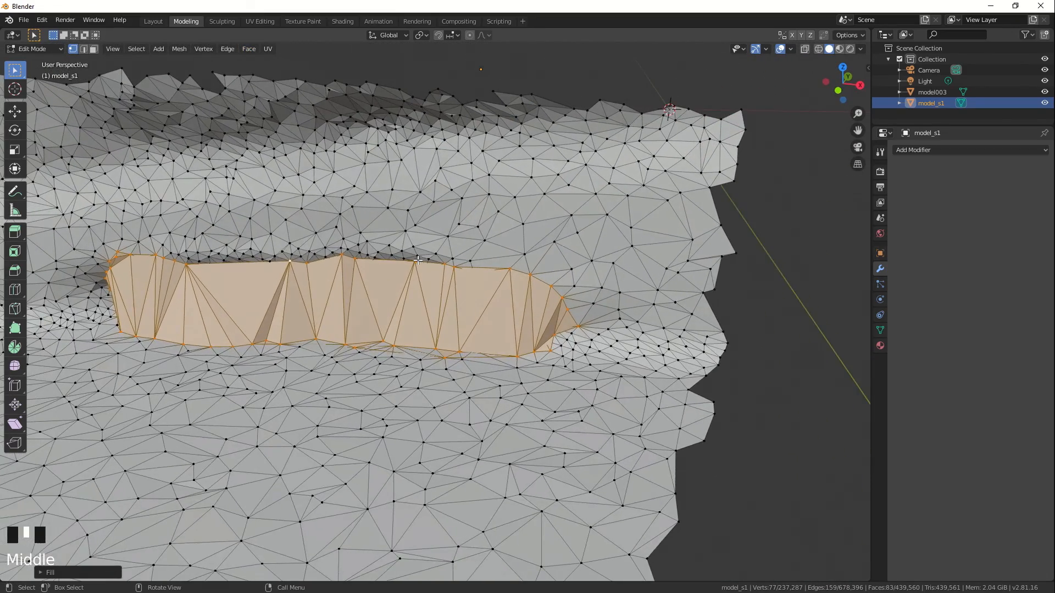
Step: Orbit and zoom around model_s1 to view the patched round base from underneath
scroll(down, 3)
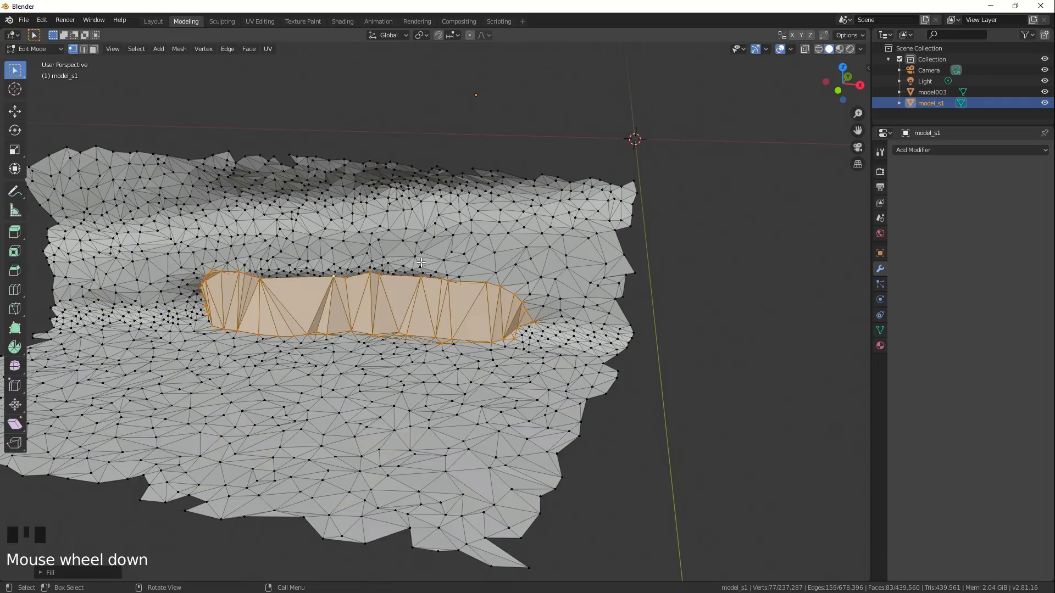
scroll(down, 3)
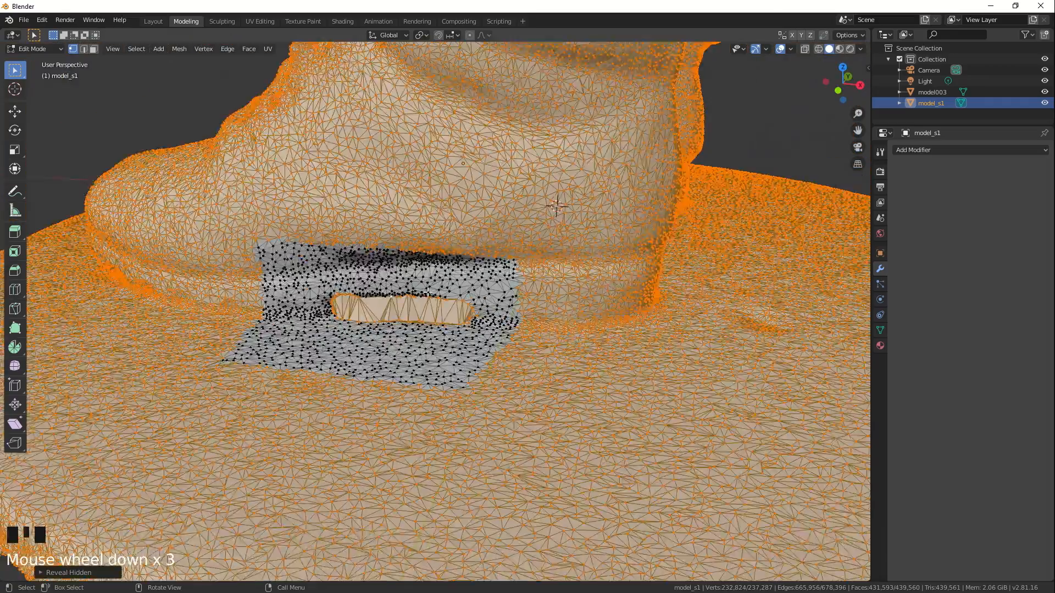
drag(427, 293, 455, 328)
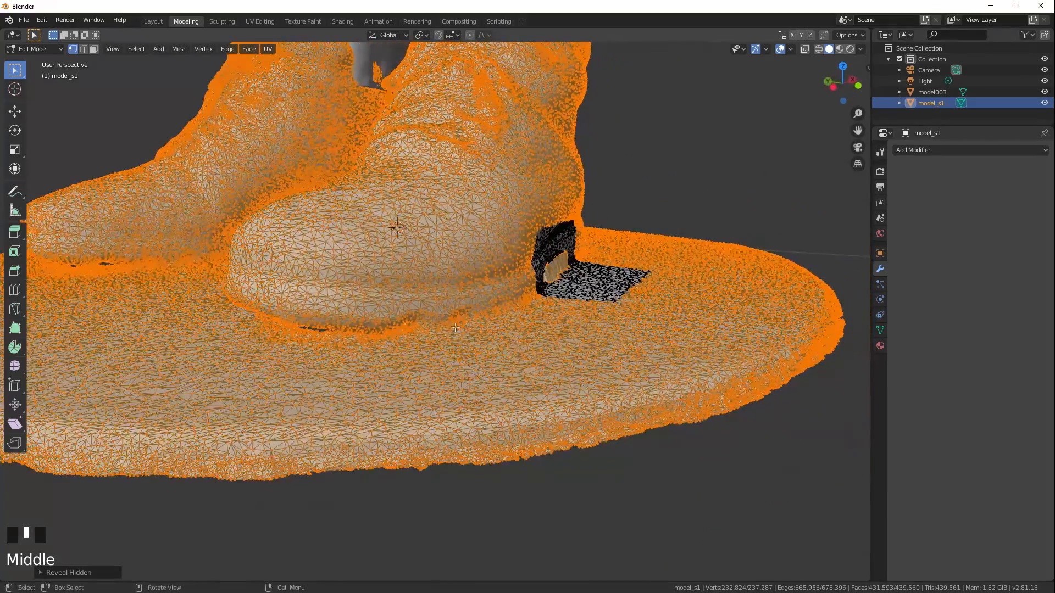
drag(455, 329, 402, 300)
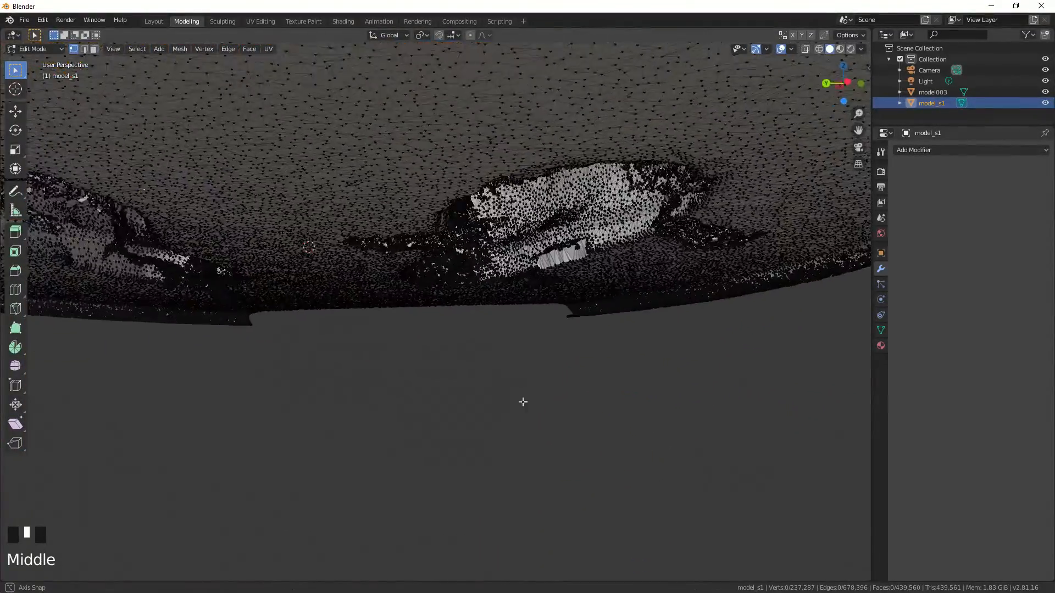
drag(523, 402, 640, 327)
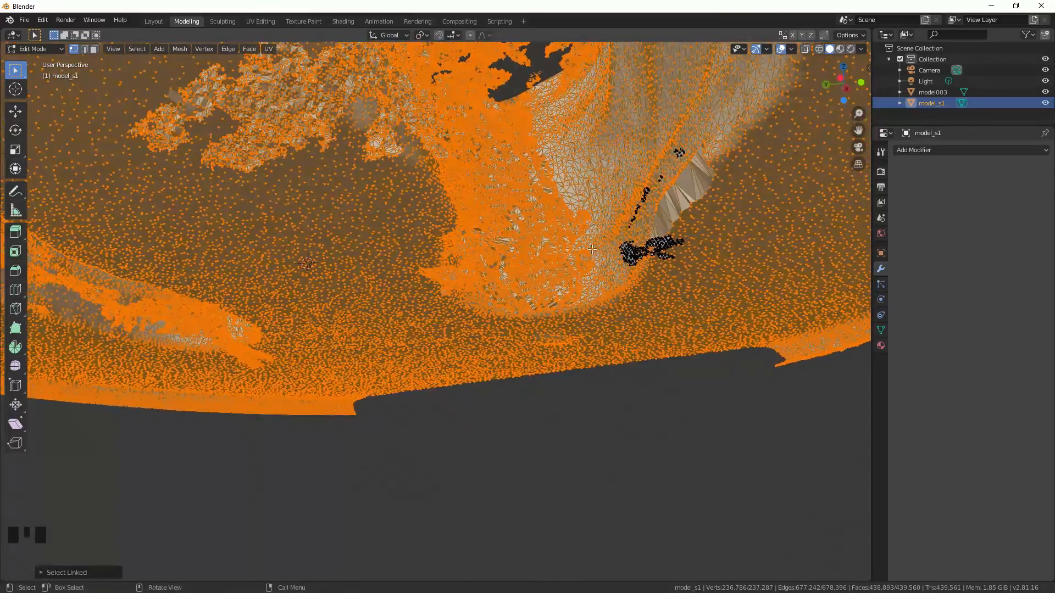
scroll(up, 3)
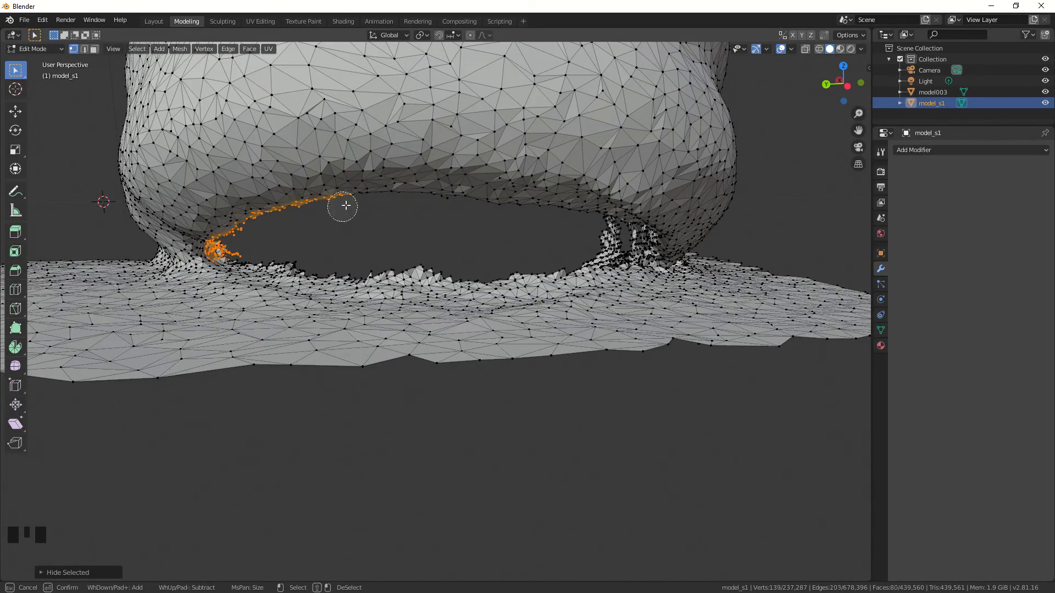
Step: Select the stray vertices along the boot-to-base gap and check the mesh from below
drag(343, 206, 518, 269)
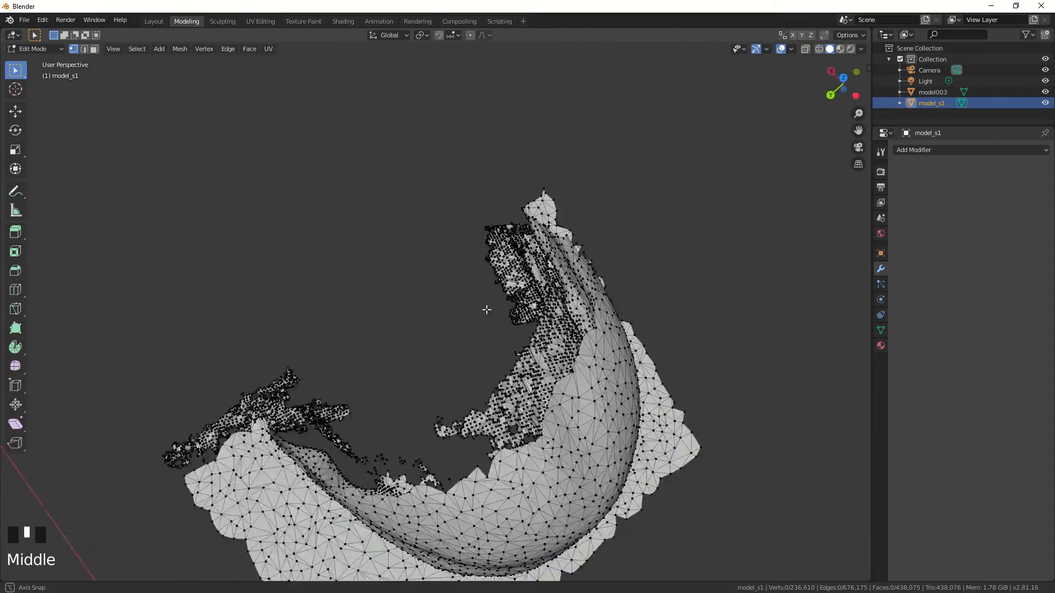
drag(486, 310, 486, 202)
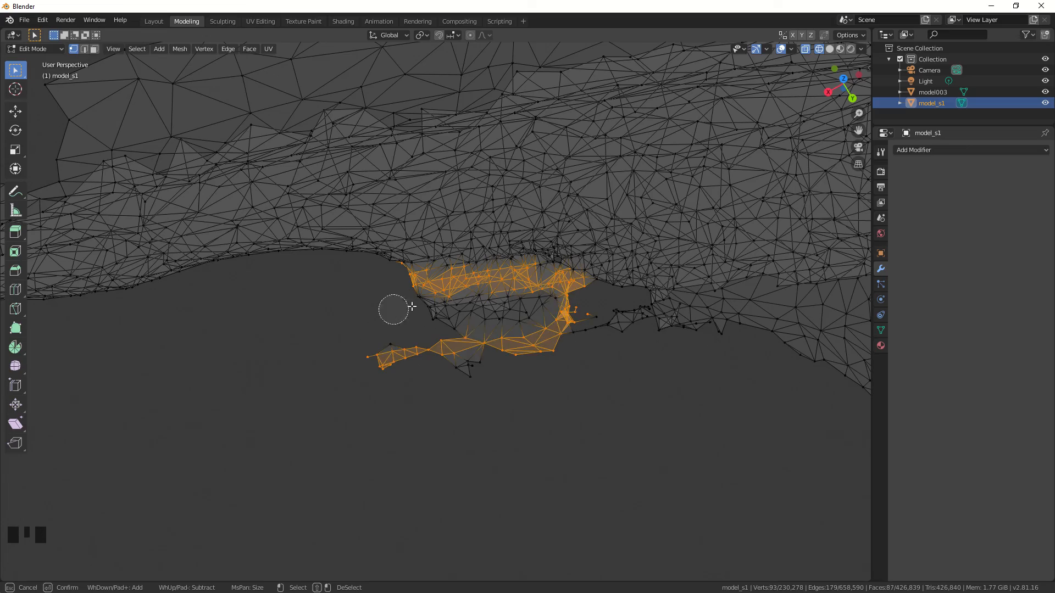
scroll(down, 3)
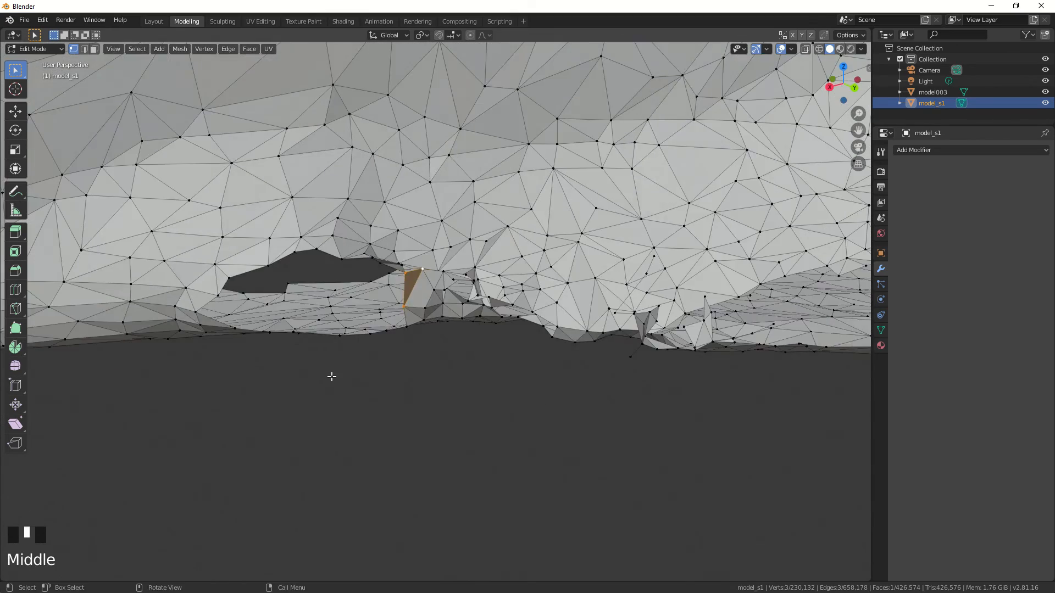
Step: Fill the holes where the sole meets the base, inspecting and filling the remaining small hole
click(249, 49)
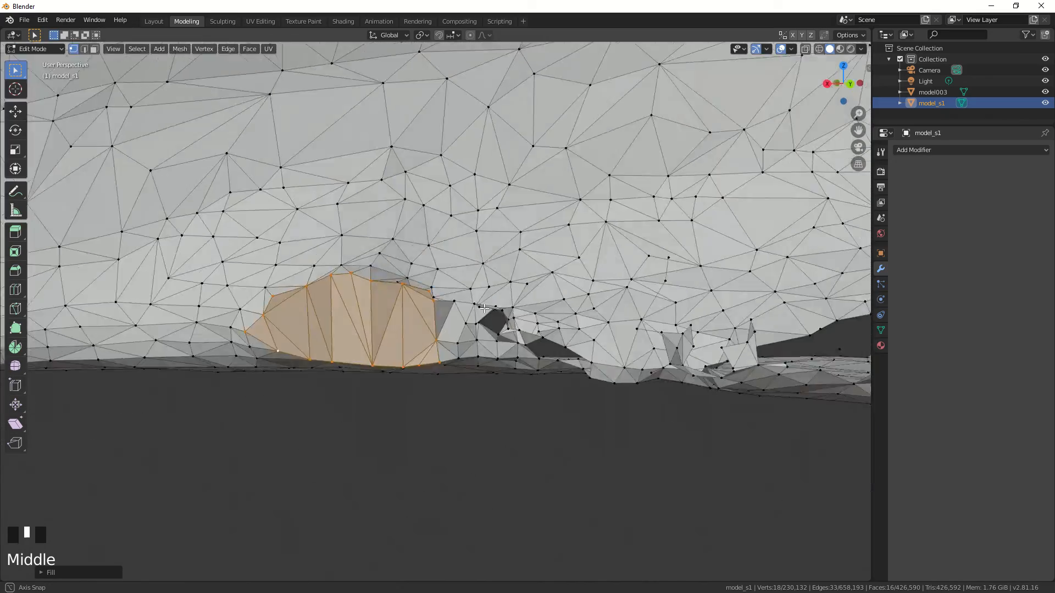
drag(485, 309, 494, 148)
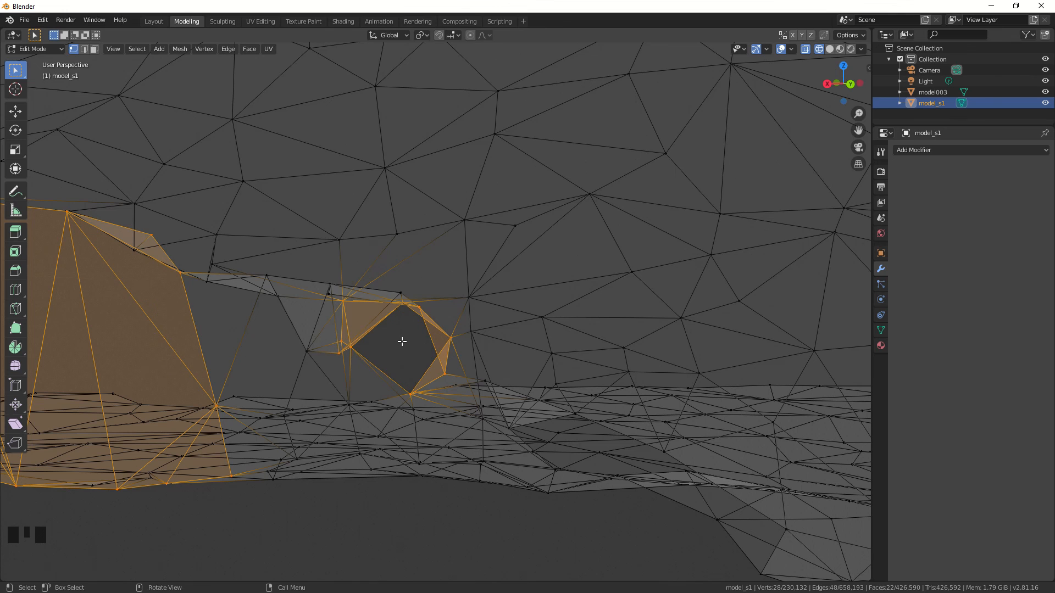
scroll(down, 3)
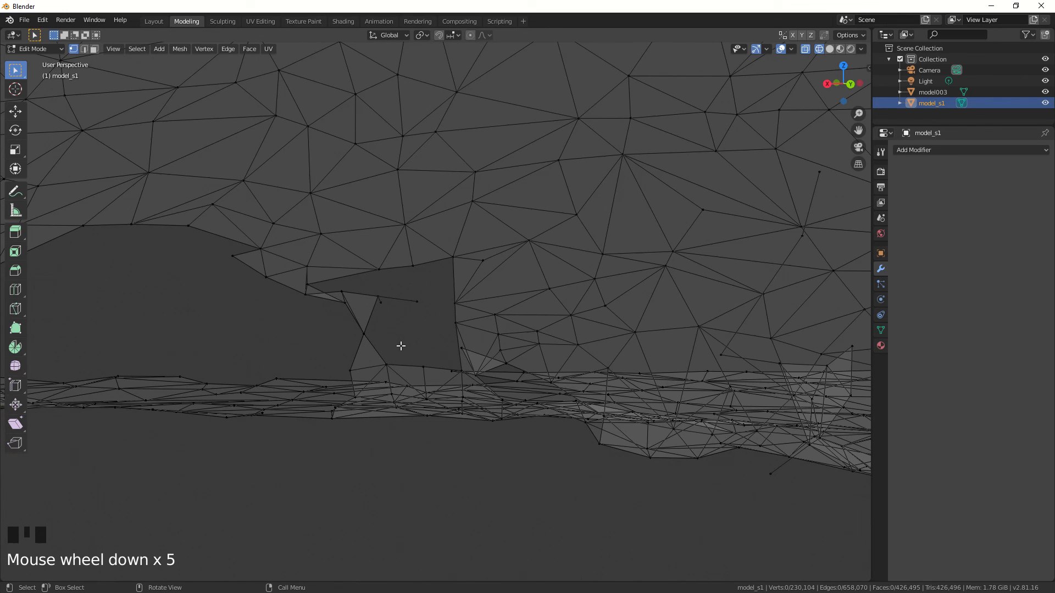
scroll(up, 3)
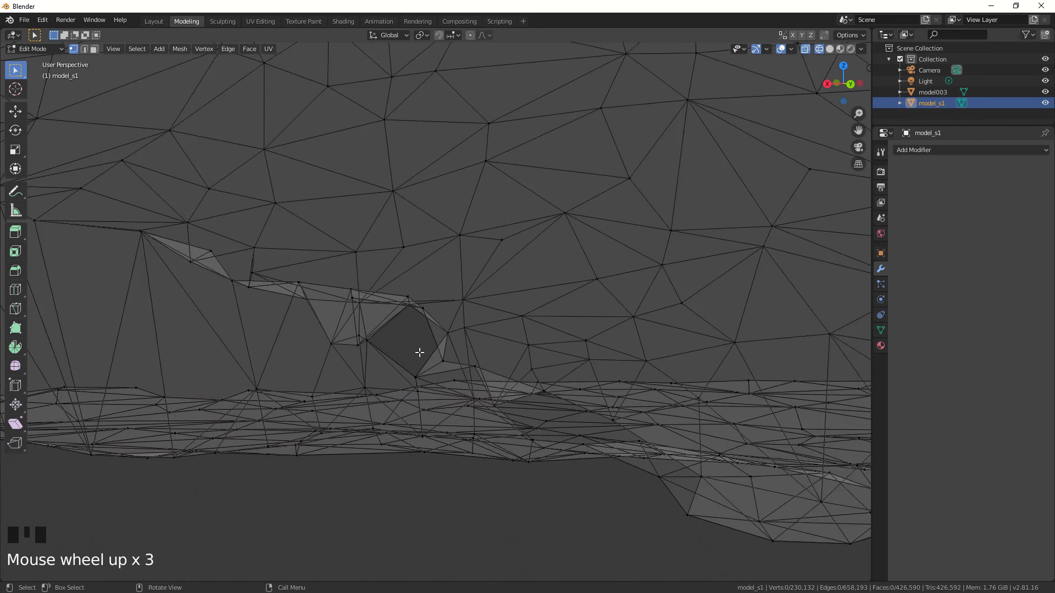
key(c)
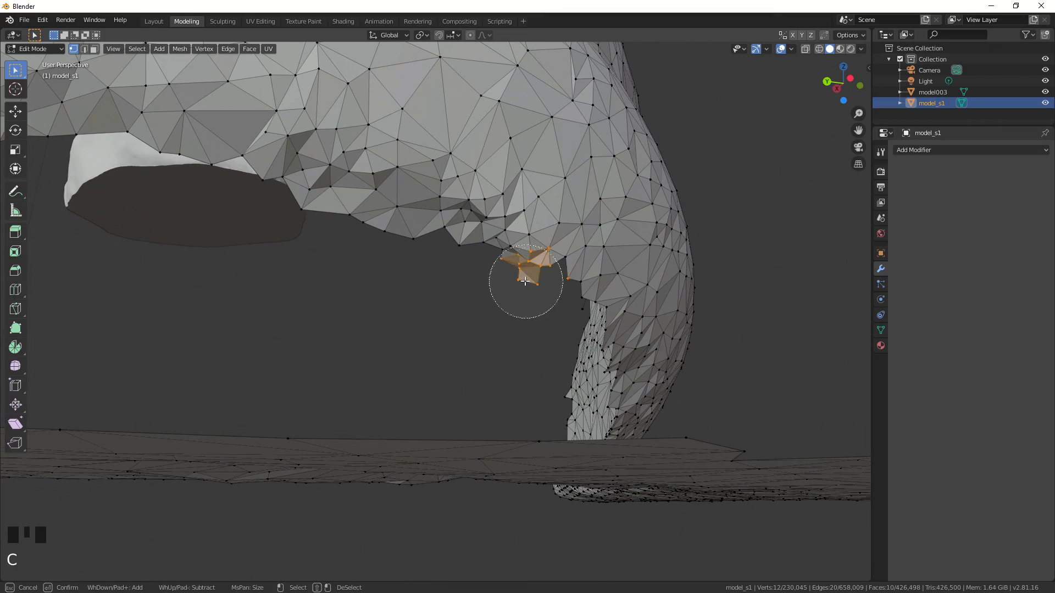
mouse_move(465, 334)
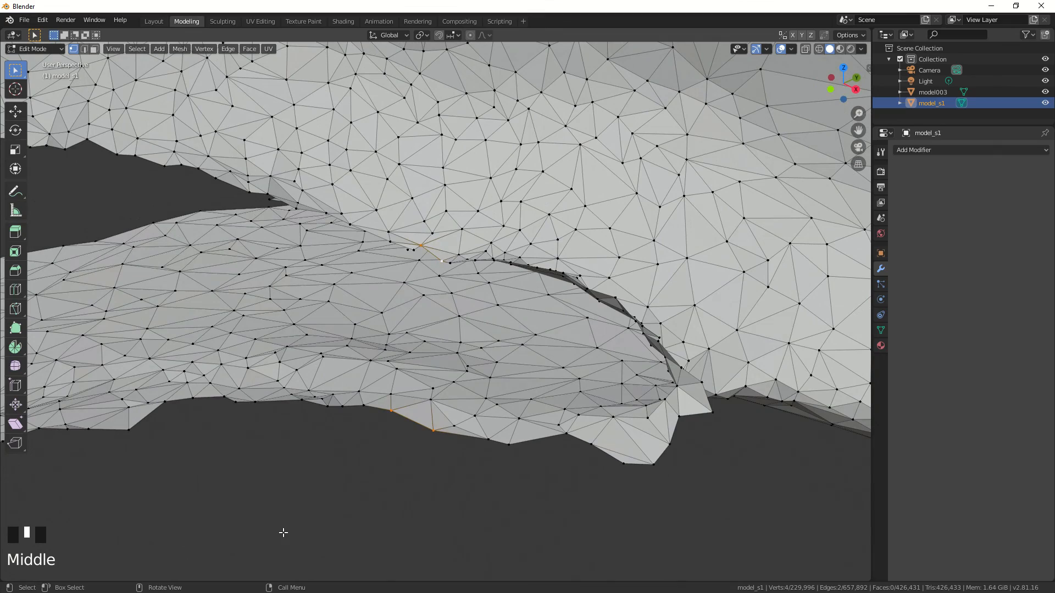
Step: Fill faces between the boot-rim and base edge loops, then enter the Sculpting workspace
key(f)
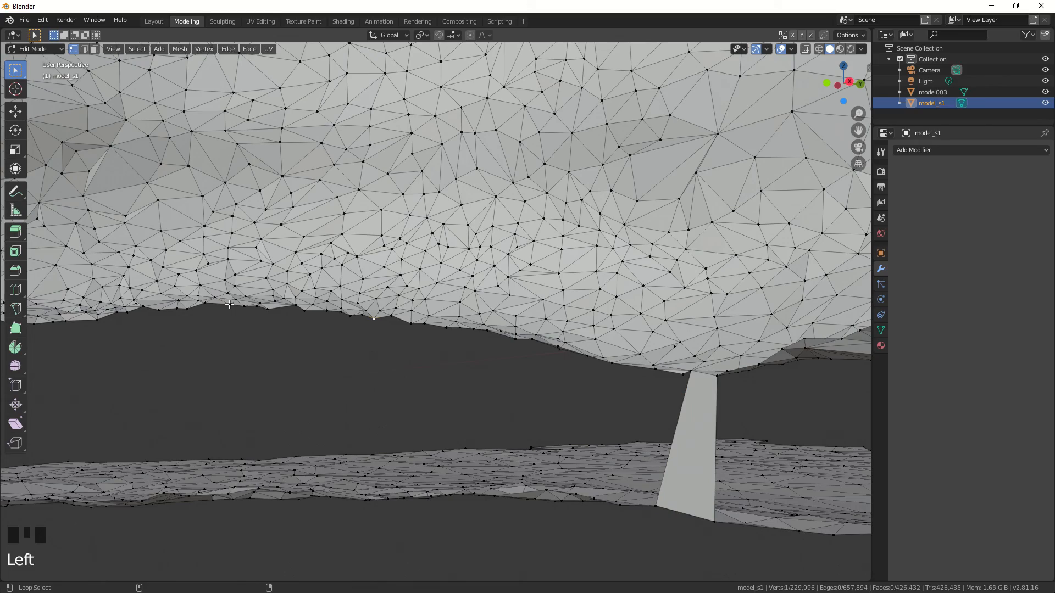
scroll(down, 3)
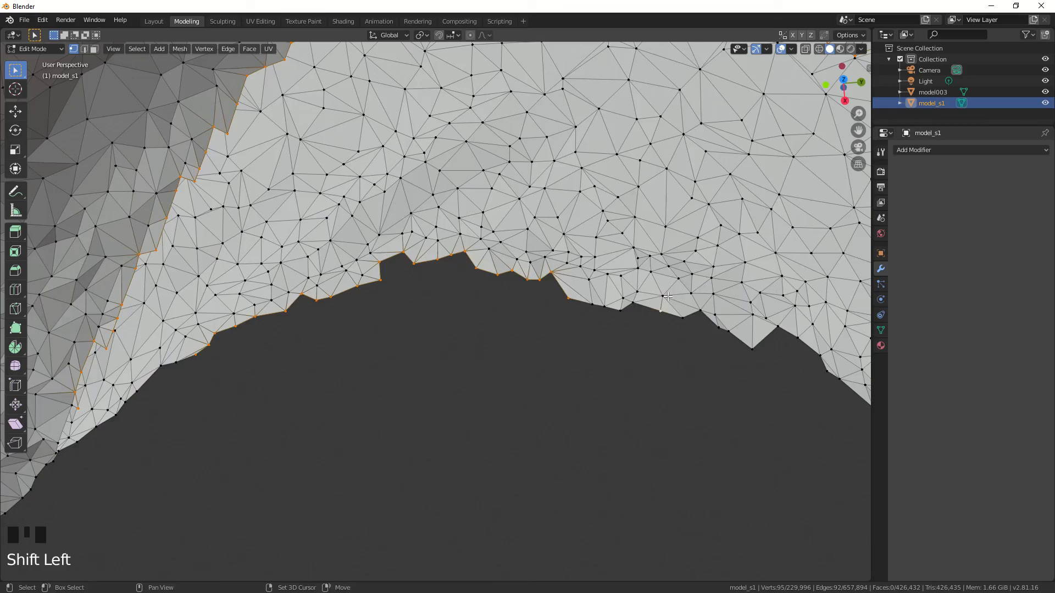
drag(666, 296, 603, 325)
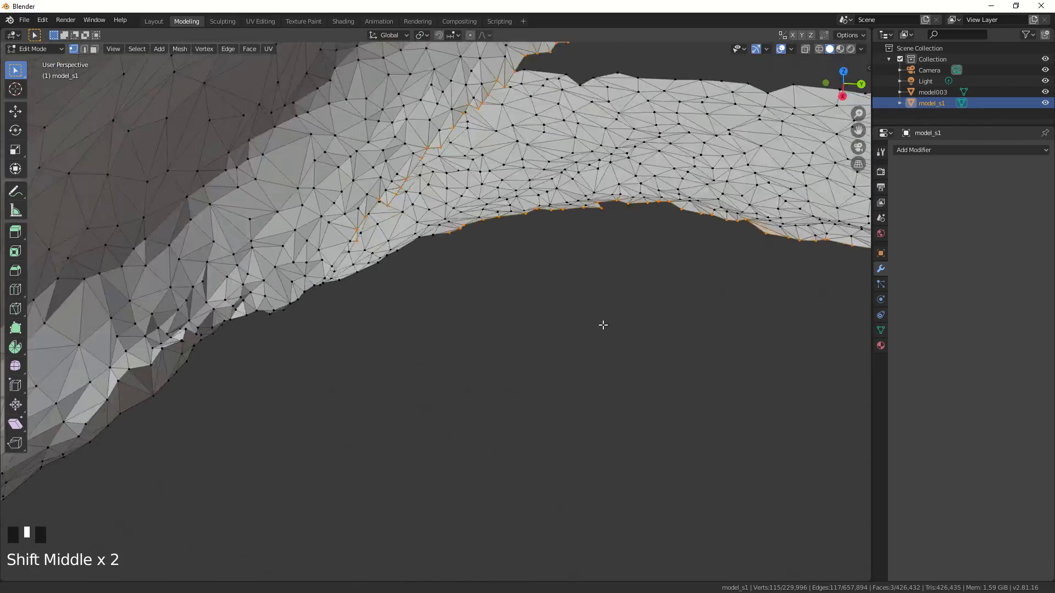
click(249, 48)
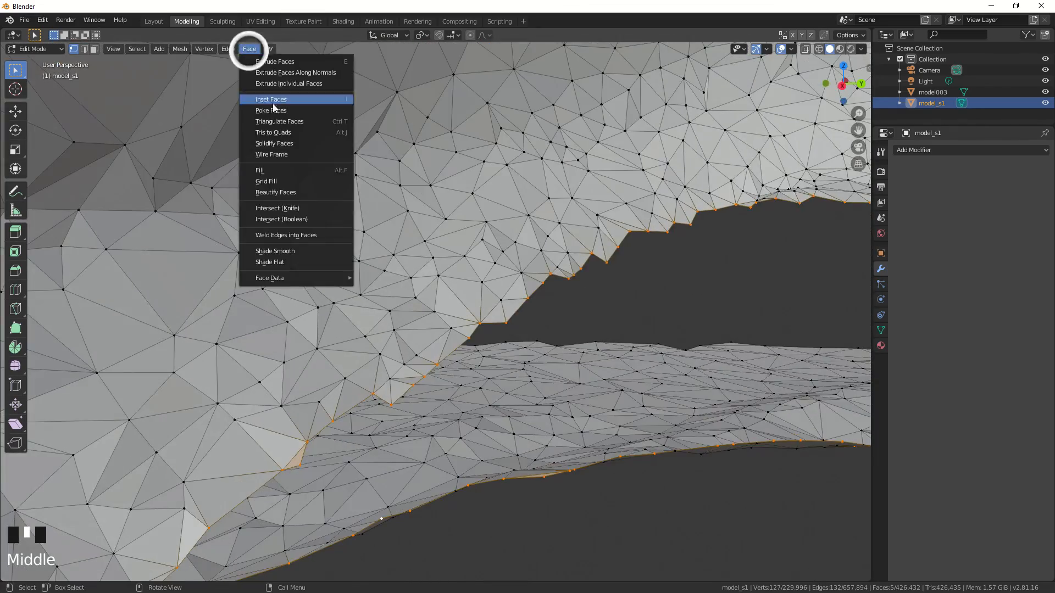
click(260, 170)
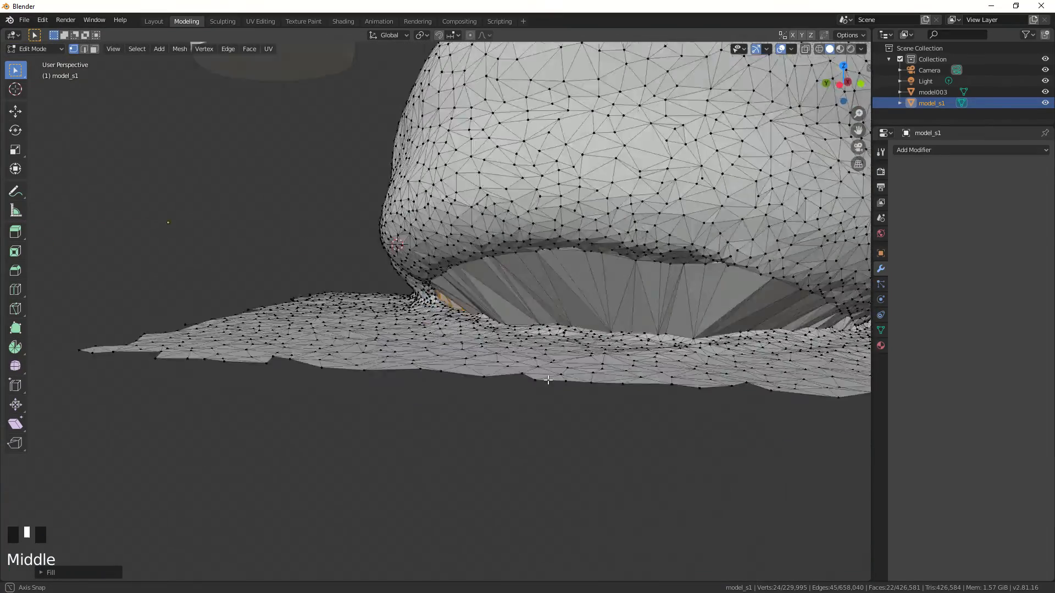
click(222, 21)
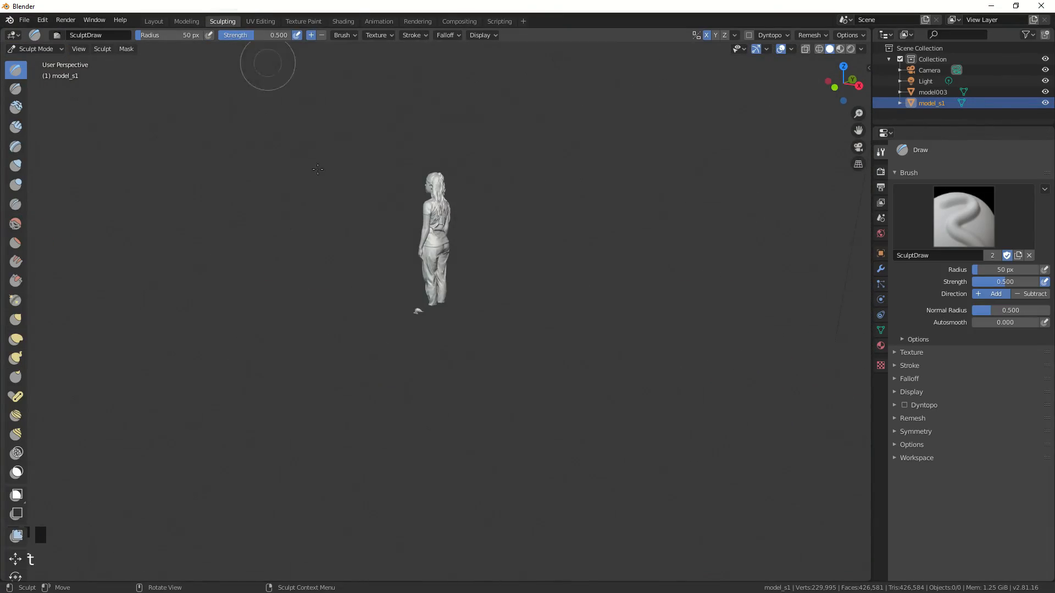
scroll(down, 3)
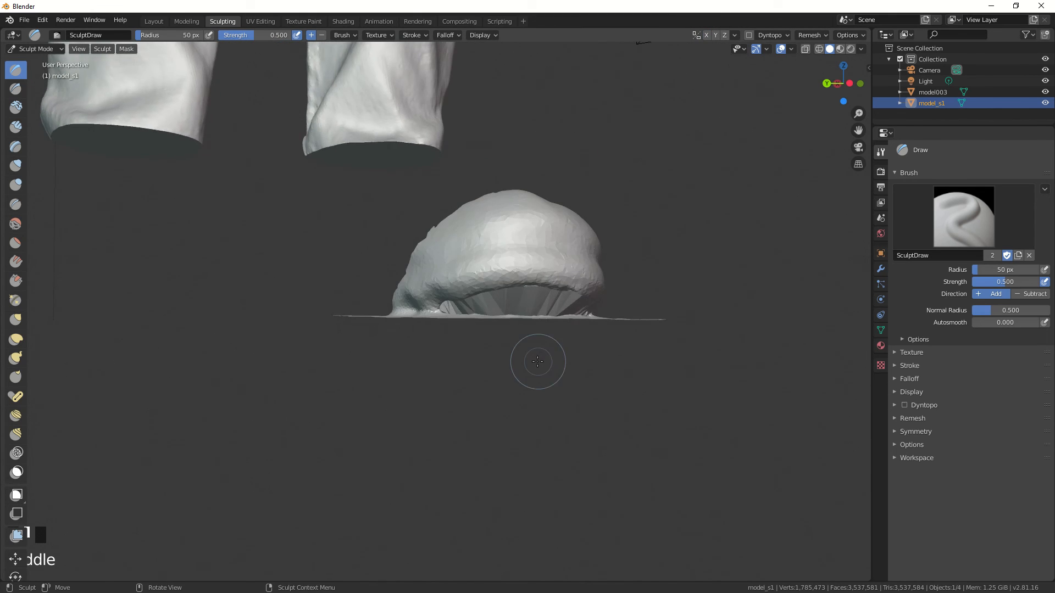
Step: Smooth the filled patch under the rim and set view Clip Start to 0.1 m
click(15, 223)
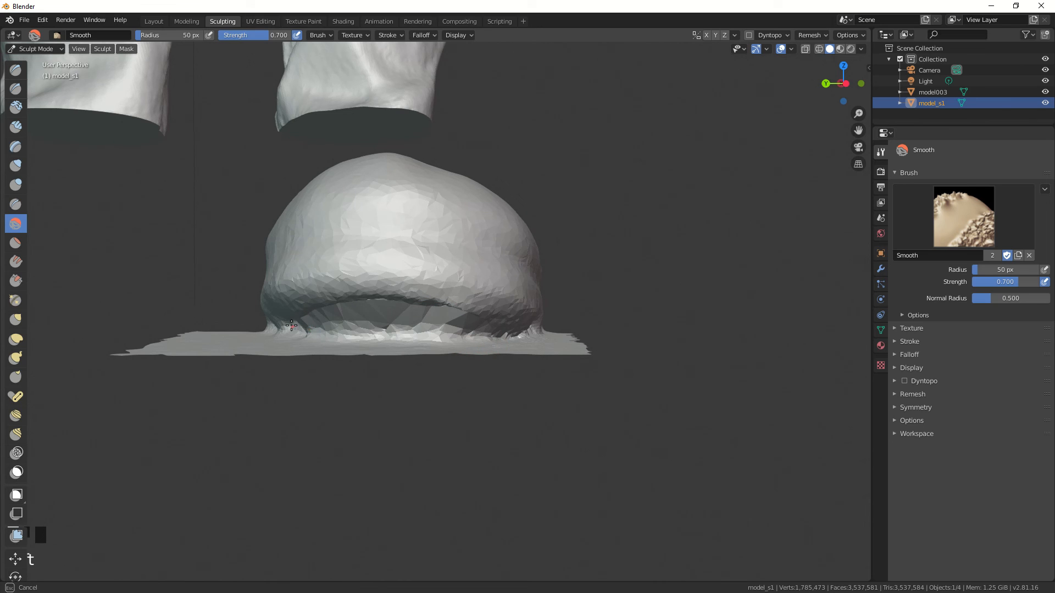
drag(290, 326, 532, 342)
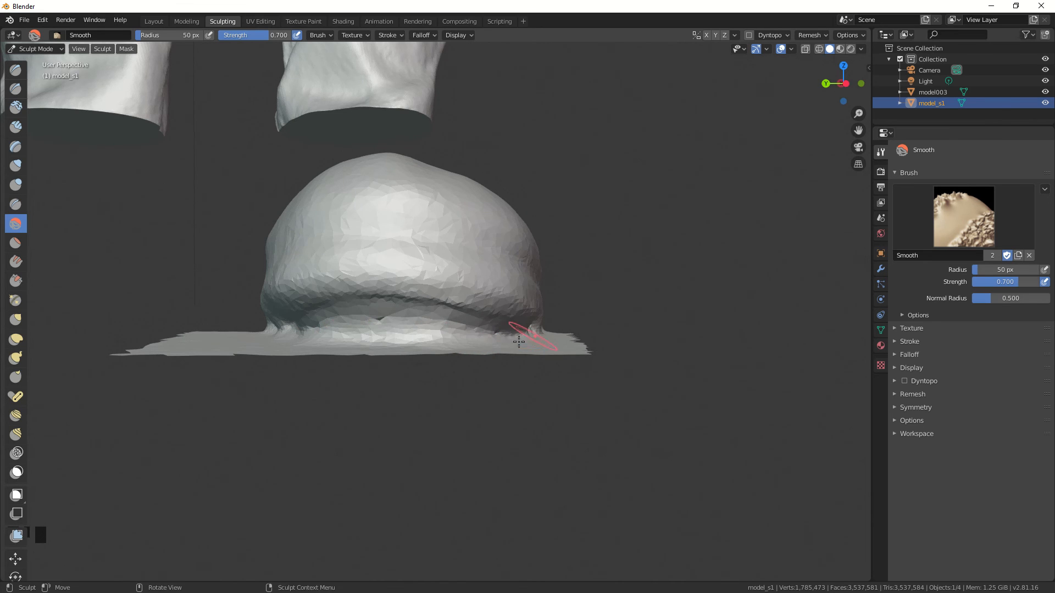
drag(518, 342, 478, 356)
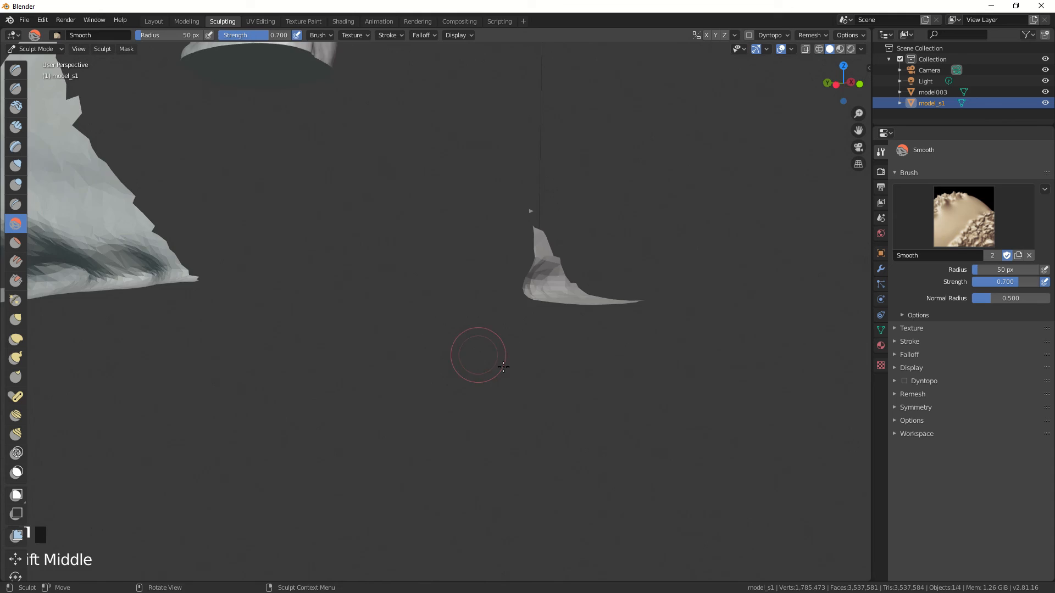
scroll(down, 3)
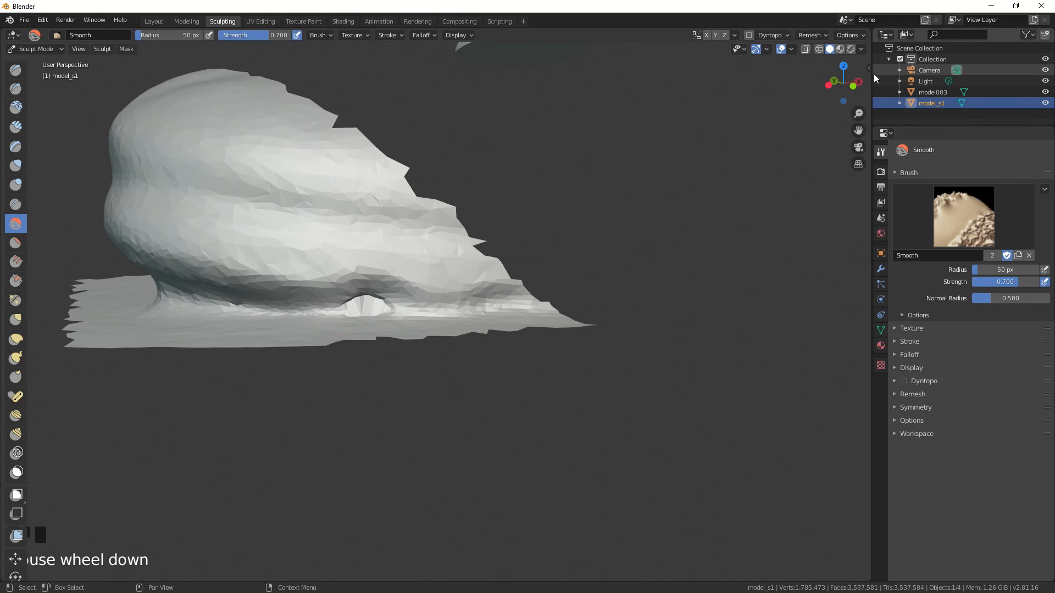
key(n)
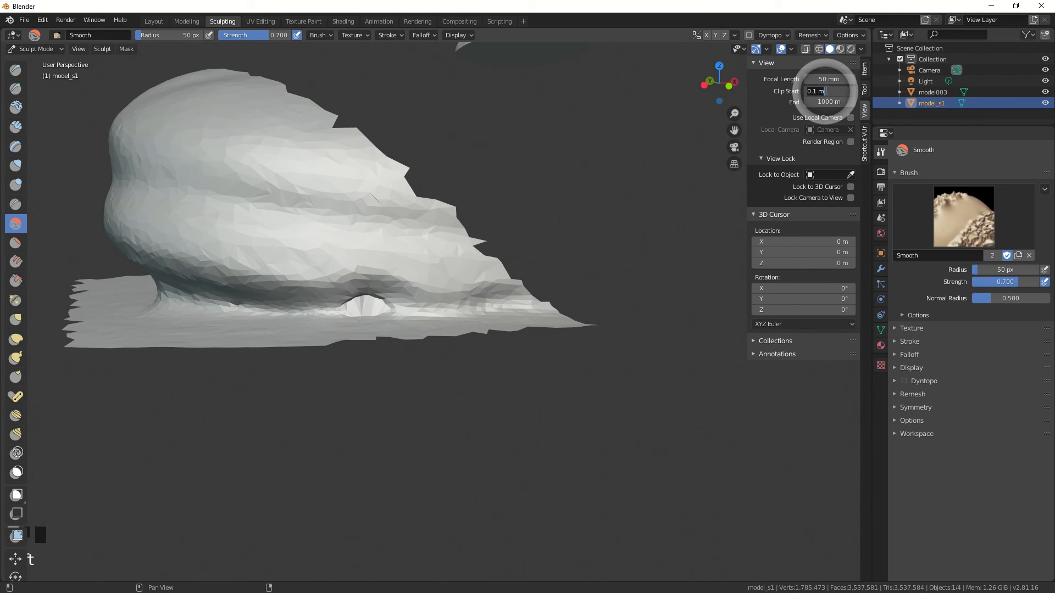
click(815, 91)
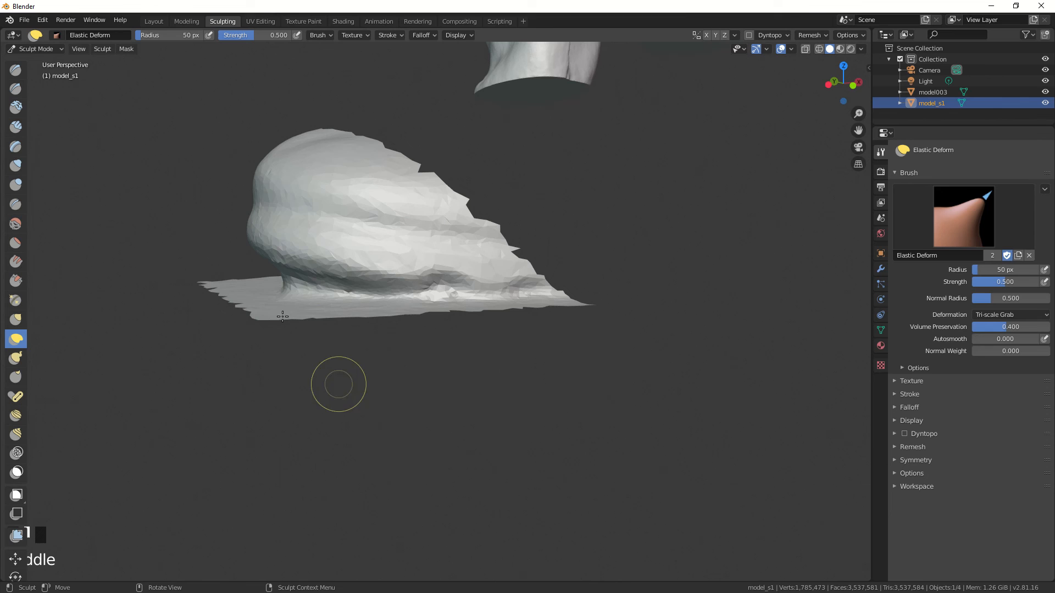
Step: Reshape the rim patch with Elastic Deform, then return to the Modeling workspace
drag(339, 383, 286, 290)
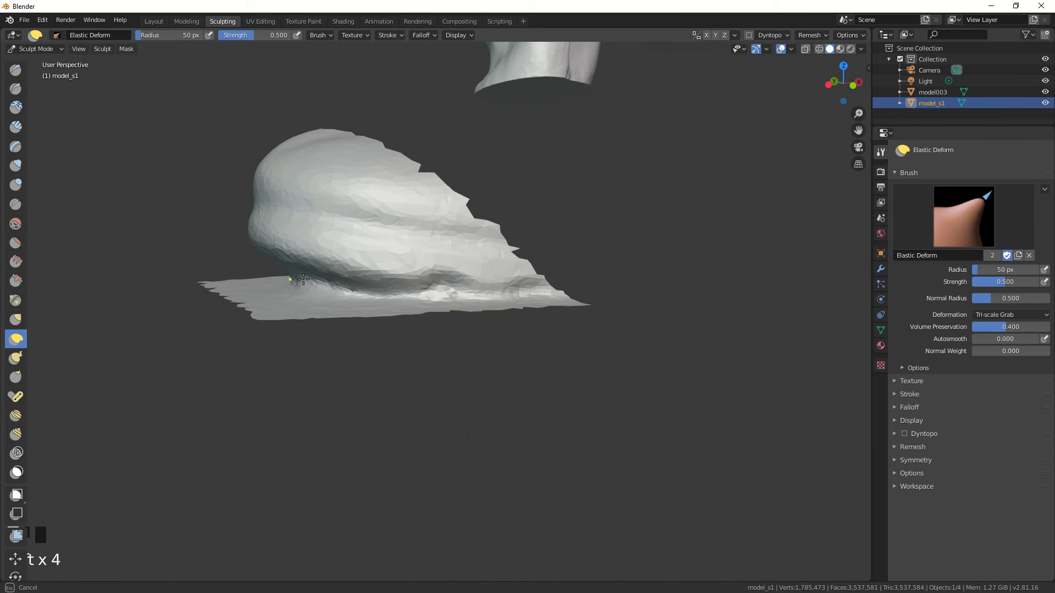
scroll(up, 3)
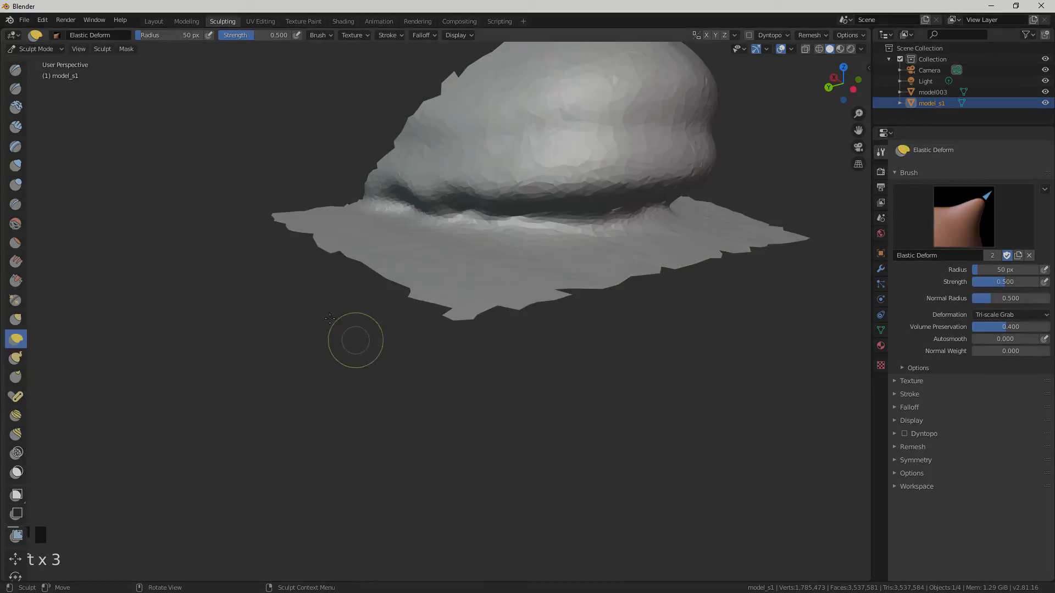
click(186, 21)
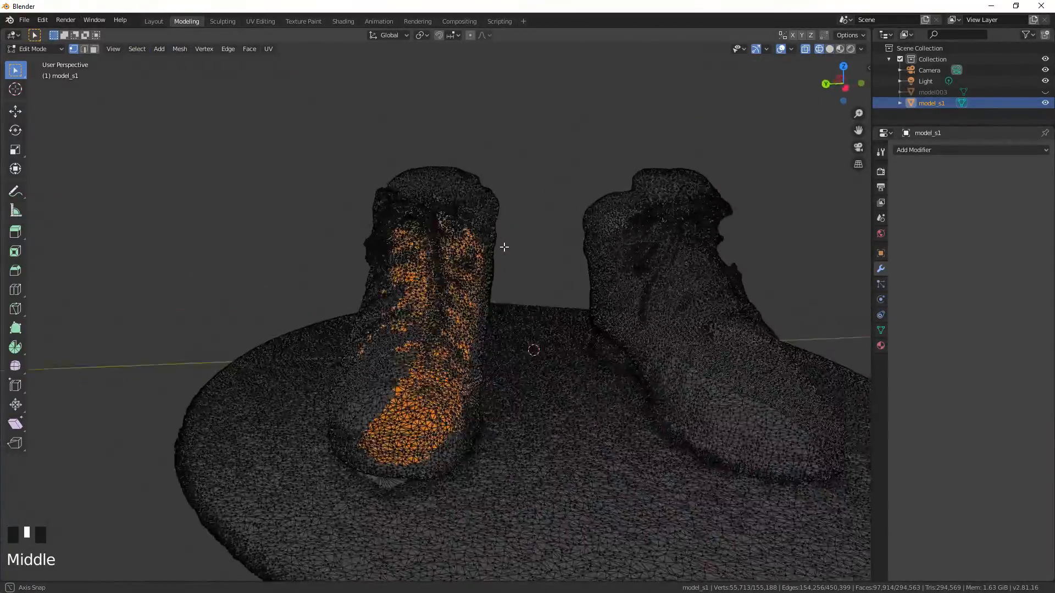
Step: Reduce the mesh to about 99,000 vertices and return to the Layout workspace
scroll(up, 3)
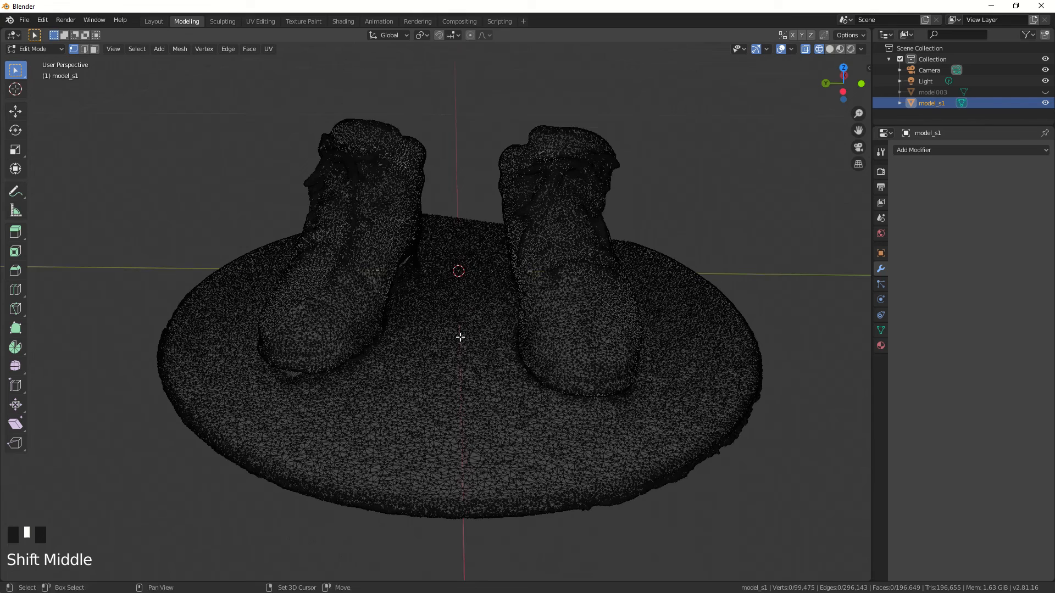
click(153, 21)
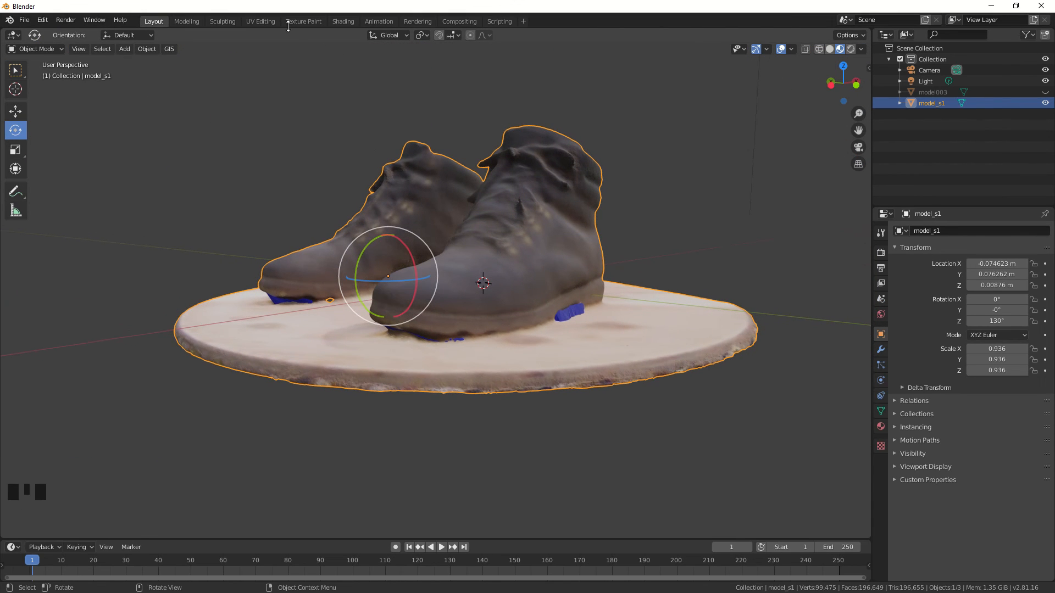
Step: Enter Sculpt Mode and pull the mesh with Elastic Deform to close the gap under the heel
click(222, 21)
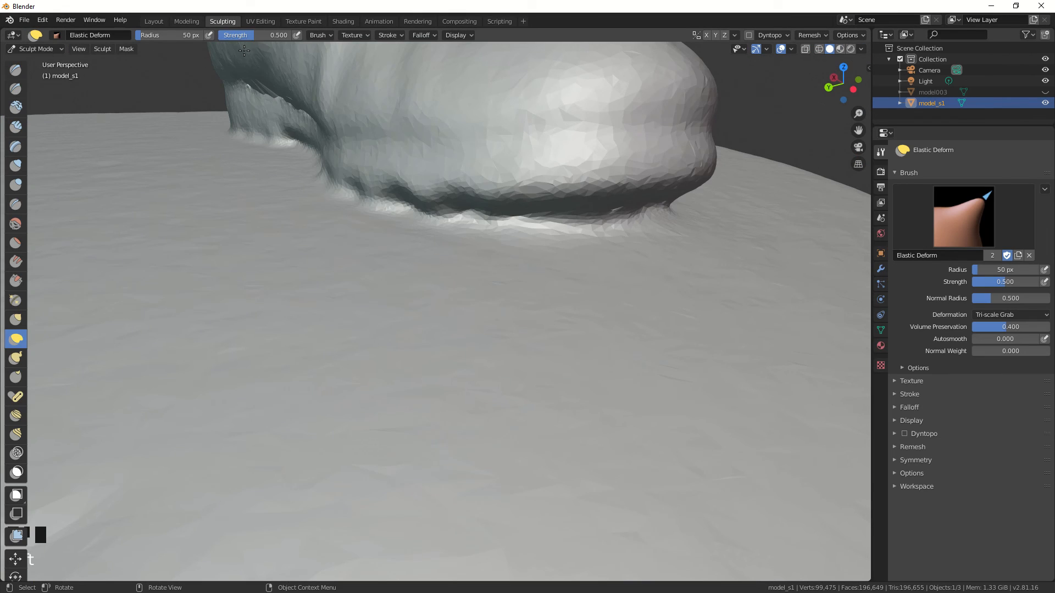
scroll(down, 3)
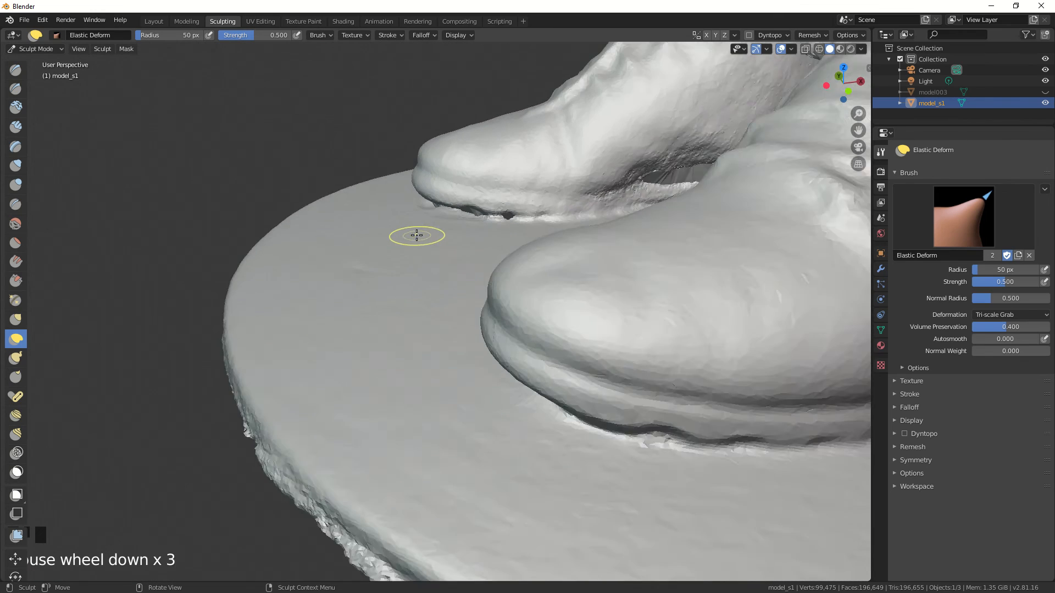
scroll(down, 3)
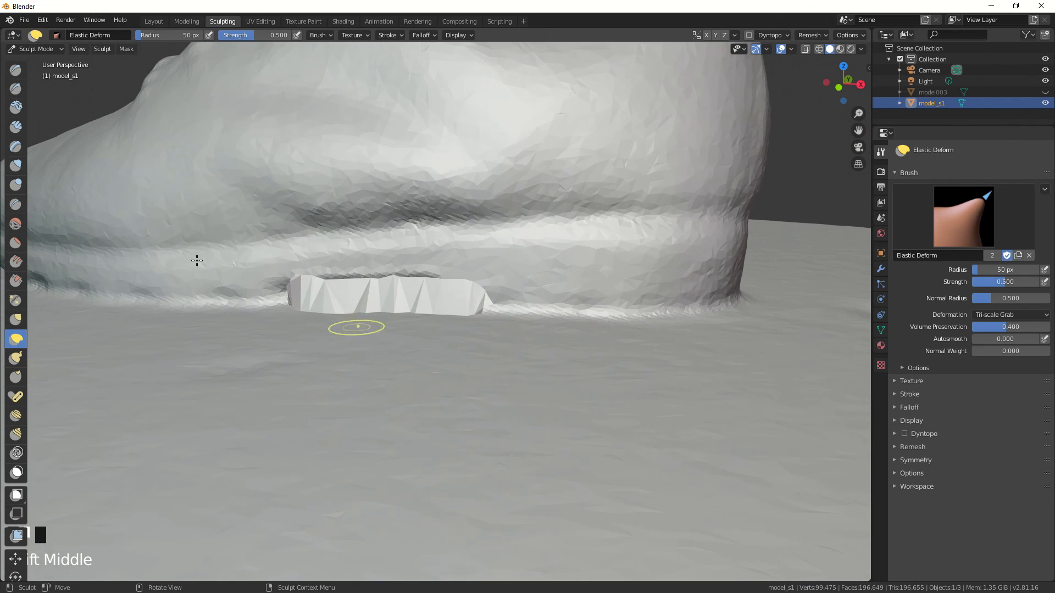
click(15, 222)
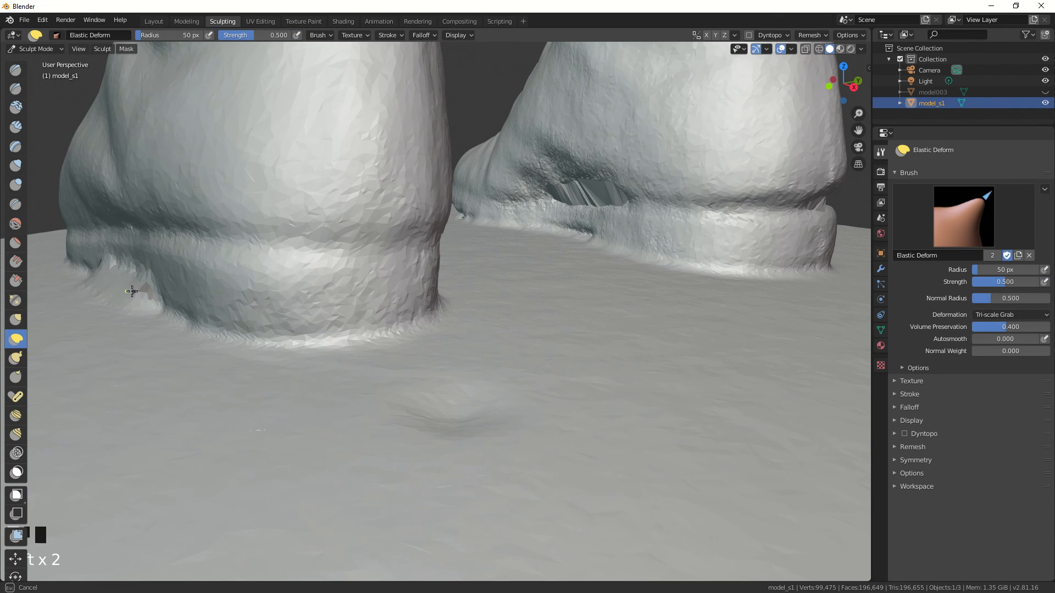
drag(132, 291, 127, 276)
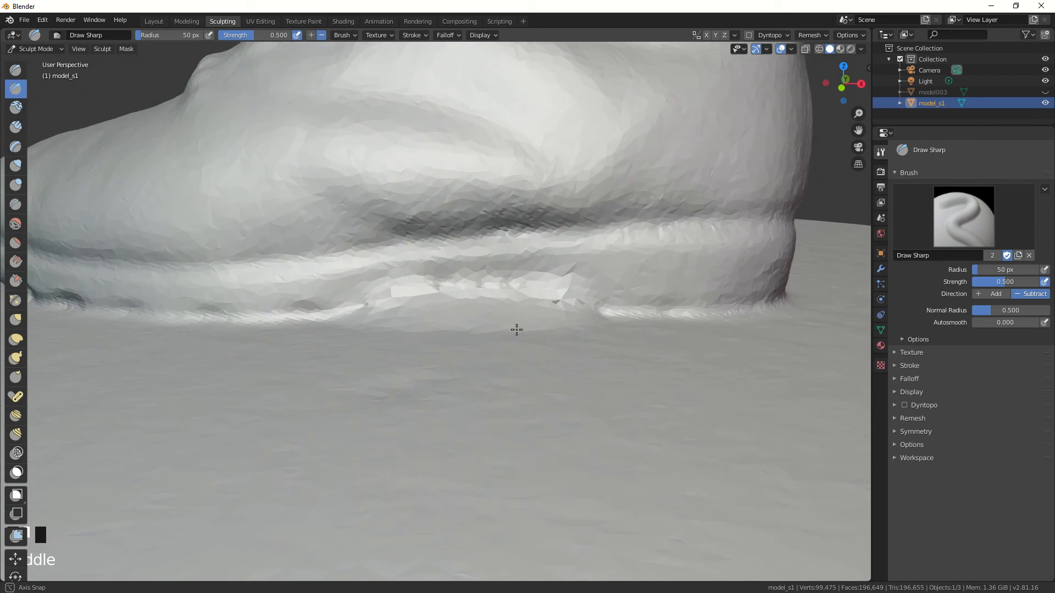
Step: Build up the boot-sole seam and smooth the rough, faceted join with the base
drag(516, 330, 222, 321)
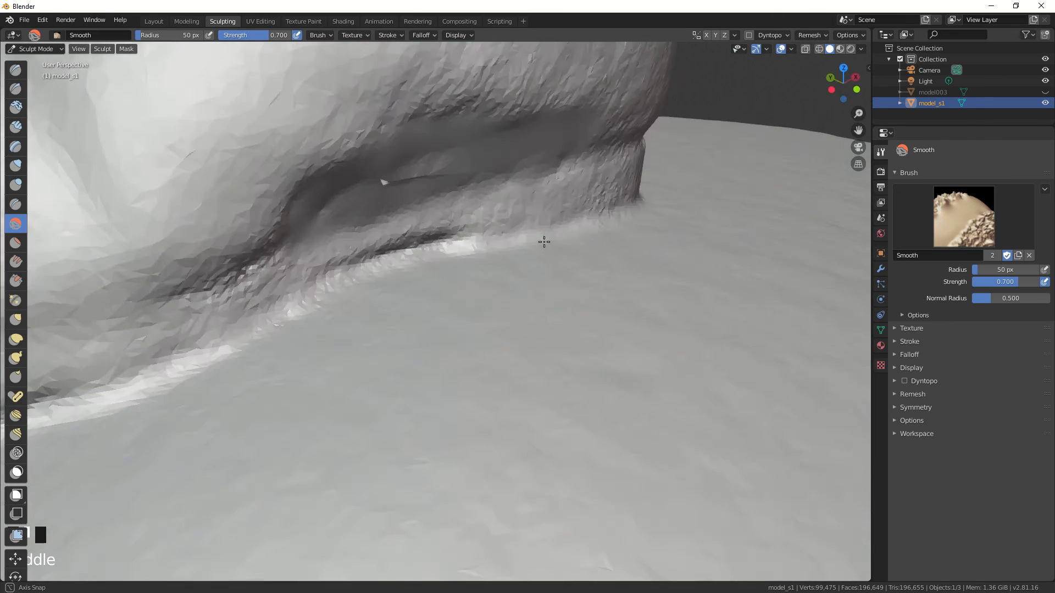
drag(543, 243, 338, 353)
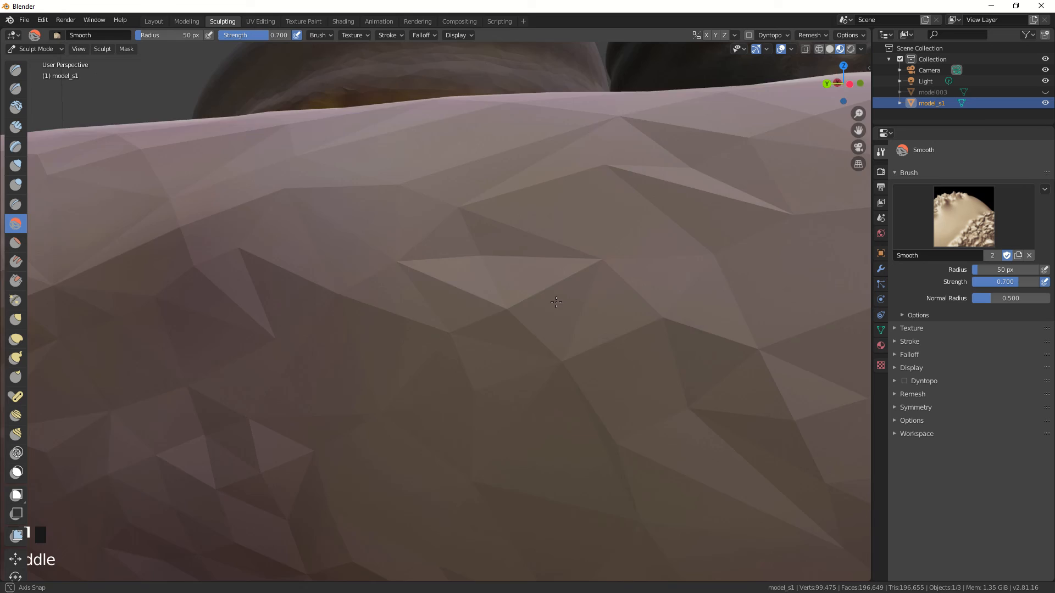
drag(555, 303, 554, 442)
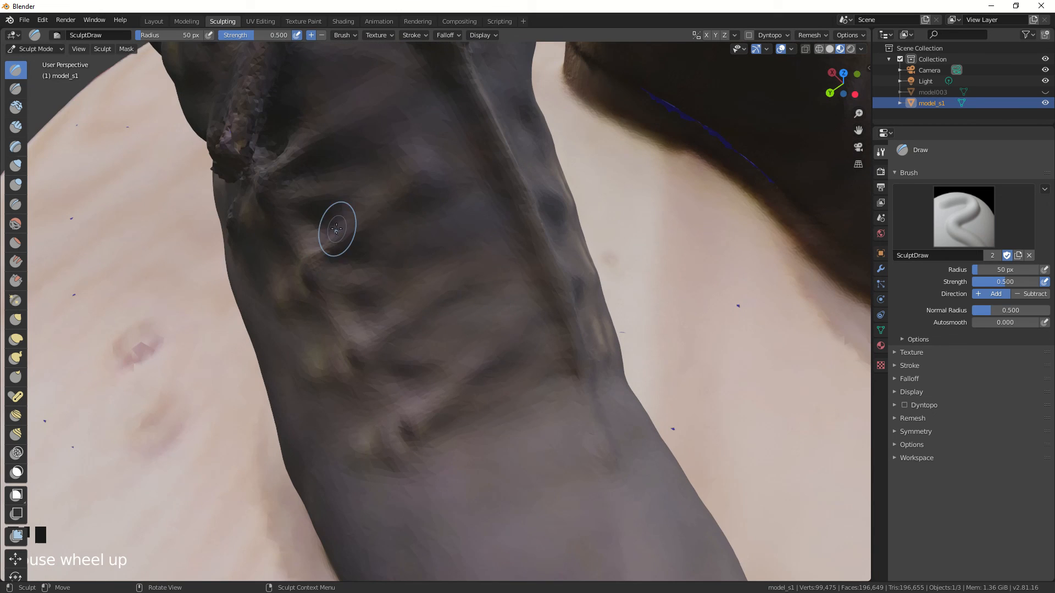
Step: Sculpt raised fold detail onto the trouser leg with a 38 px Draw brush
scroll(down, 3)
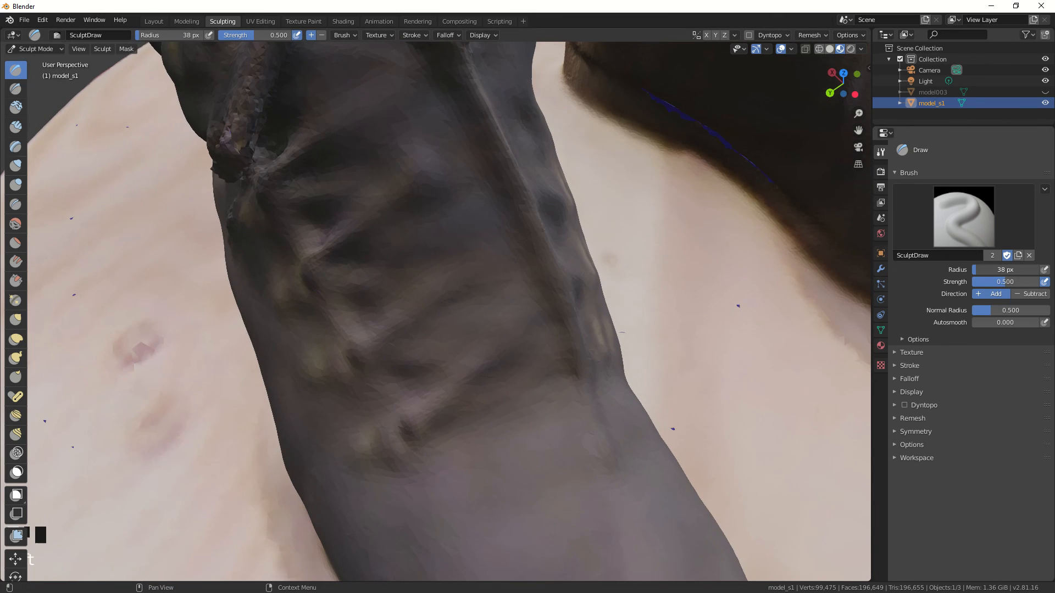
click(390, 195)
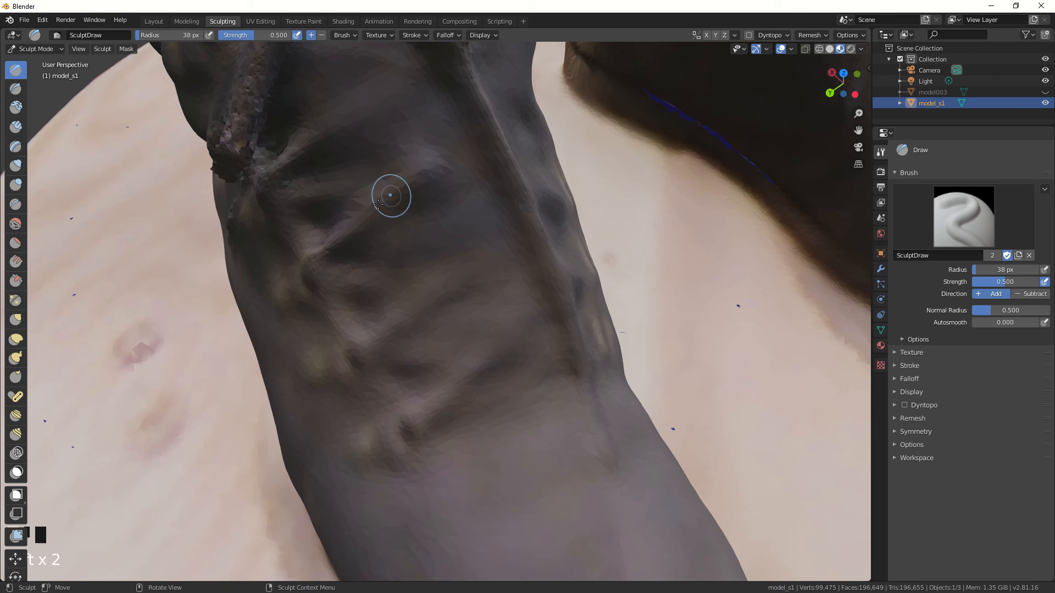
drag(391, 195, 417, 309)
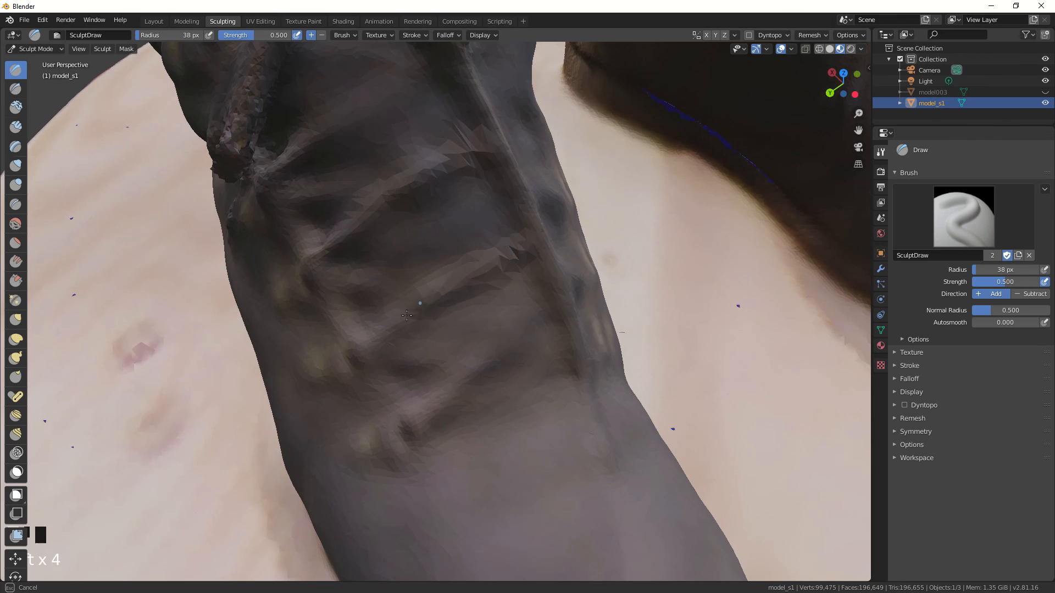
drag(404, 316, 347, 161)
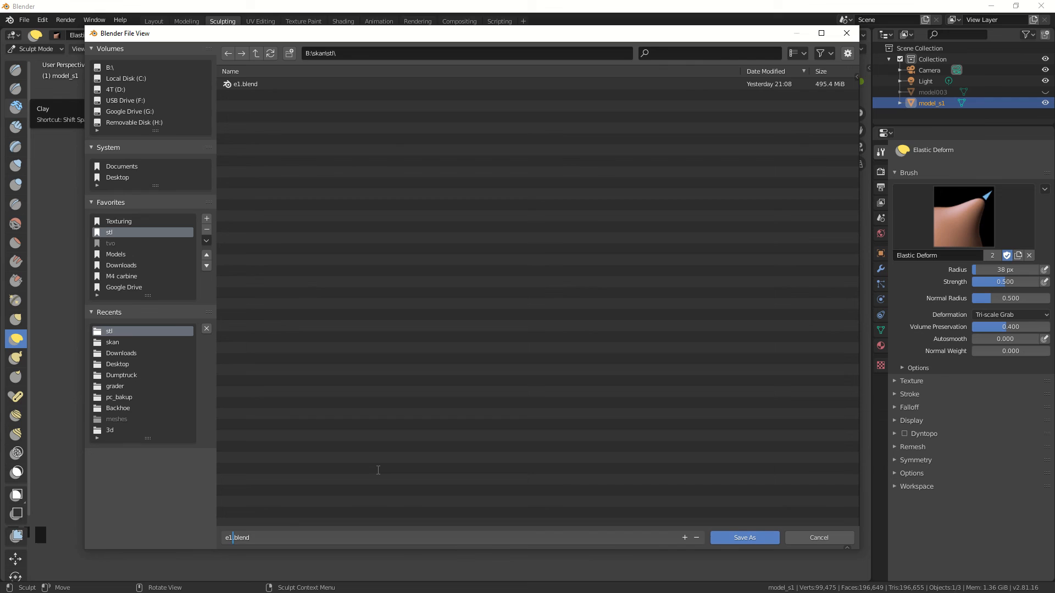
Step: Save the scene as e2.blend and bring up the Add object menu
click(744, 537)
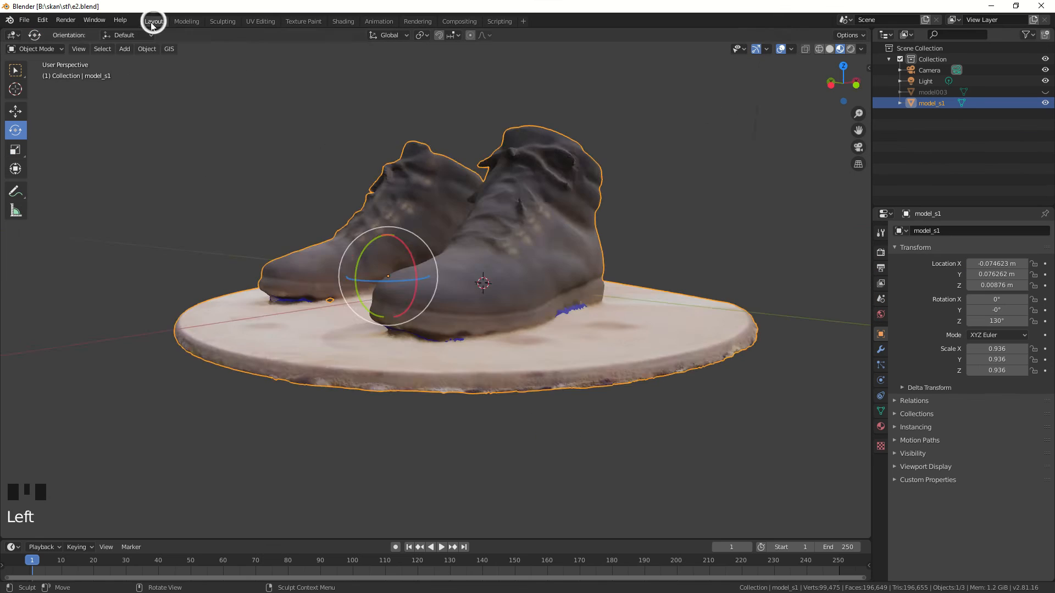
scroll(down, 3)
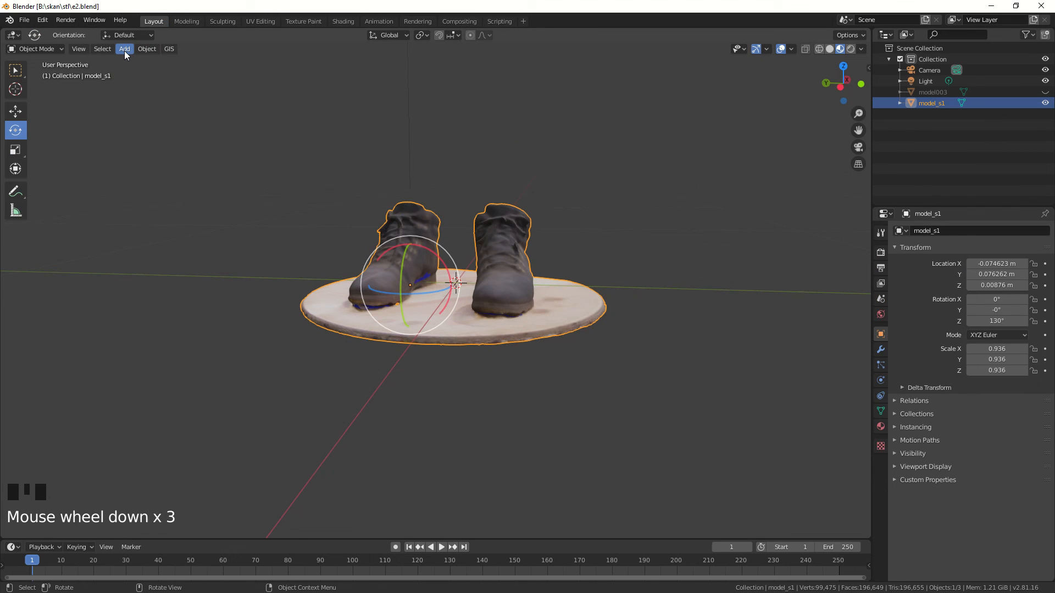
click(125, 48)
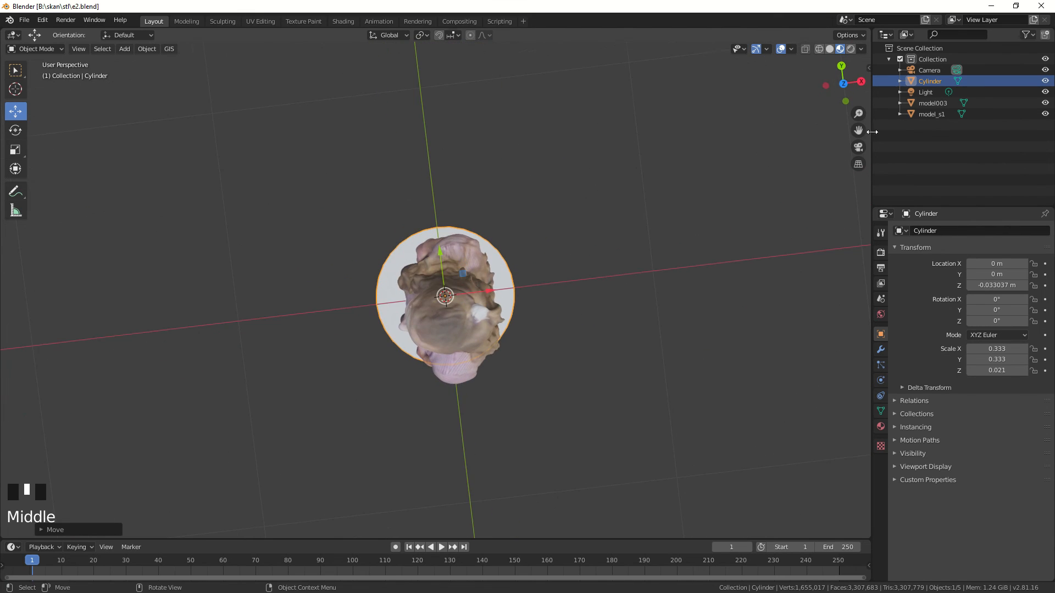
scroll(up, 3)
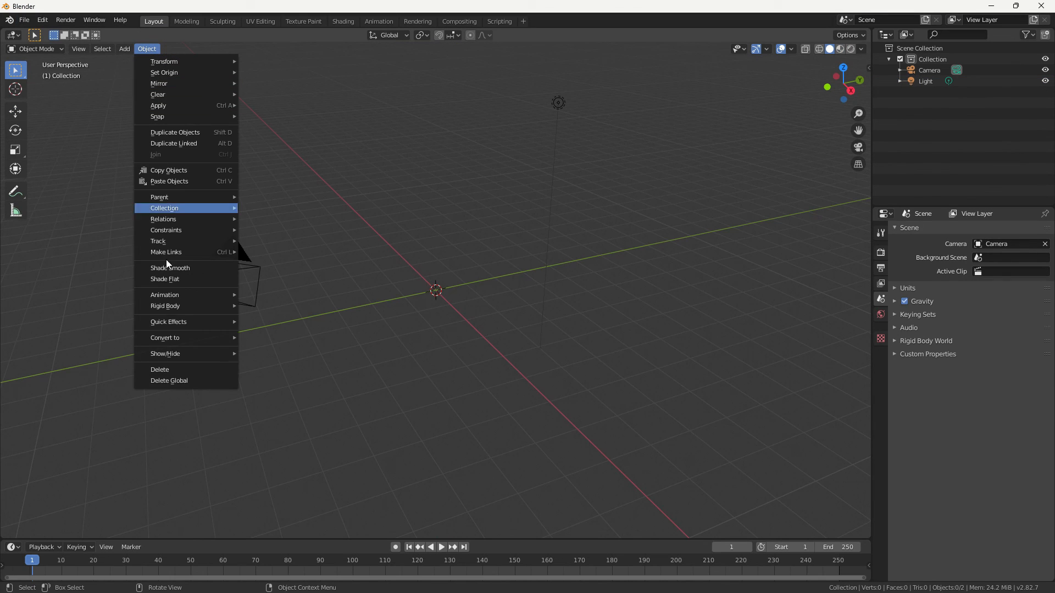
Step: Enable the Bool Tool add-on in Preferences by searching 'bo' and ticking it
click(177, 397)
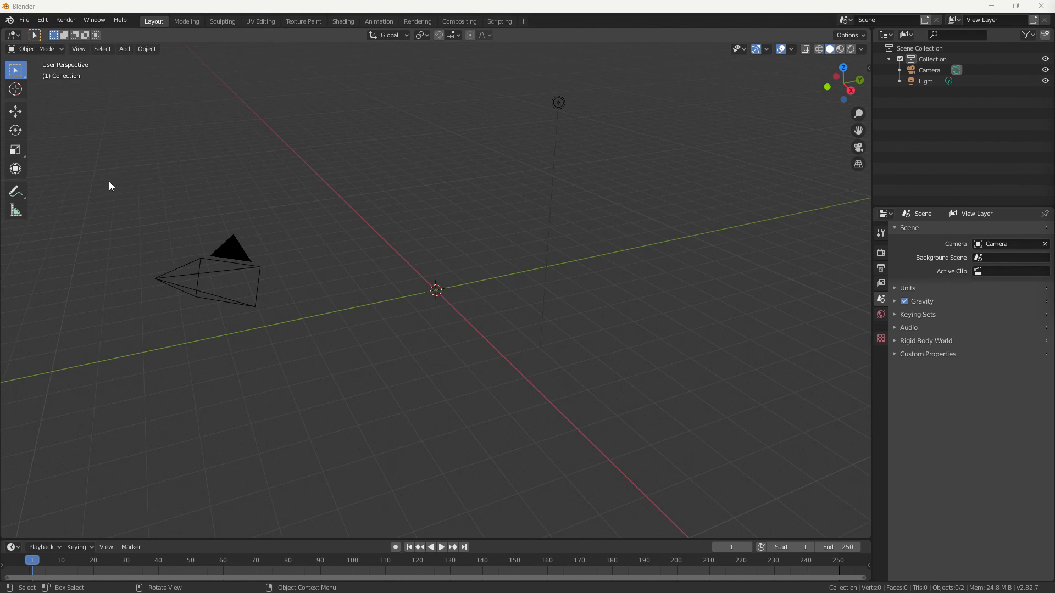
click(42, 20)
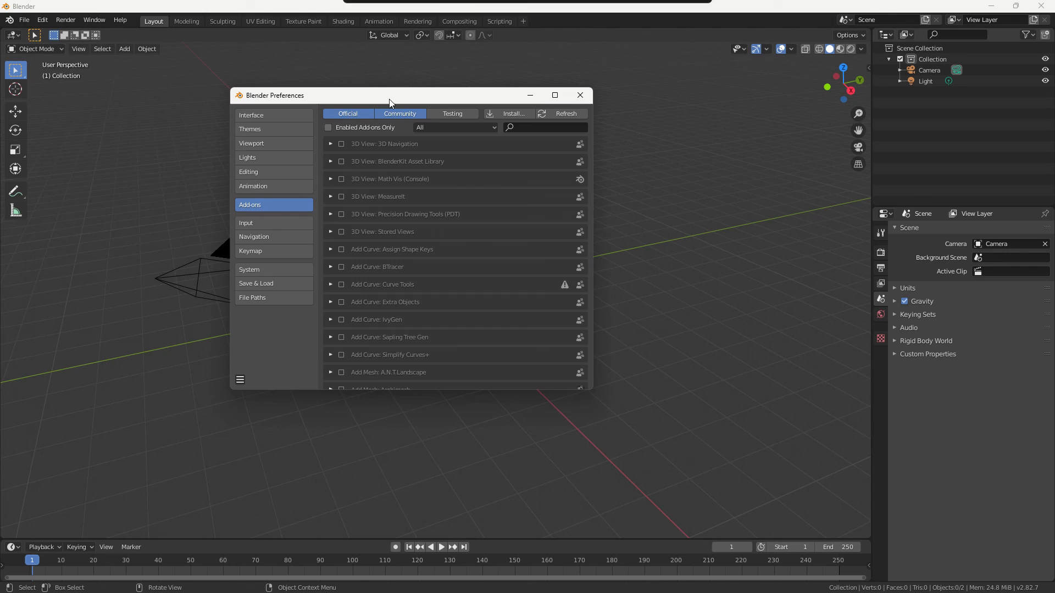
click(251, 114)
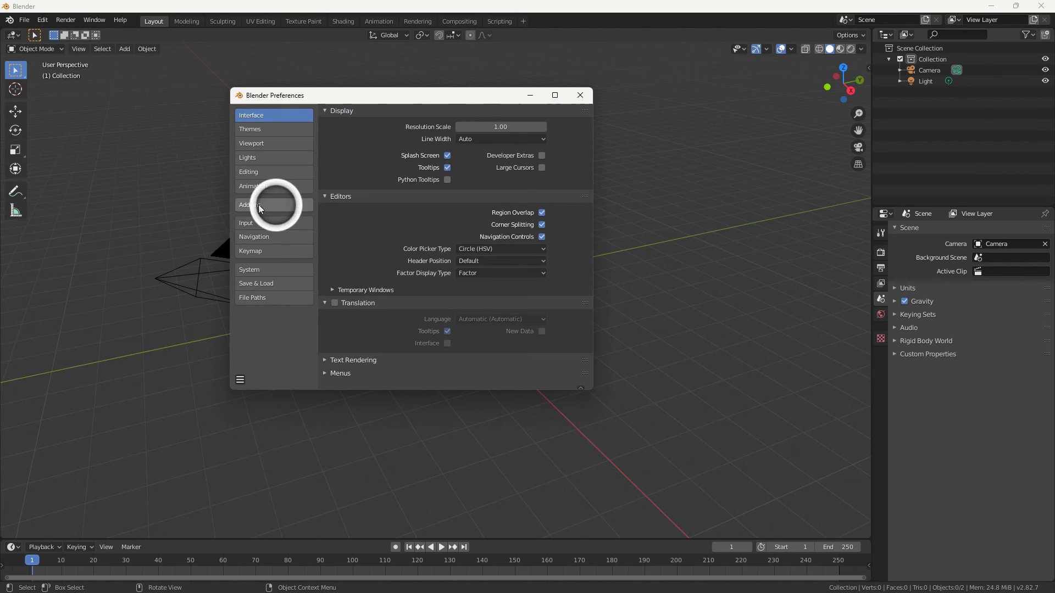
click(250, 204)
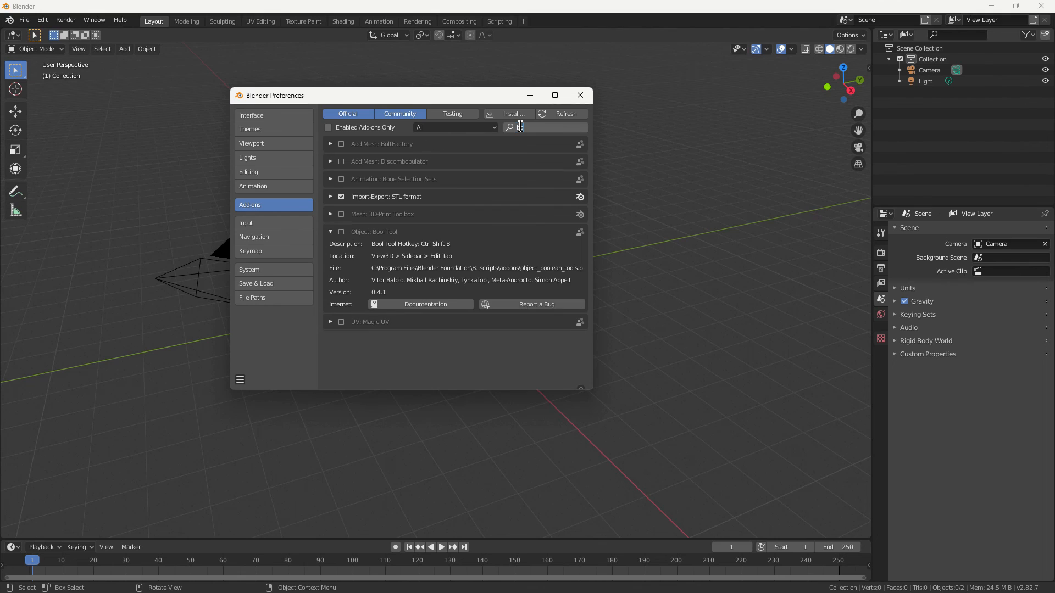
text(bo)
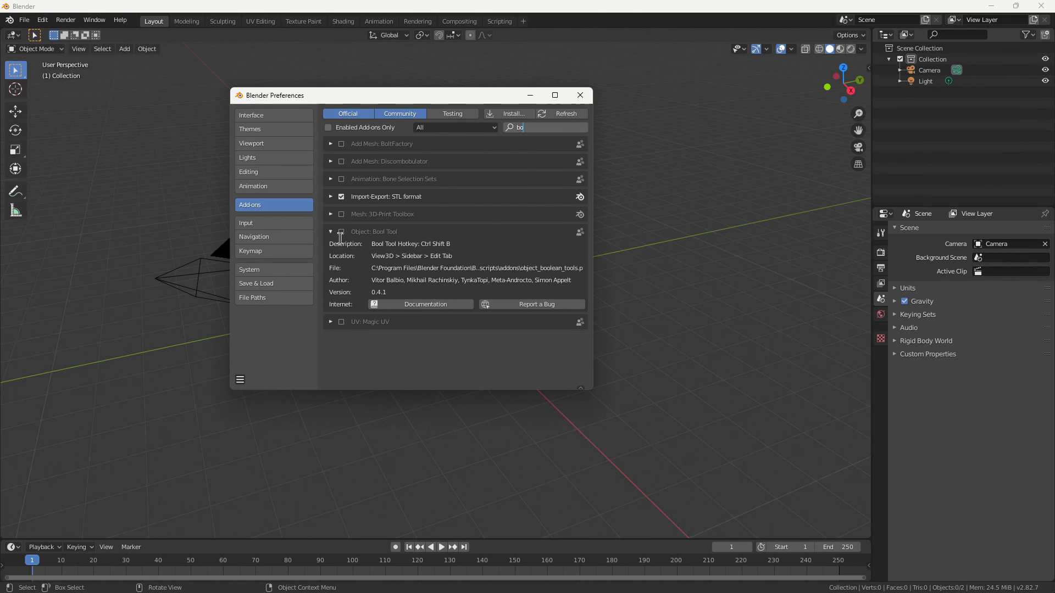
click(341, 232)
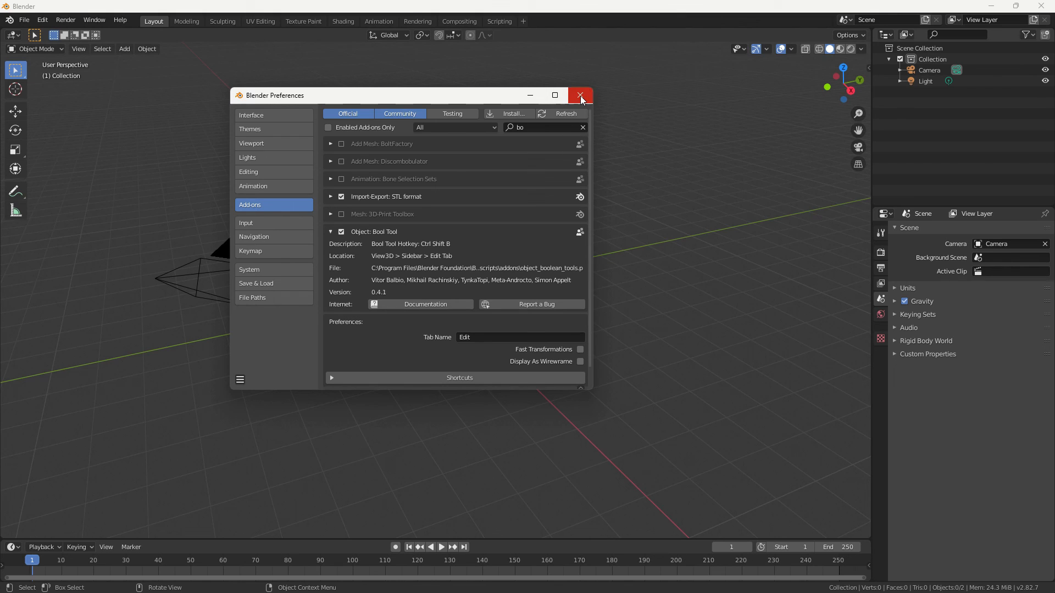
click(579, 95)
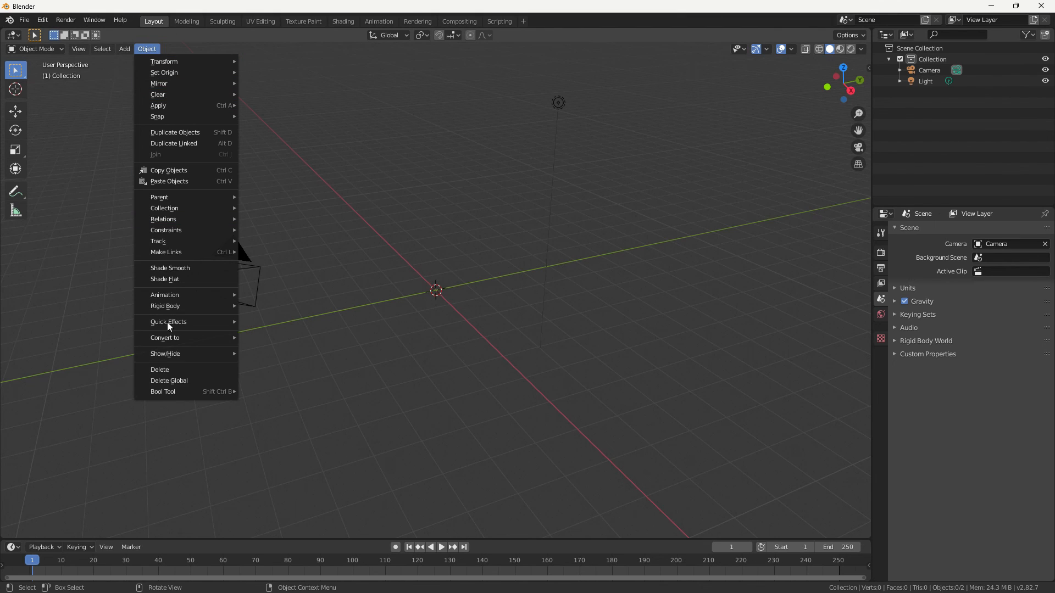
mouse_move(162, 392)
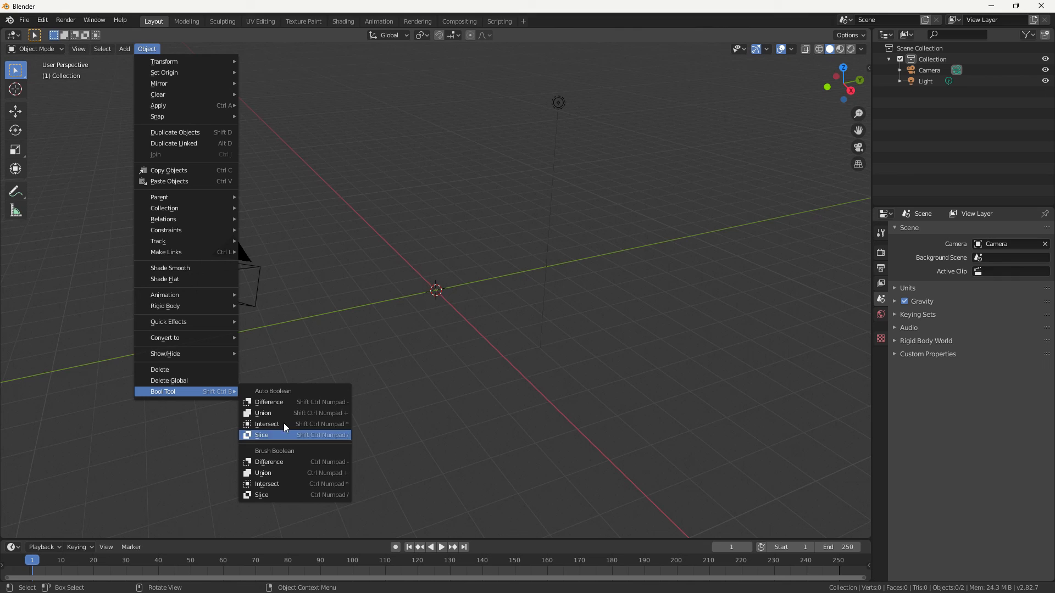
mouse_move(319, 380)
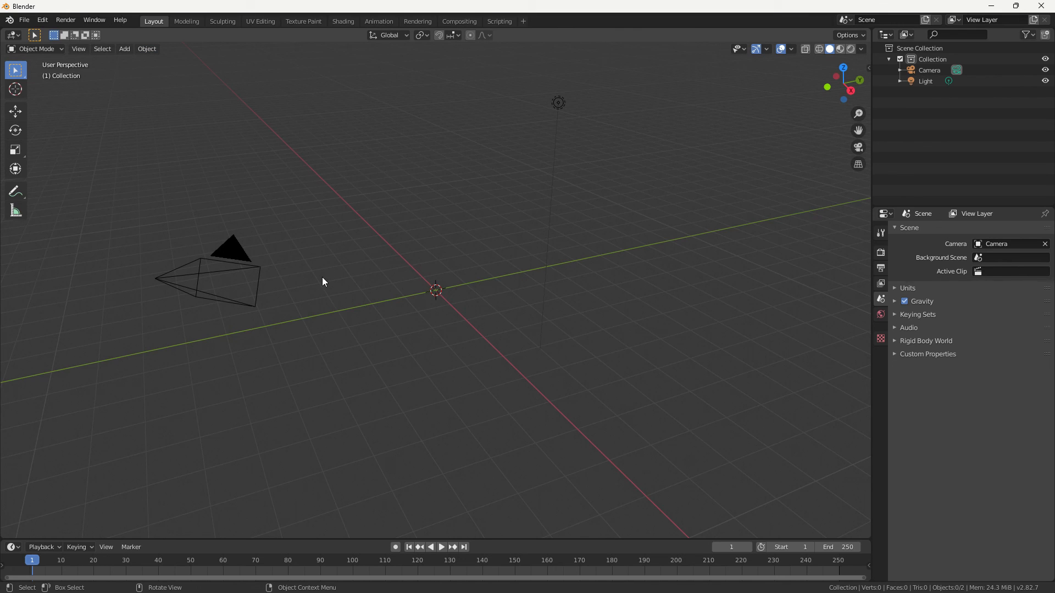
mouse_move(201, 209)
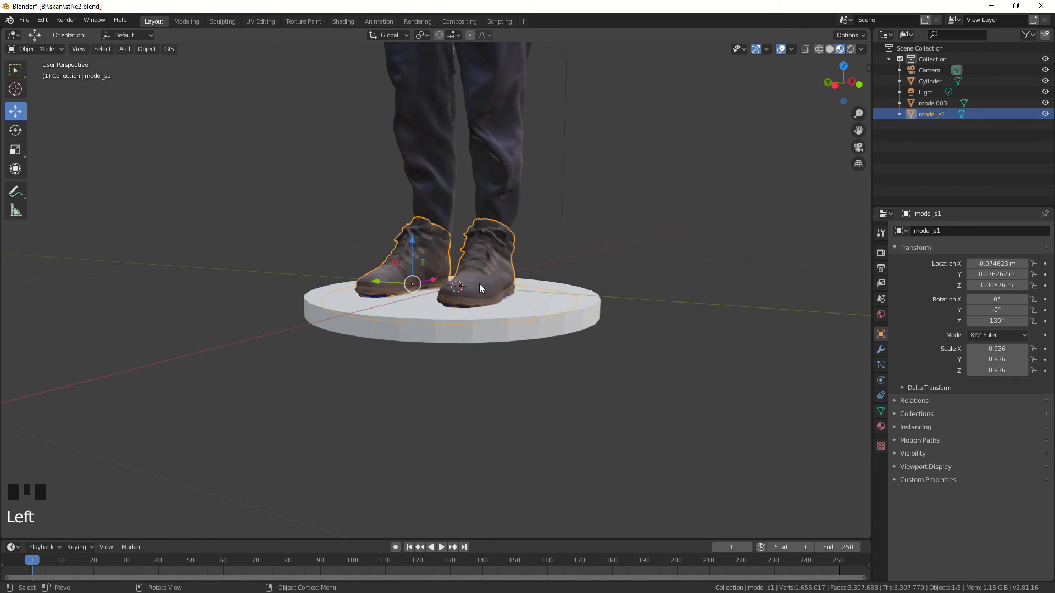
Step: Select the cylinder disc together with the boot scan to union them into one mesh
click(146, 49)
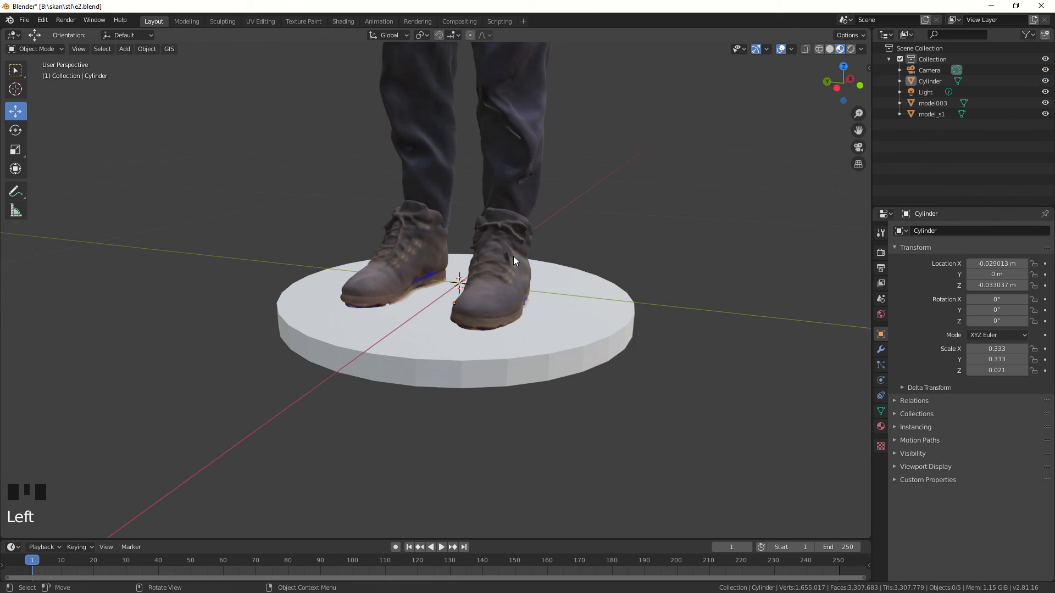
click(512, 263)
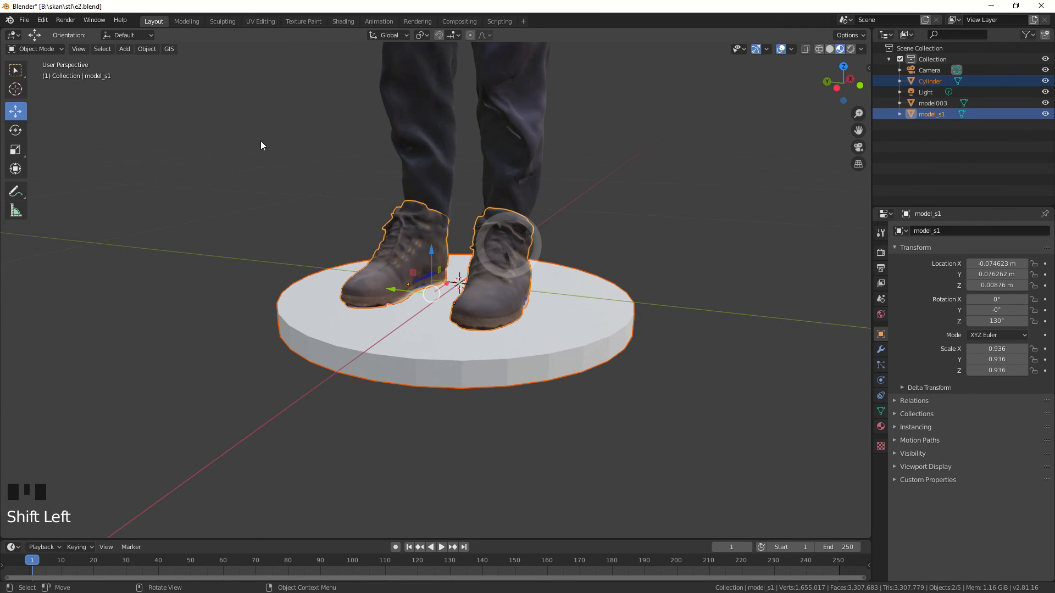
click(146, 48)
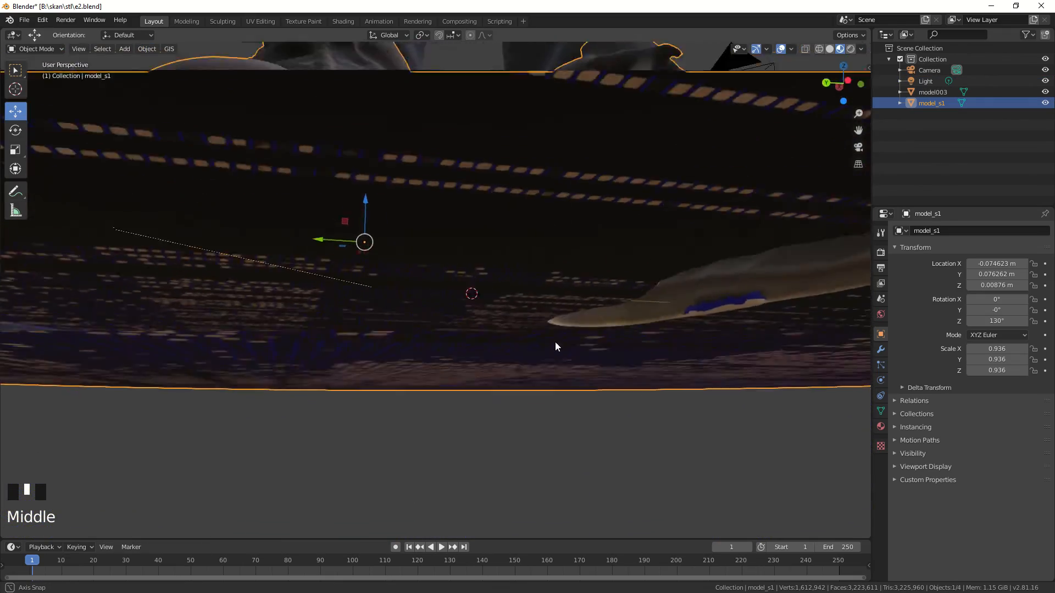
scroll(down, 3)
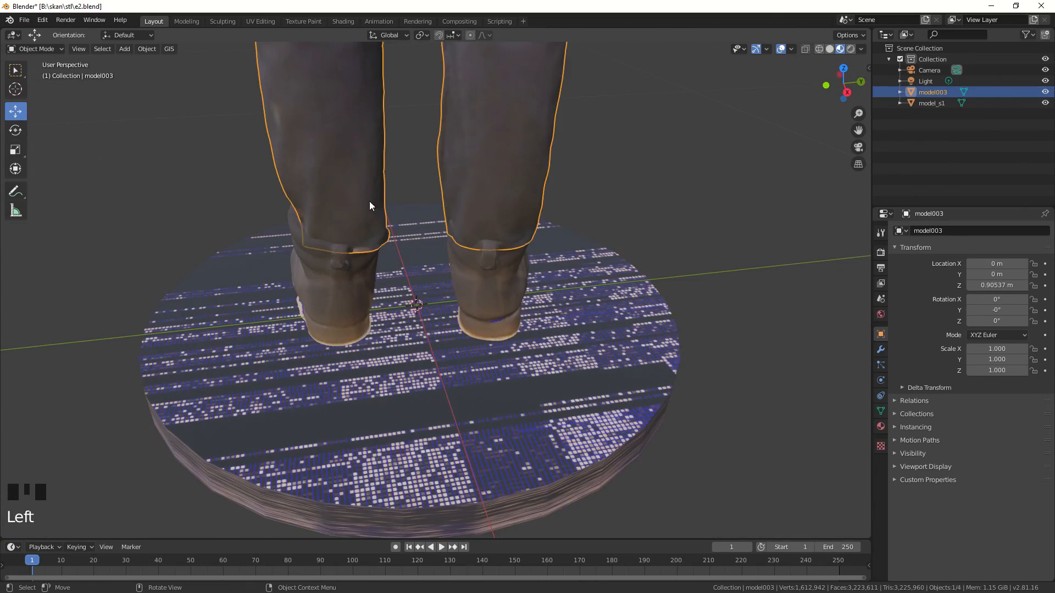
click(222, 21)
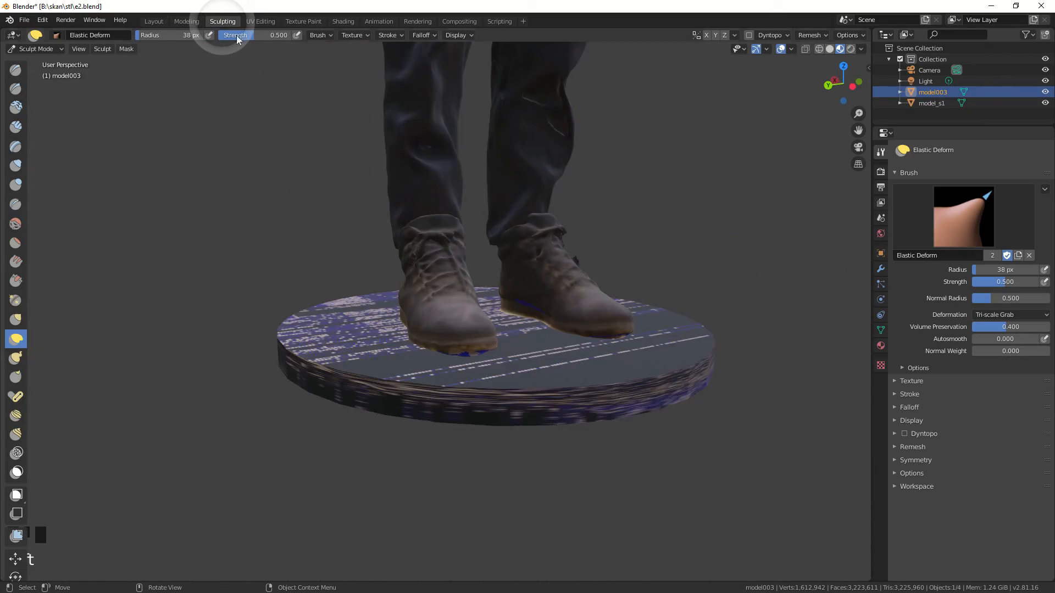
Step: Sculpt along the shirt collar with the Draw brush and smooth the rough boot surface
scroll(up, 3)
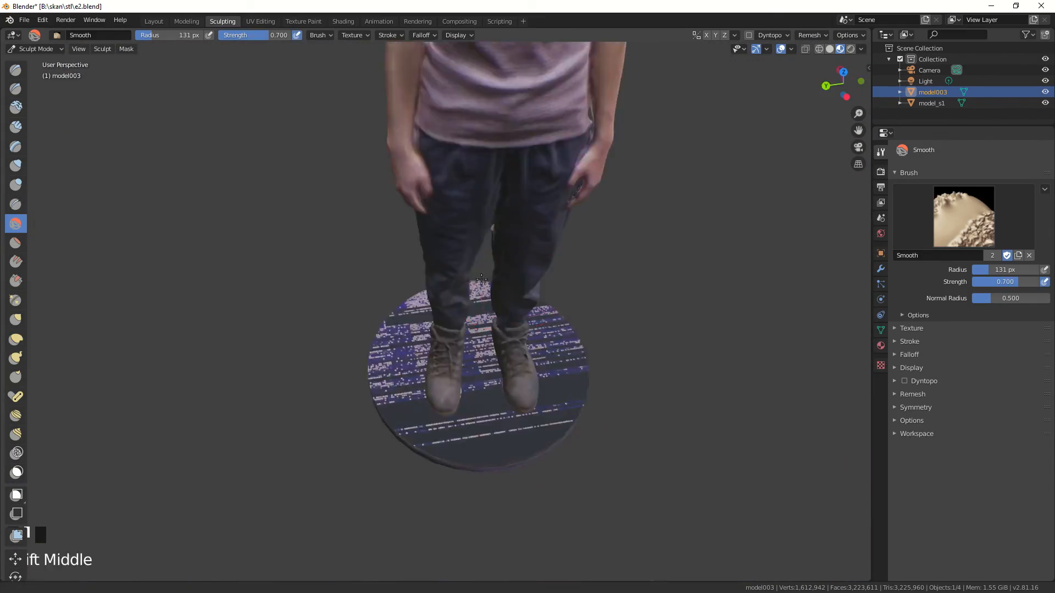
click(16, 70)
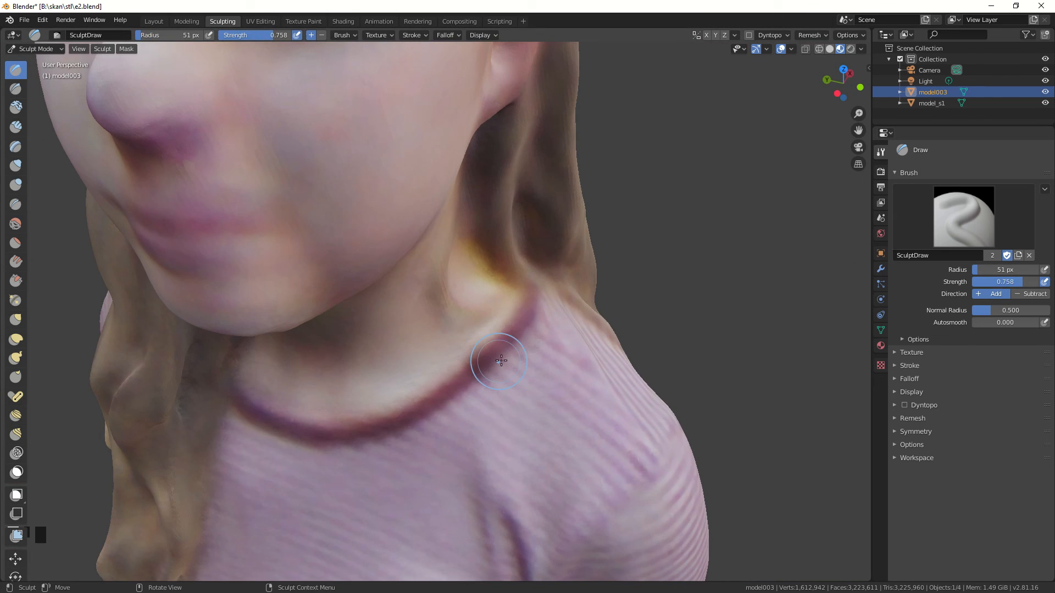
drag(498, 361, 336, 428)
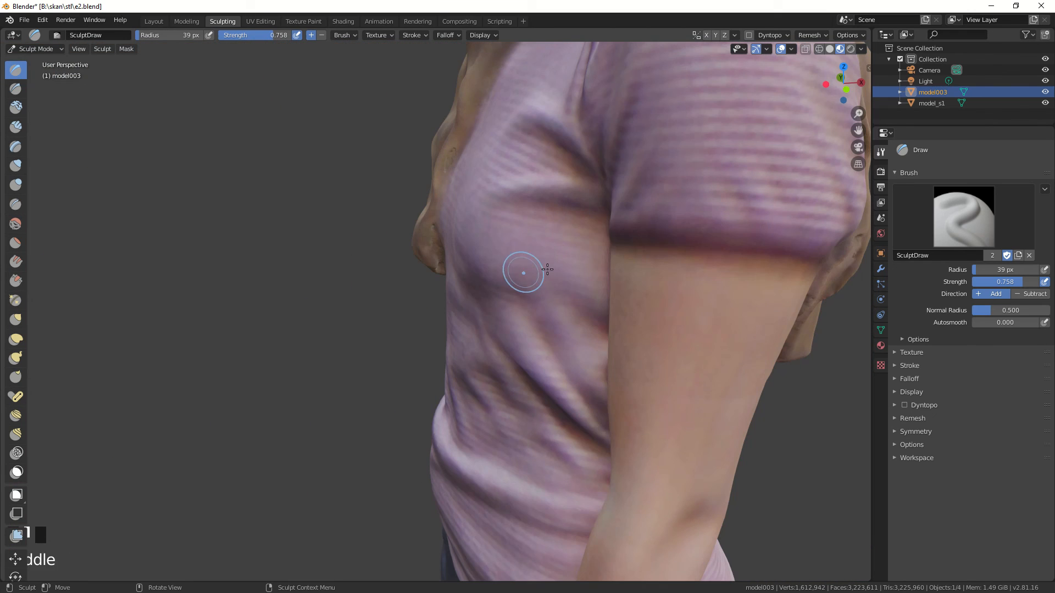
scroll(up, 3)
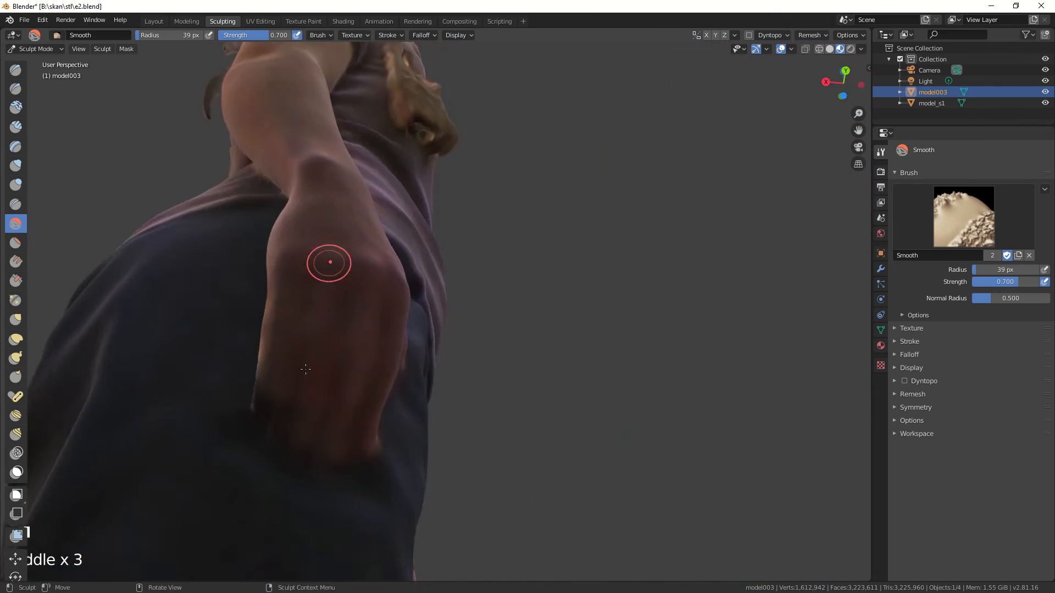
scroll(down, 3)
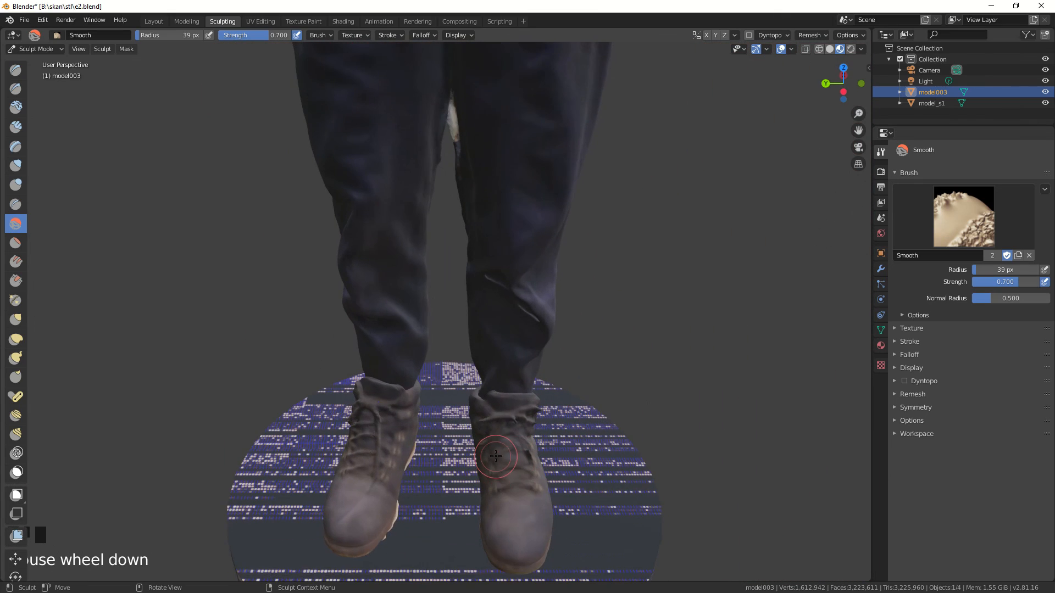
click(152, 20)
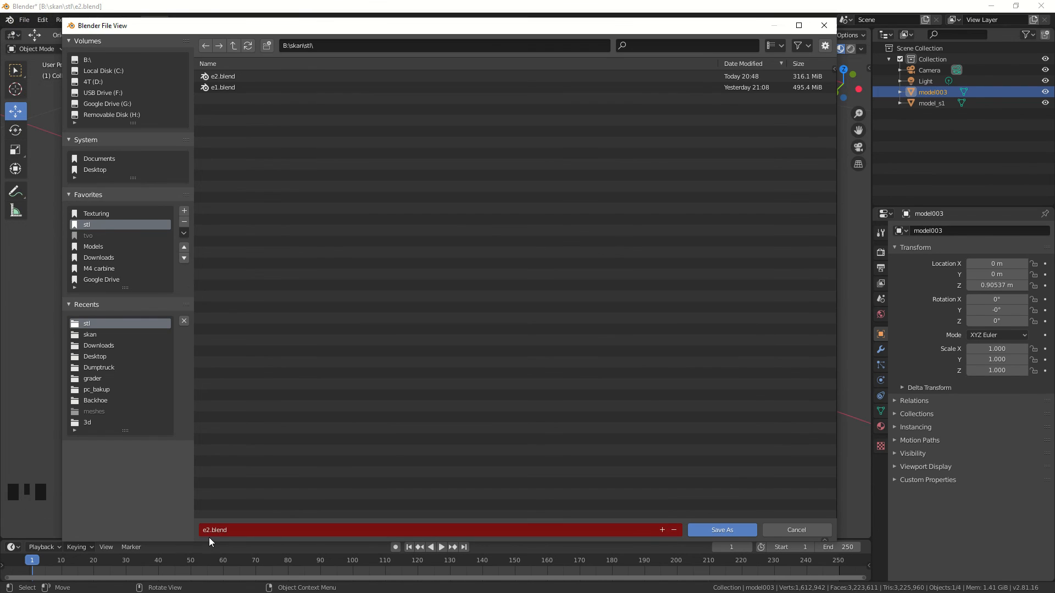
Step: Save the project as e3.blend and select the round base for joining
click(210, 531)
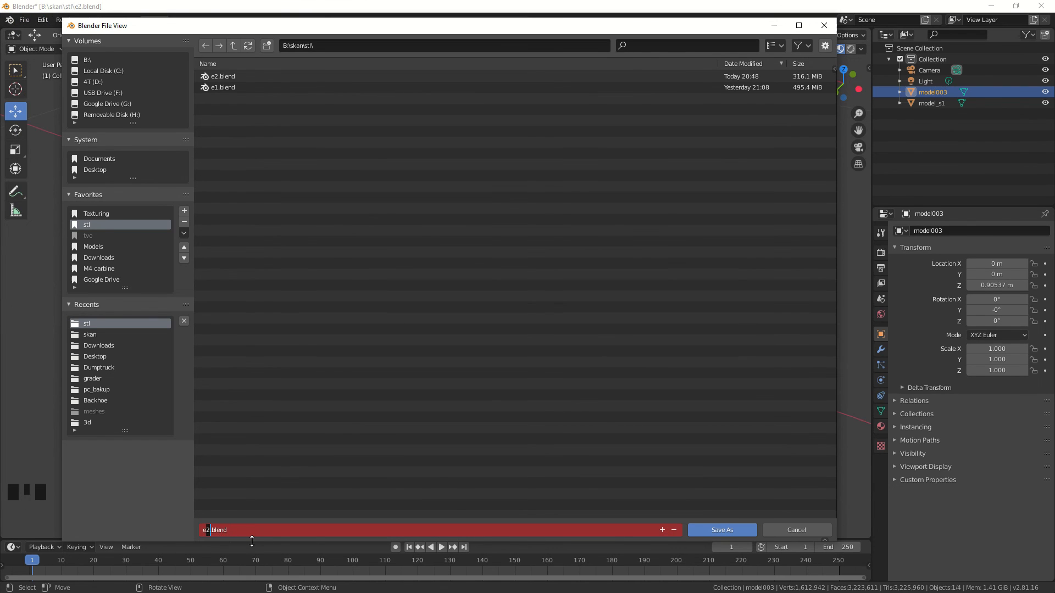
click(721, 530)
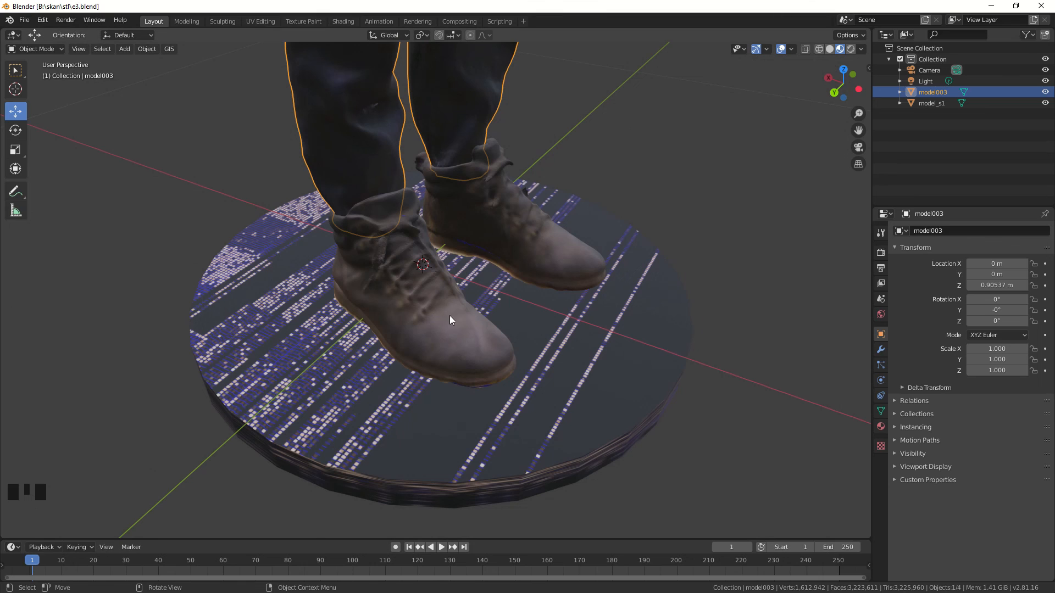
drag(451, 320, 646, 198)
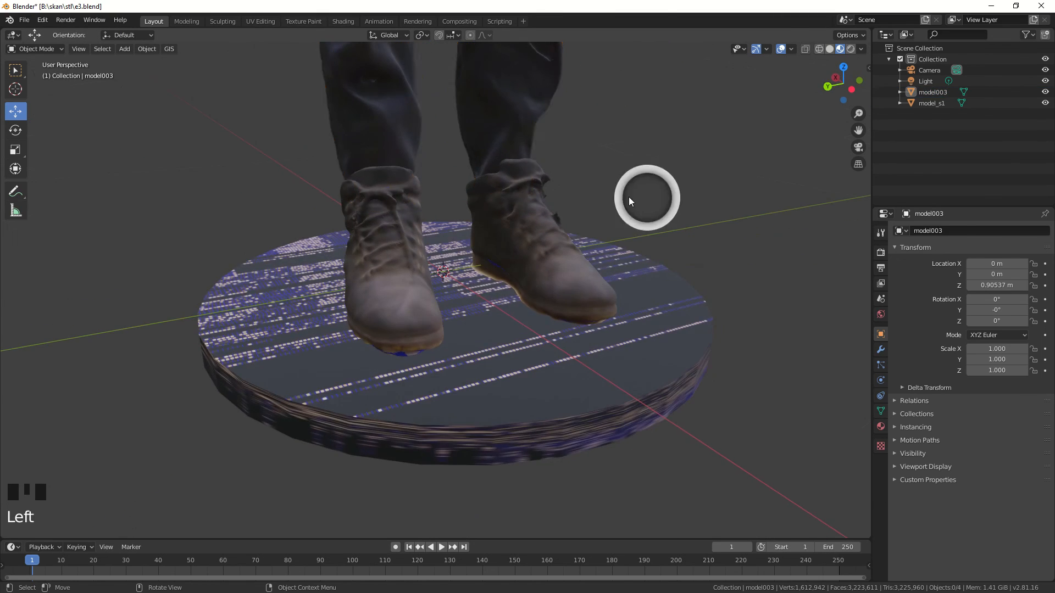
click(146, 48)
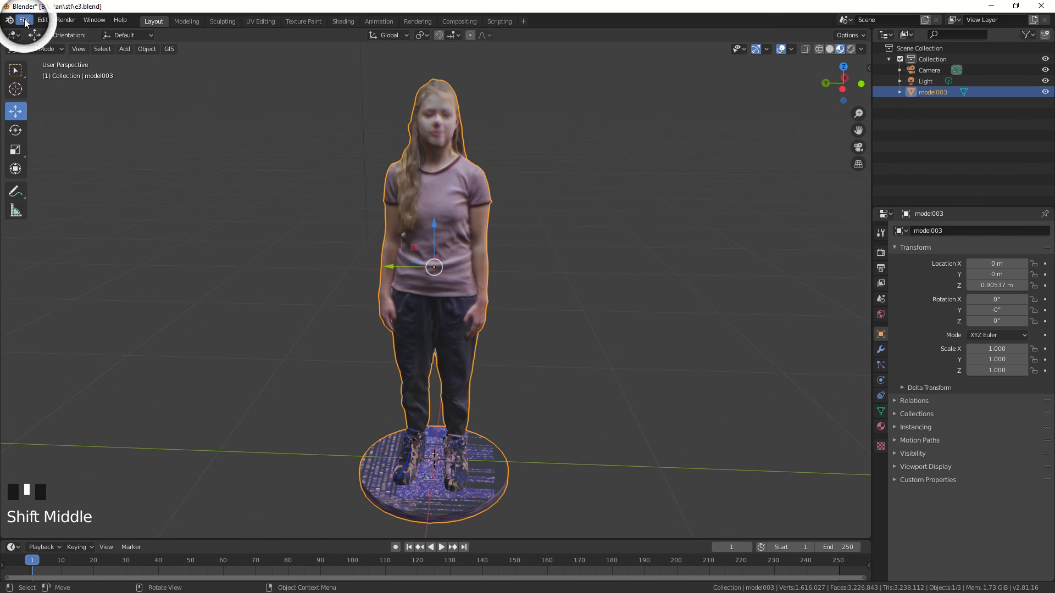
Step: Export the combined statue and base as e3.stl
click(24, 20)
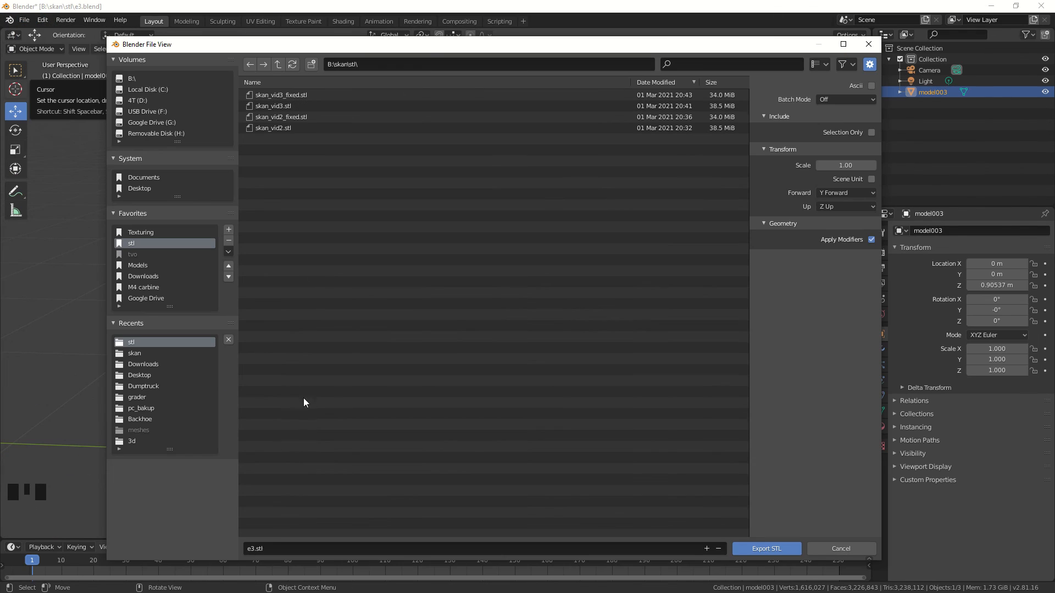
click(765, 548)
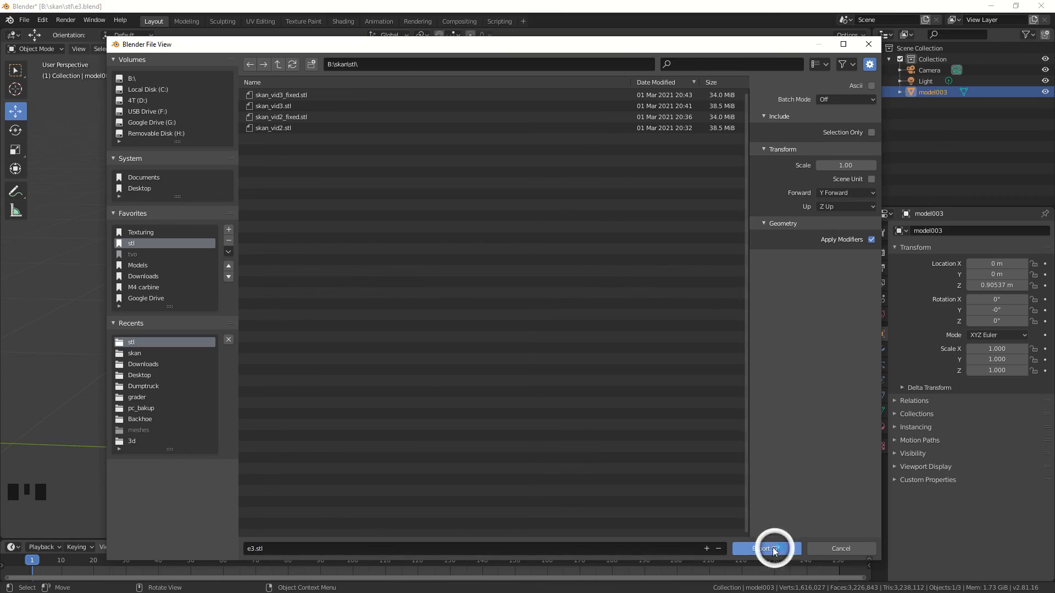
click(764, 549)
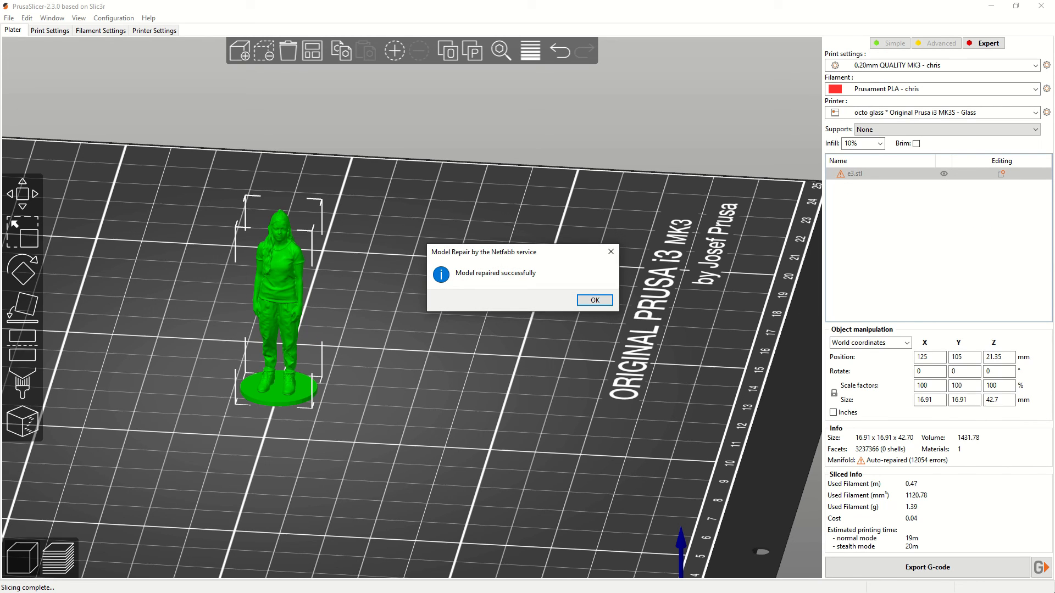
Step: Dismiss the repair message and orbit the sliced e3.stl statue
click(593, 300)
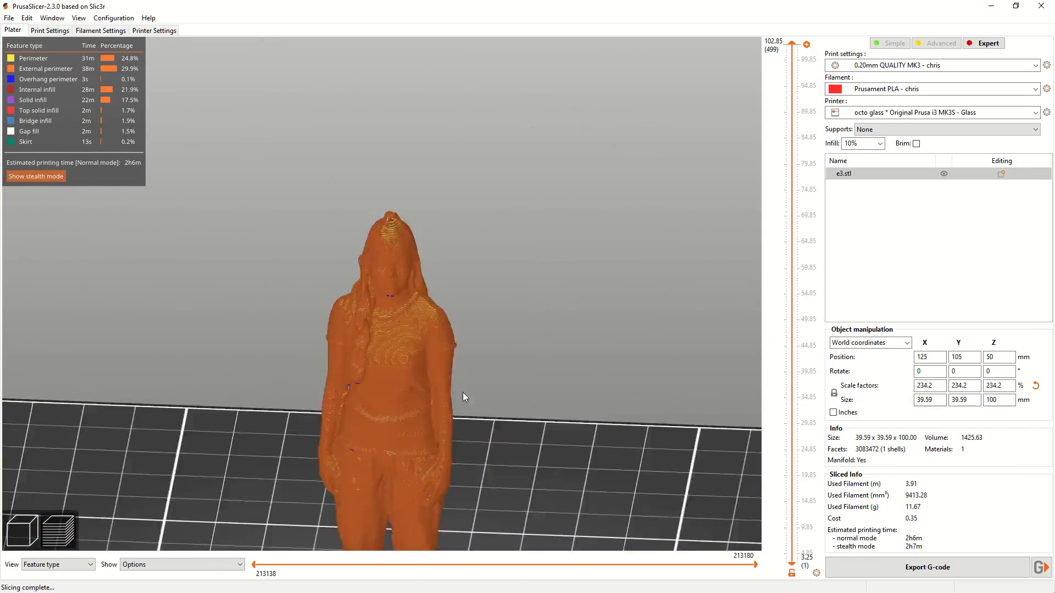
drag(462, 397, 532, 261)
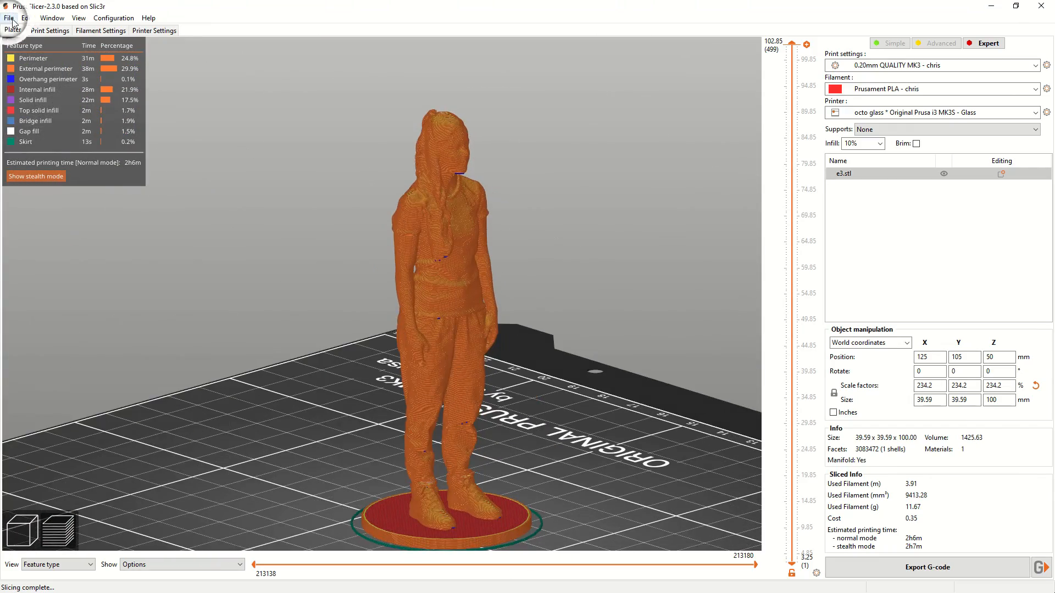
Step: Export the plate as an STL file named e4
click(9, 17)
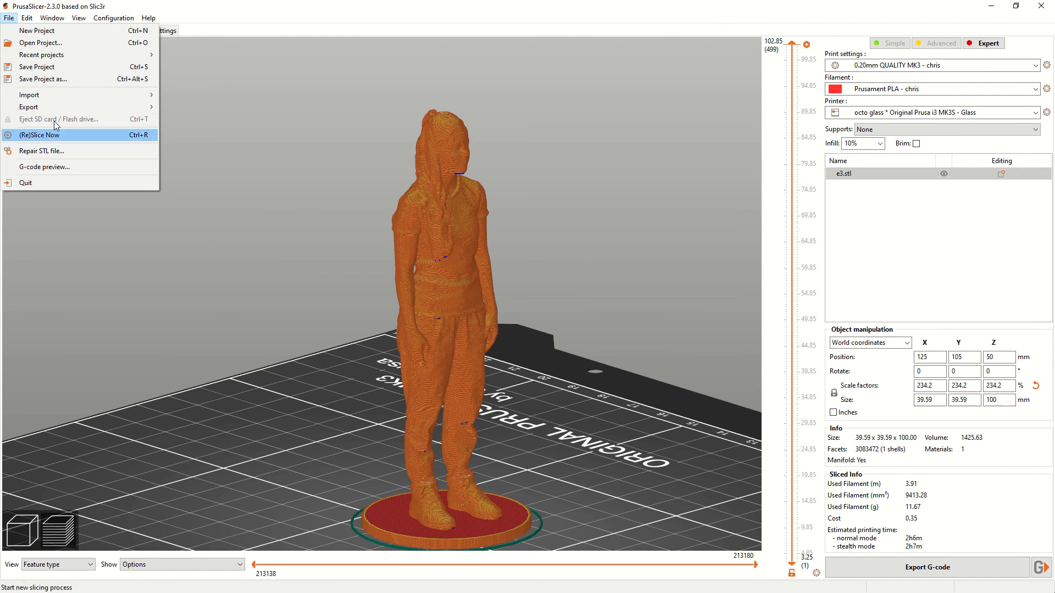
mouse_move(64, 107)
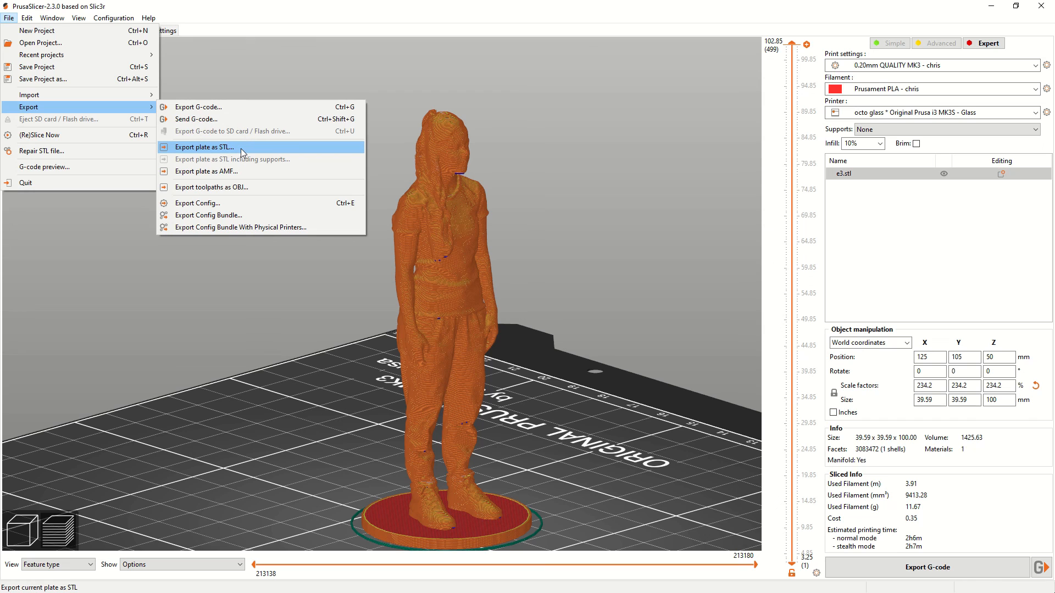
click(204, 146)
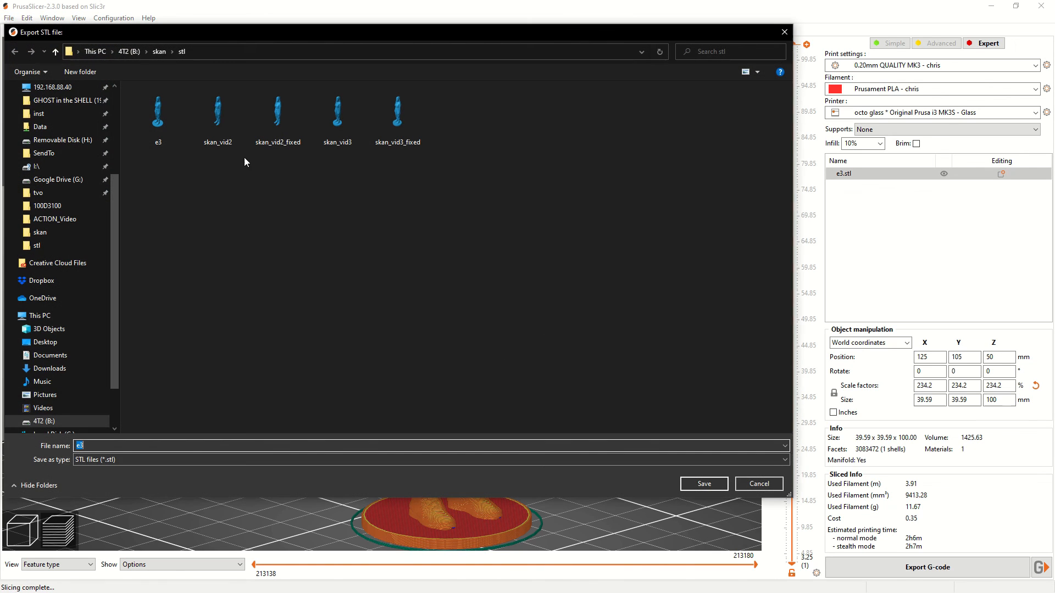
click(158, 111)
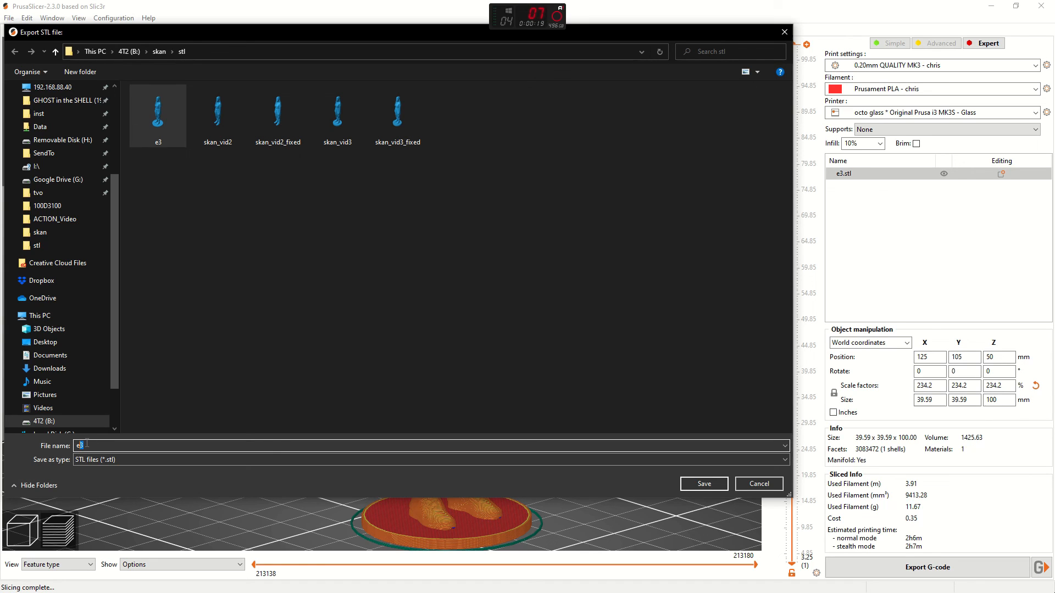
text(e4)
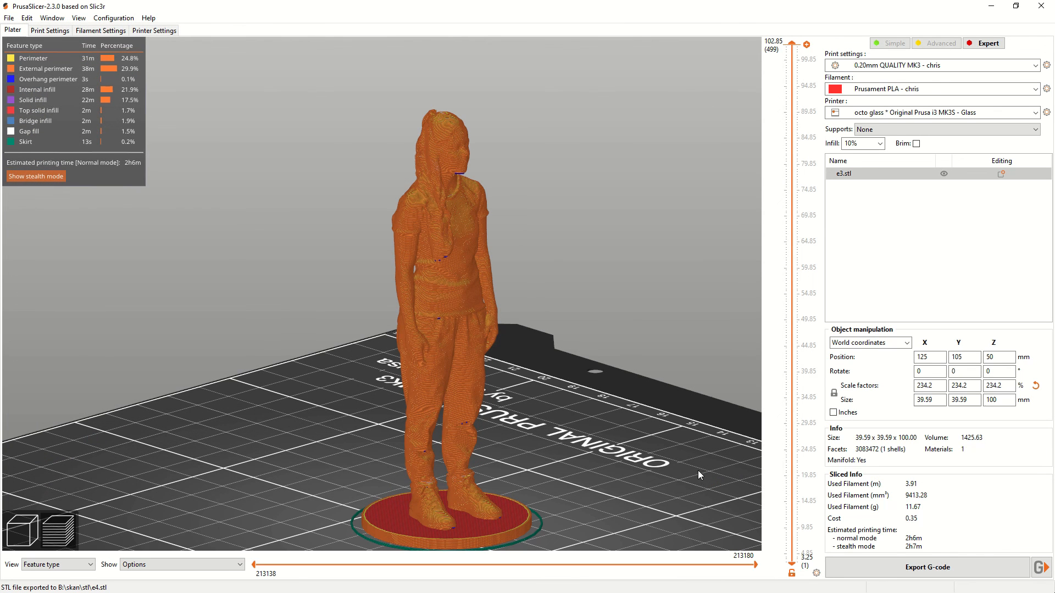
mouse_move(389, 353)
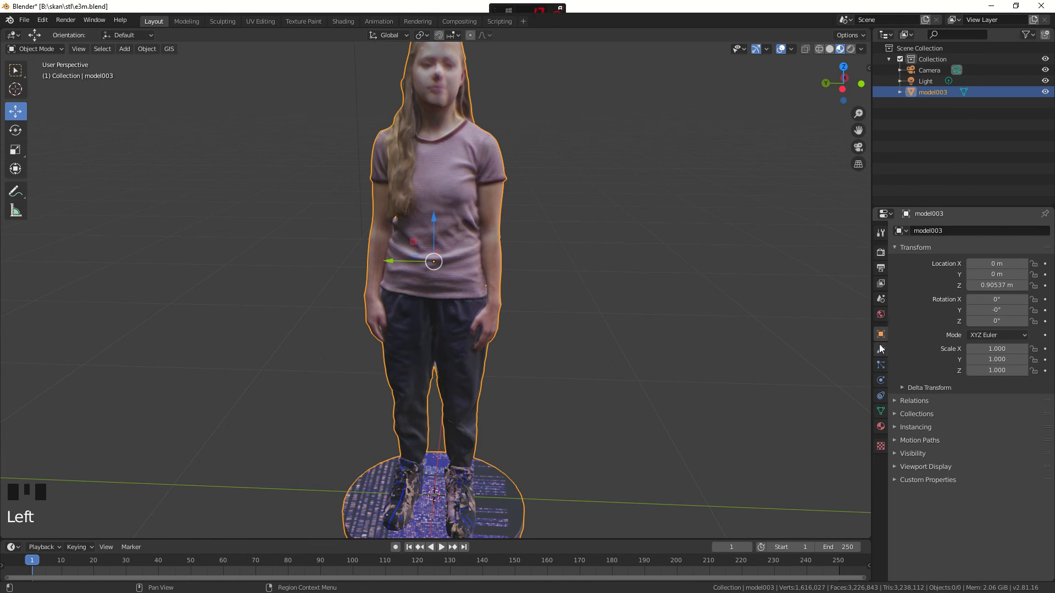
Step: Add a Decimate modifier to model003 and lower its ratio to about 964,000 faces
click(913, 230)
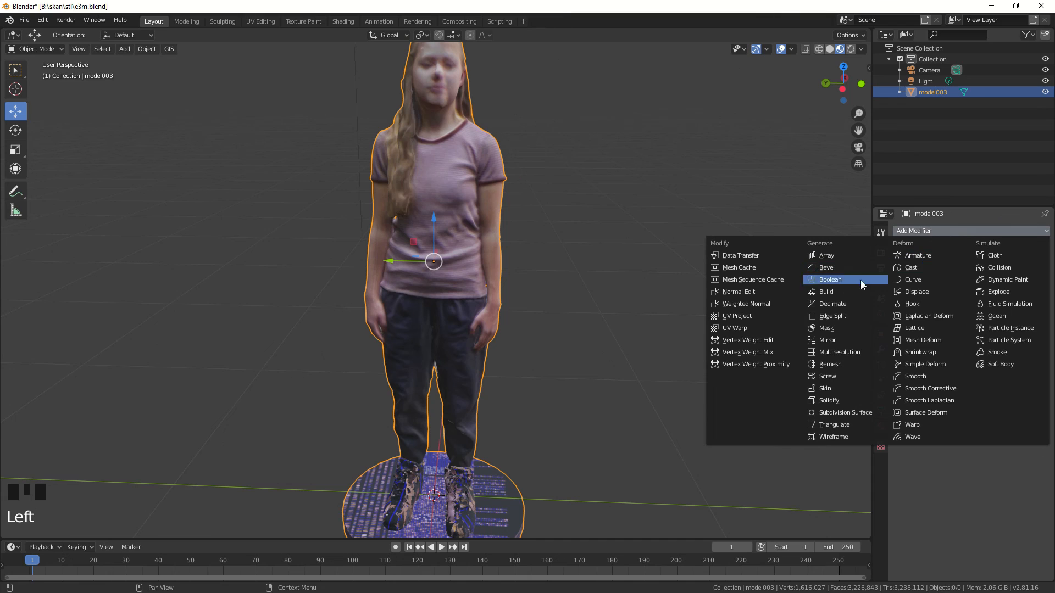
click(830, 304)
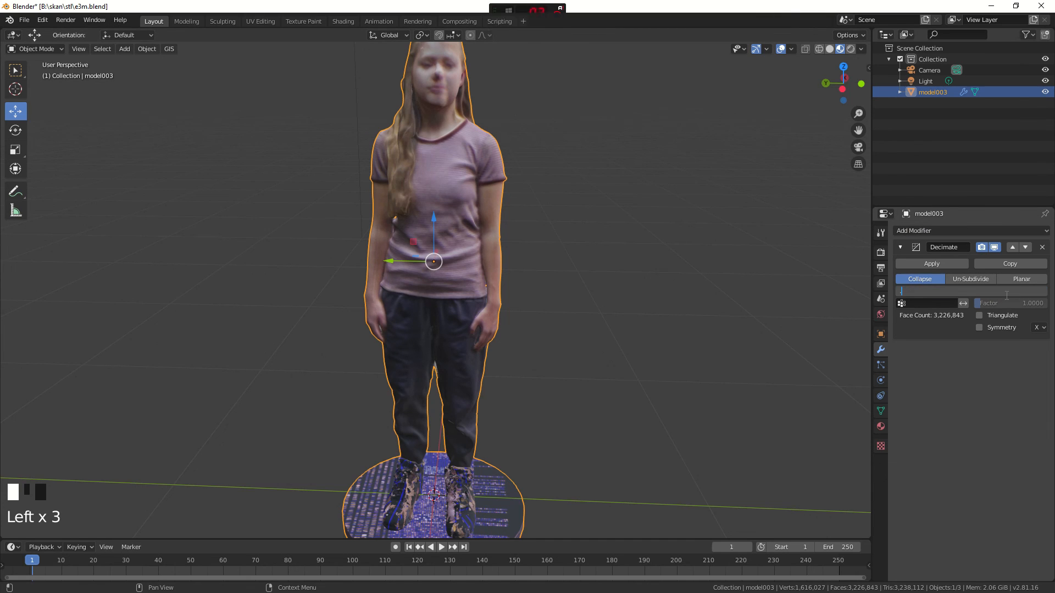
click(931, 263)
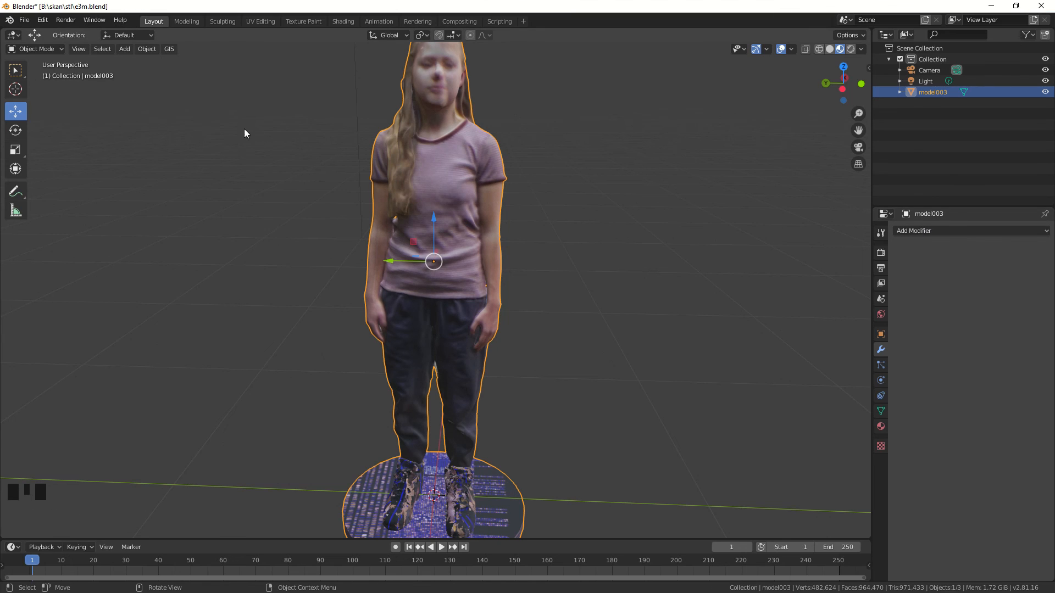
mouse_move(186, 21)
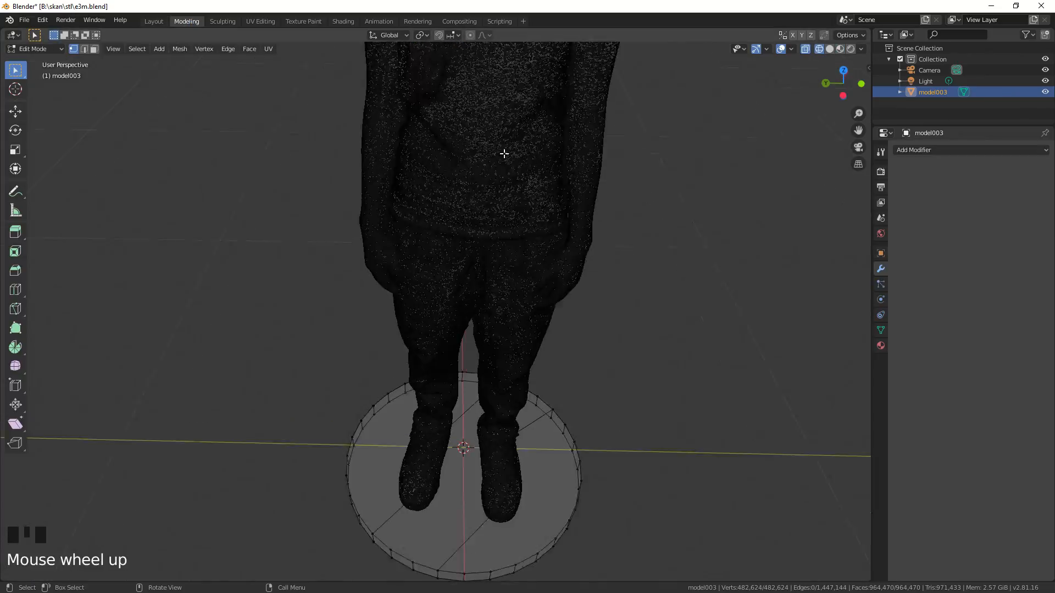
Step: Zoom and orbit around the decimated statue's head to inspect mesh density
scroll(down, 3)
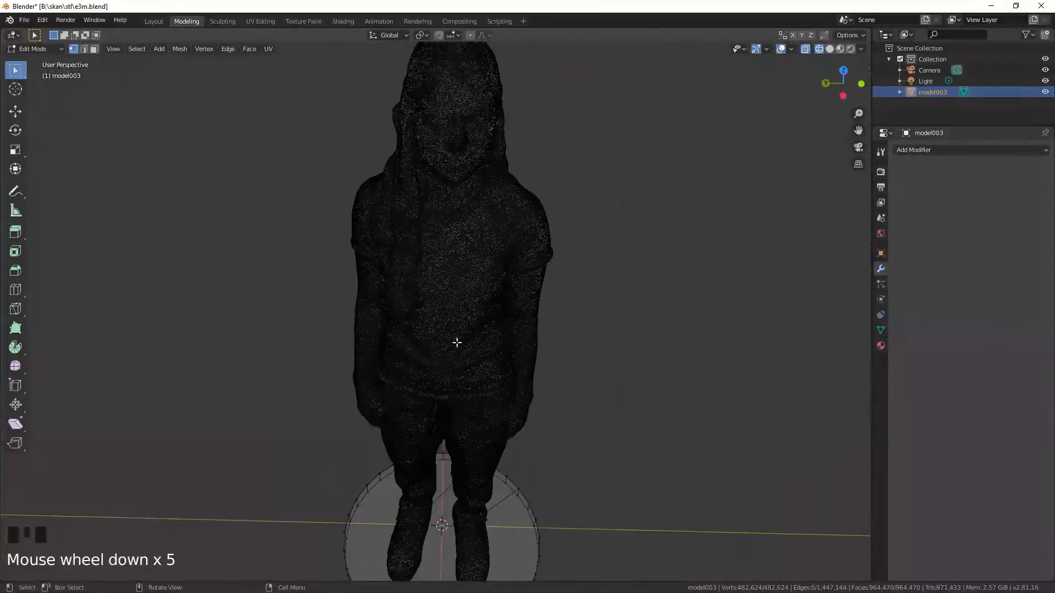
drag(458, 343, 488, 348)
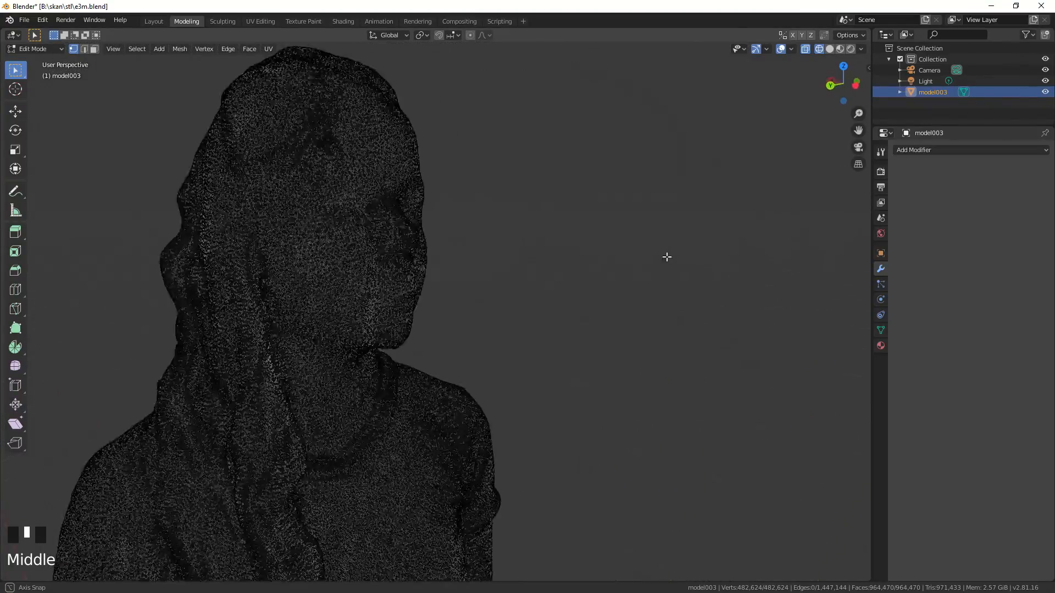
scroll(down, 3)
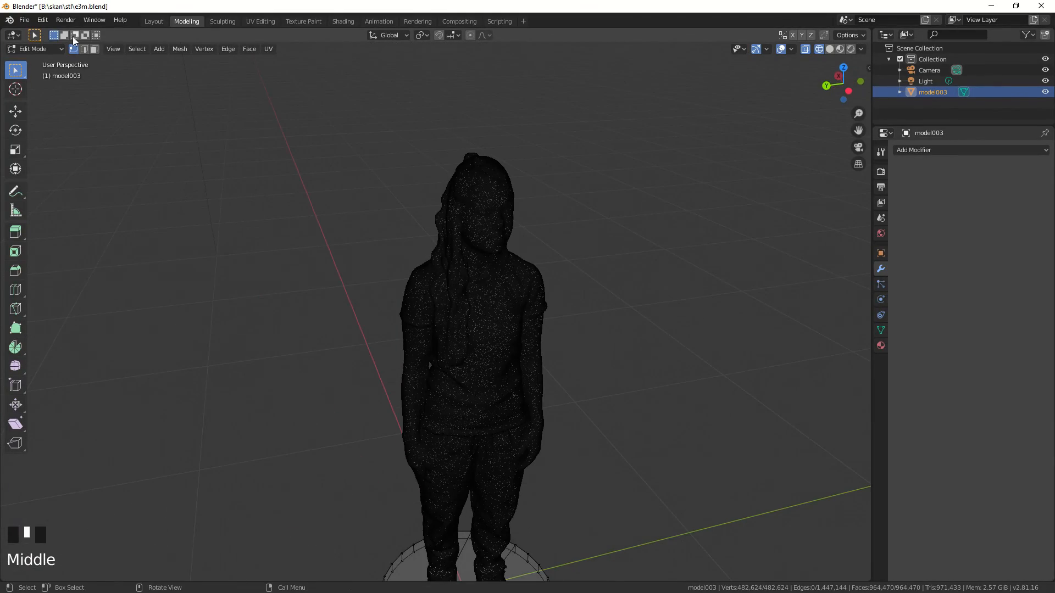
click(24, 20)
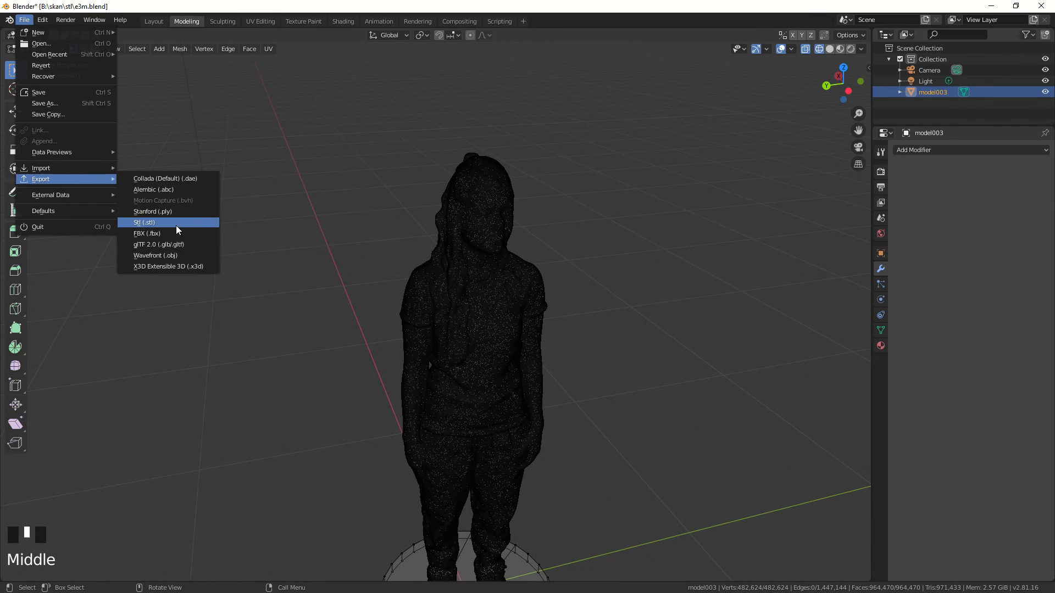
Step: Export the decimated statue as the STL file e3b.stl
click(144, 222)
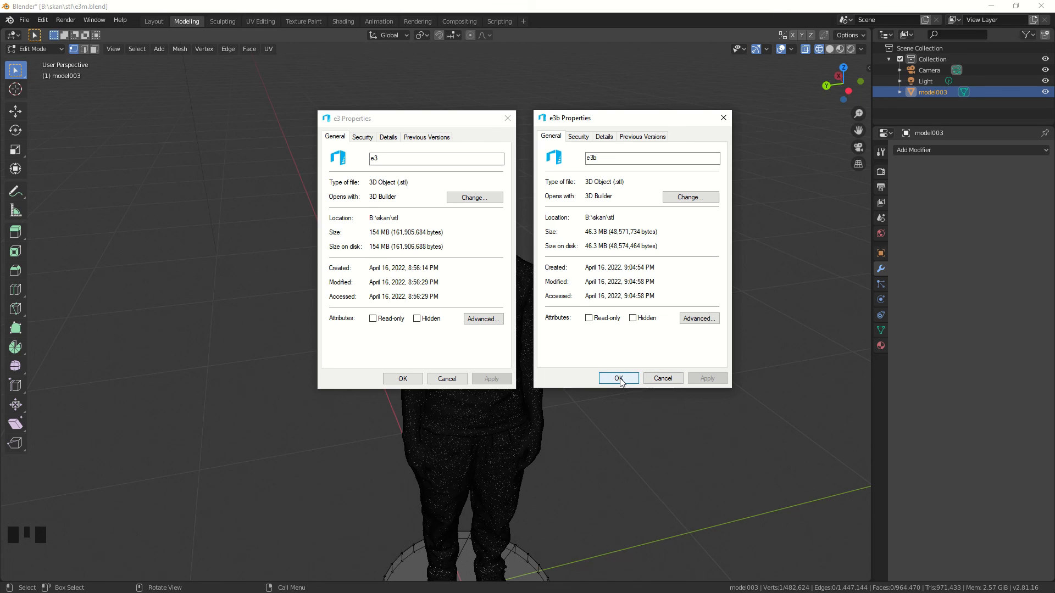
Step: Close the e3b Properties after confirming 46.3 MB versus 154 MB for e3
click(617, 378)
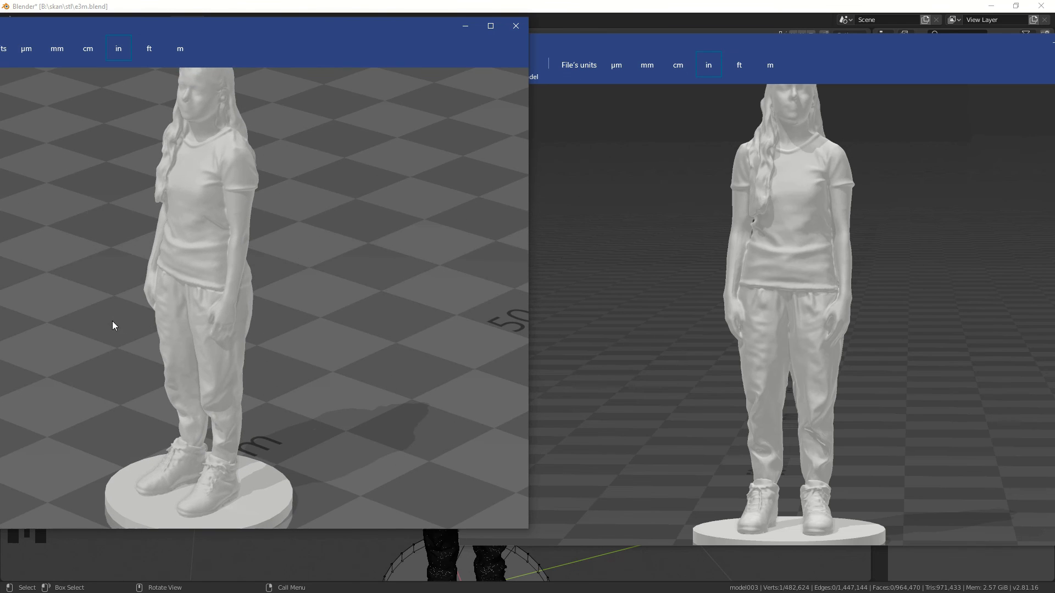
mouse_move(357, 280)
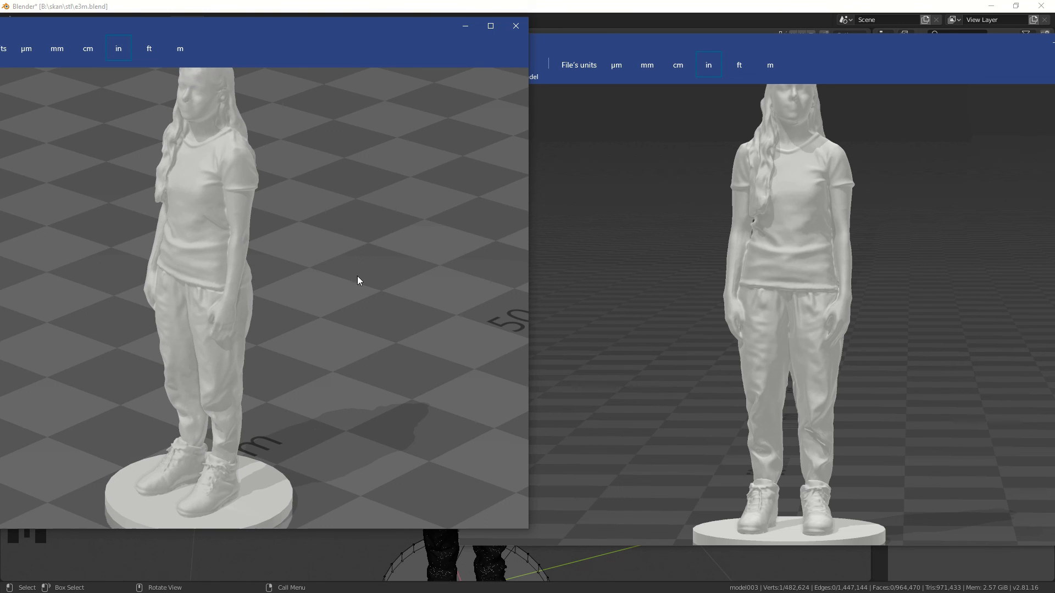